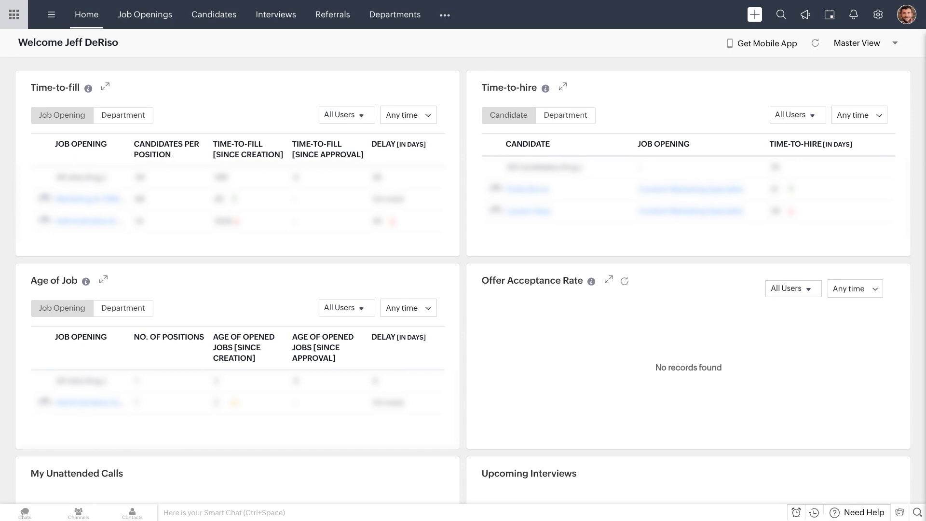
{"action": "mouse_move", "coordinate": [543, 358]}
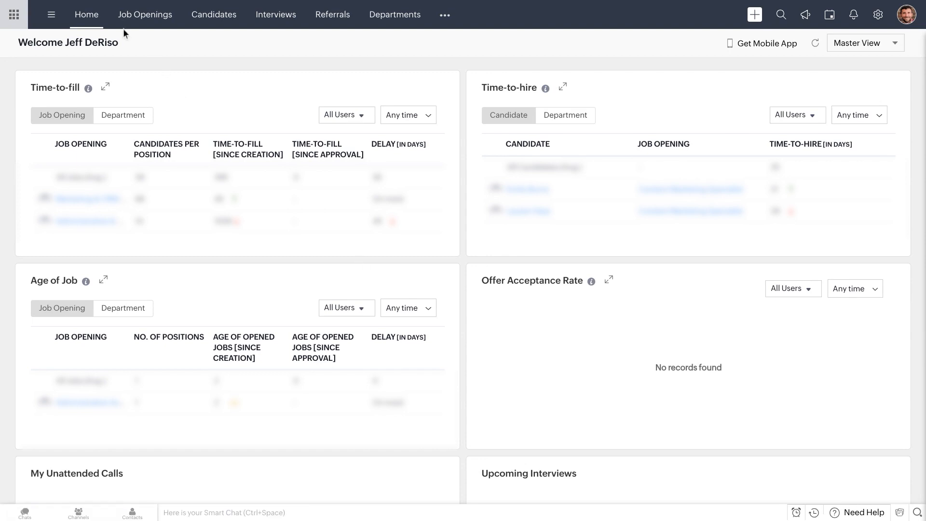
{"action": "mouse_move", "coordinate": [214, 15]}
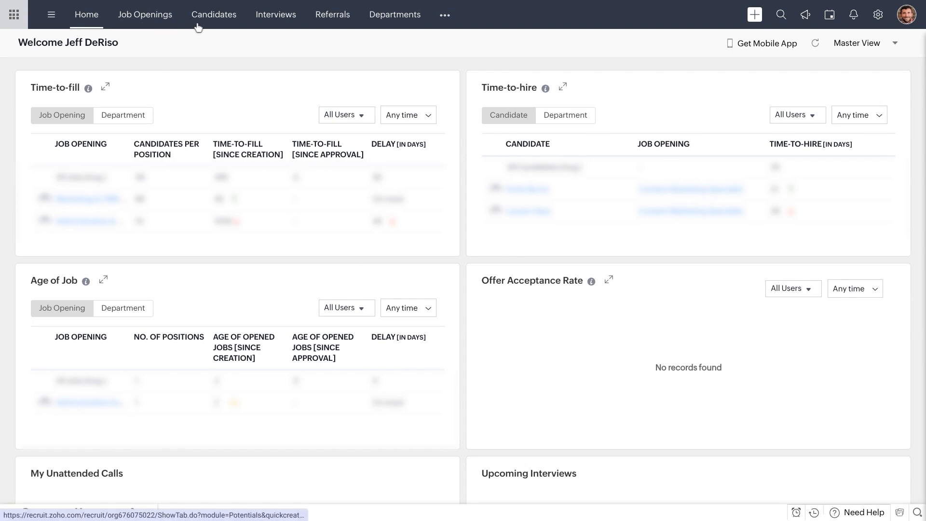
{"action": "mouse_move", "coordinate": [254, 19]}
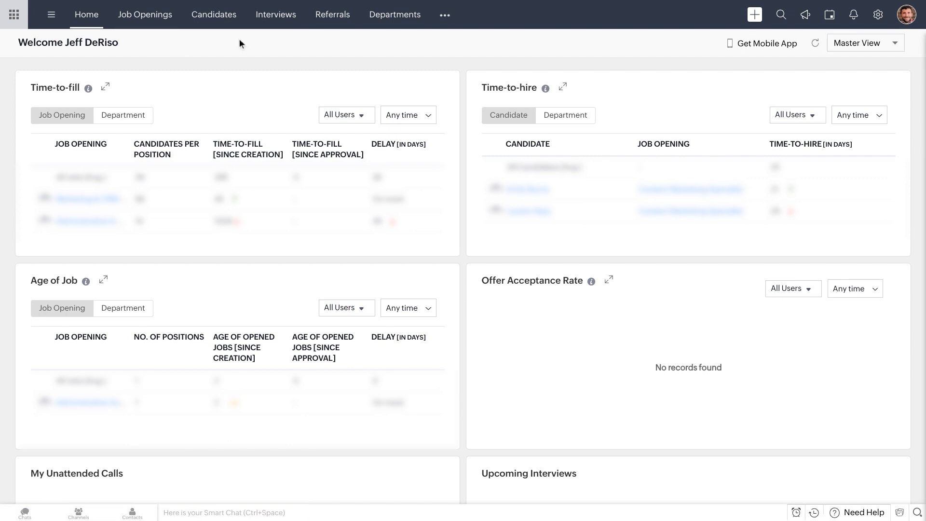
{"action": "mouse_move", "coordinate": [144, 15]}
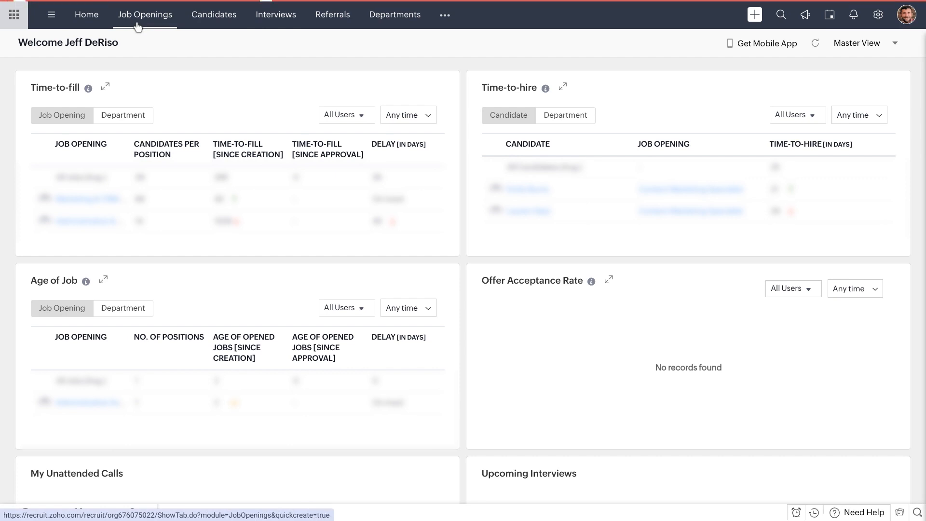
Show the full Job Openings list from the top navigation.
{"action": "left_click", "coordinate": [145, 15]}
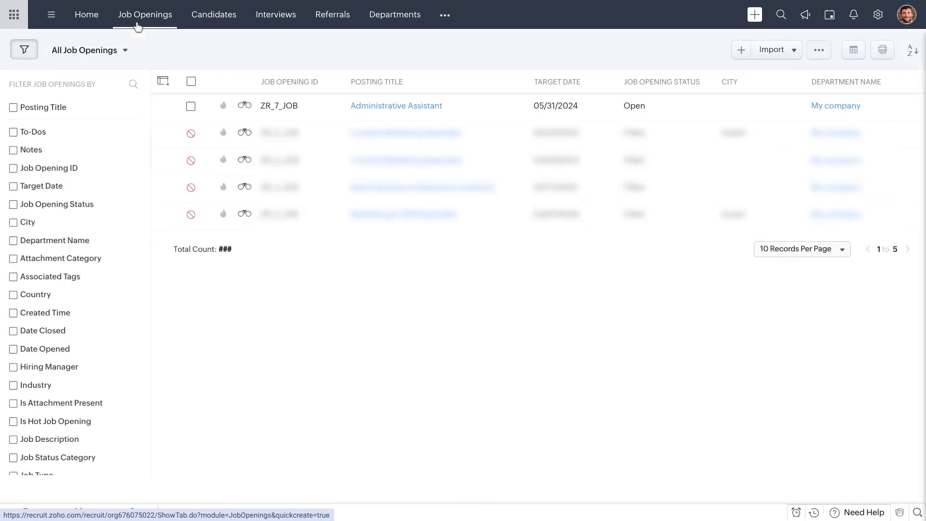
{"action": "mouse_move", "coordinate": [363, 103]}
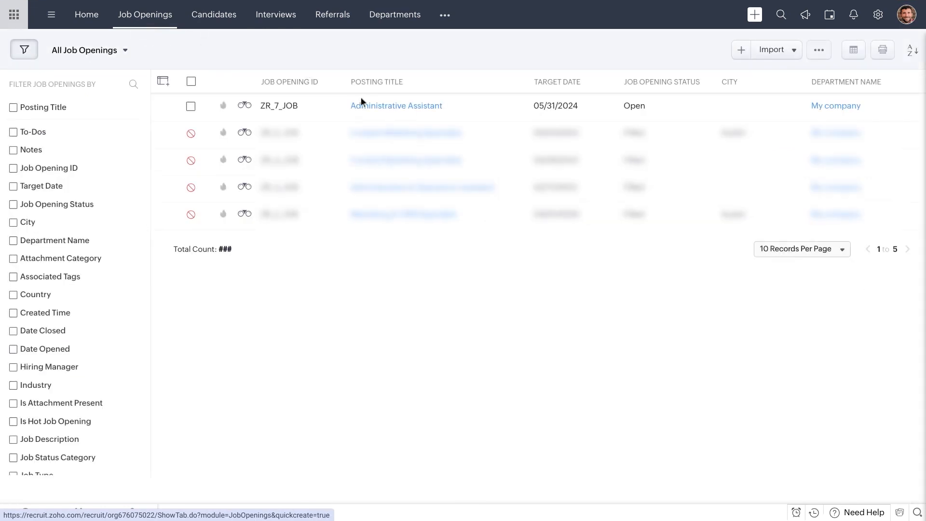
{"action": "mouse_move", "coordinate": [396, 106]}
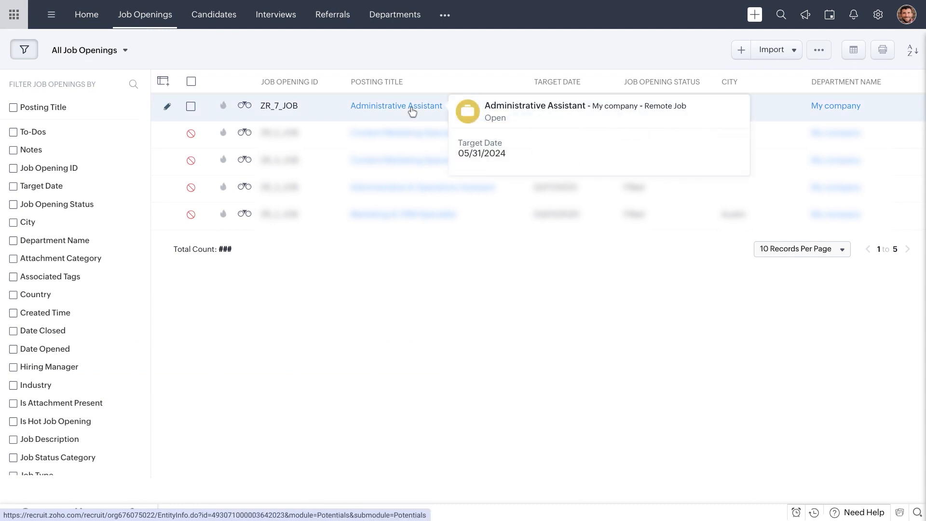
{"action": "mouse_move", "coordinate": [220, 27]}
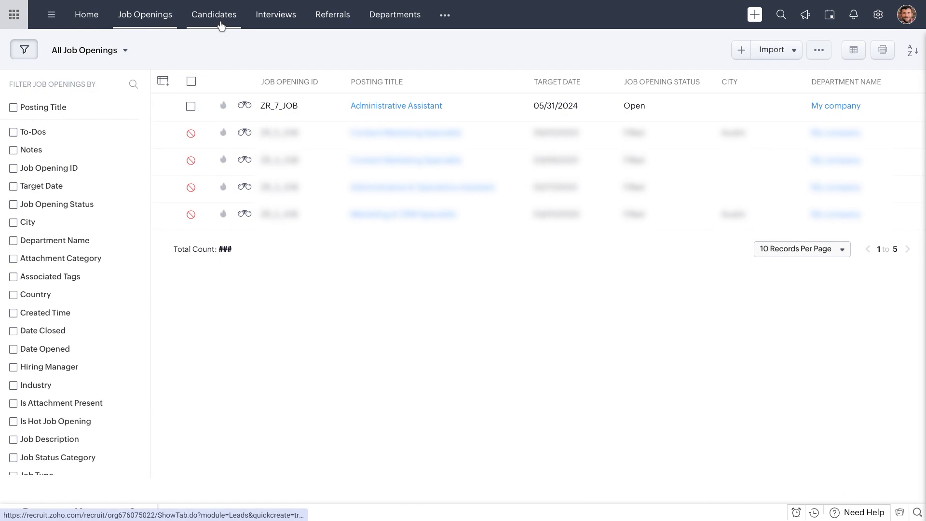
From the Candidates list, view the Test Applicant record and scan its Overview details.
{"action": "left_click", "coordinate": [214, 14]}
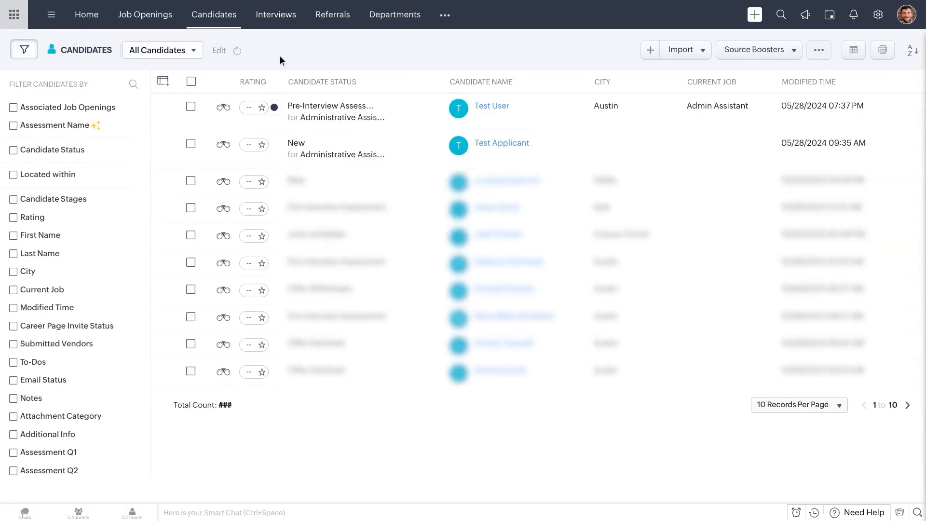
{"action": "mouse_move", "coordinate": [314, 58]}
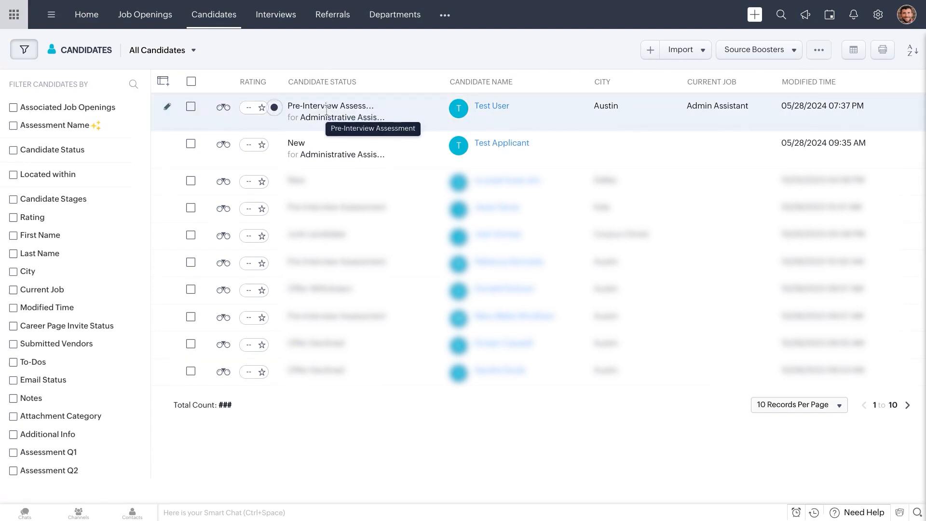
{"action": "mouse_move", "coordinate": [502, 157]}
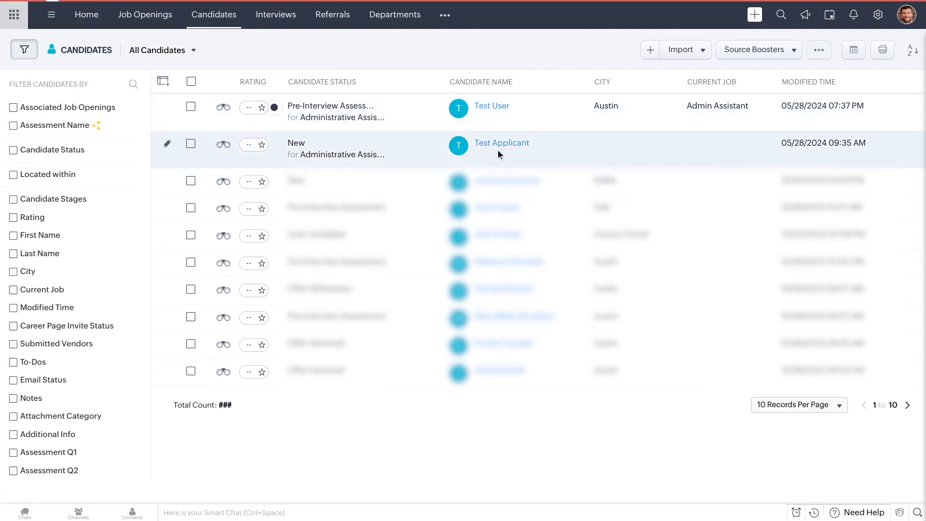
{"action": "left_click", "coordinate": [502, 143]}
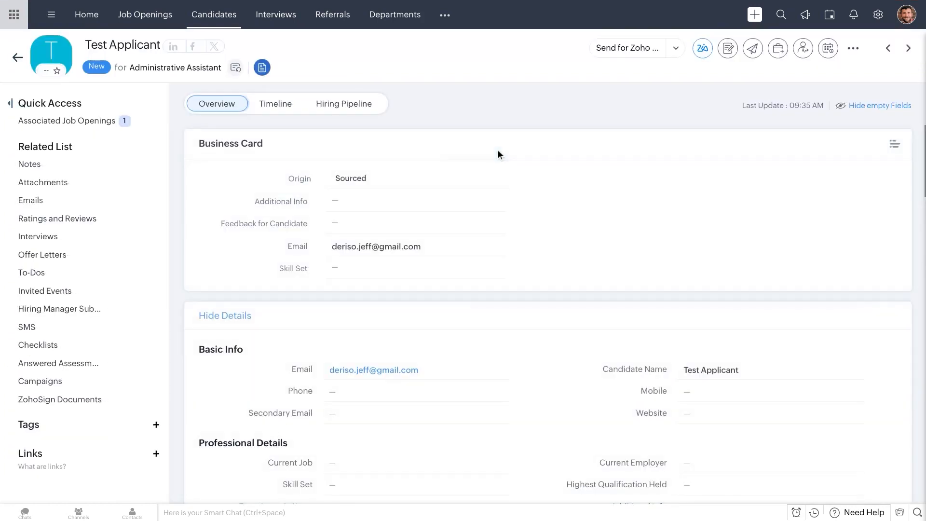
{"action": "scroll", "scroll_direction": "down", "scroll_amount": 3}
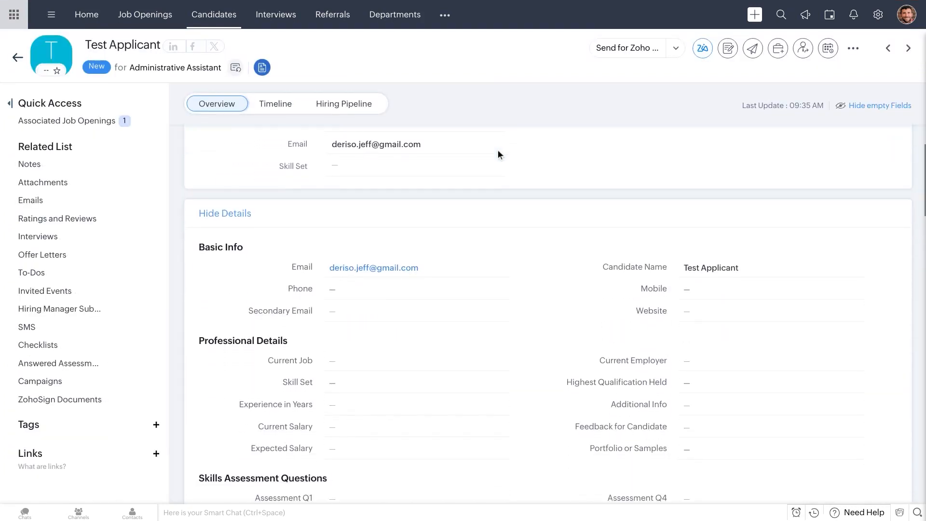
{"action": "scroll", "scroll_direction": "down", "scroll_amount": 3}
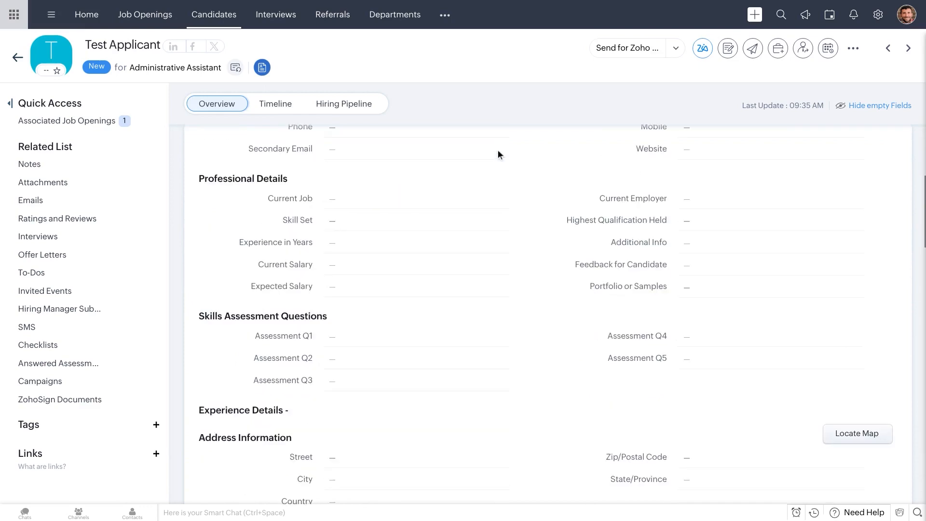
{"action": "scroll", "scroll_direction": "up", "scroll_amount": 3}
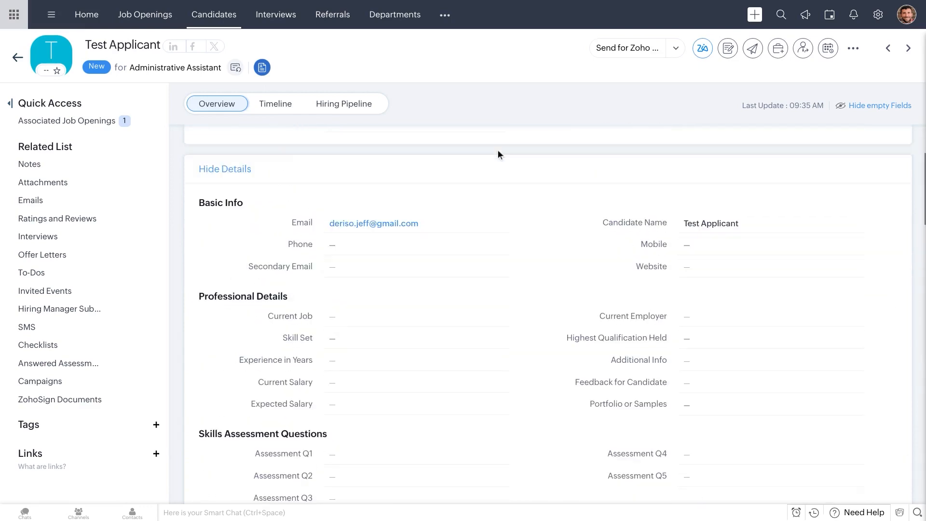
{"action": "scroll", "scroll_direction": "up", "scroll_amount": 3}
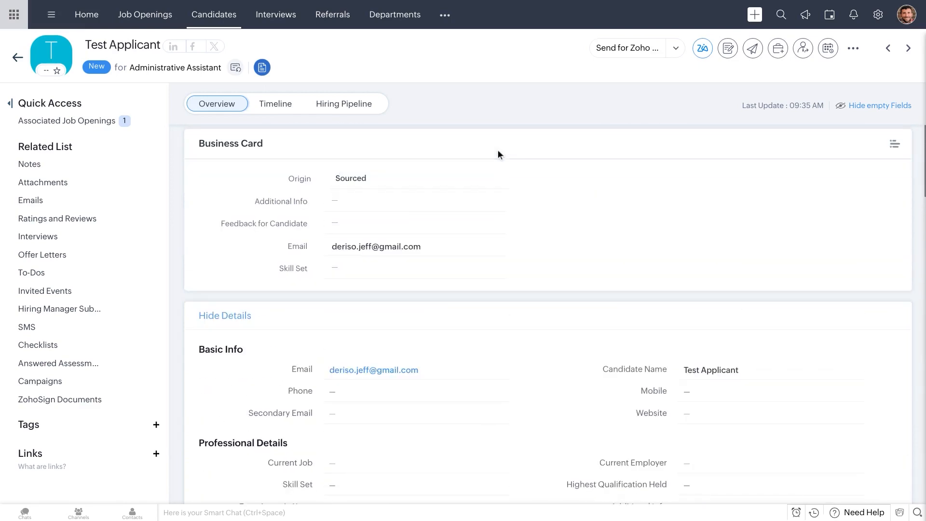
{"action": "mouse_move", "coordinate": [357, 112]}
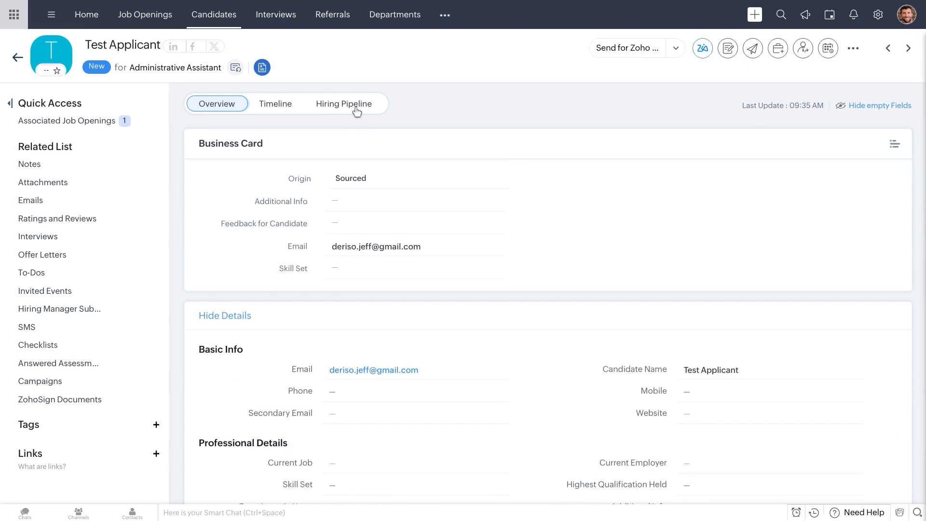
Switch to Test Applicant's Hiring Pipeline, showing the Screening stage at New status.
{"action": "left_click", "coordinate": [343, 105]}
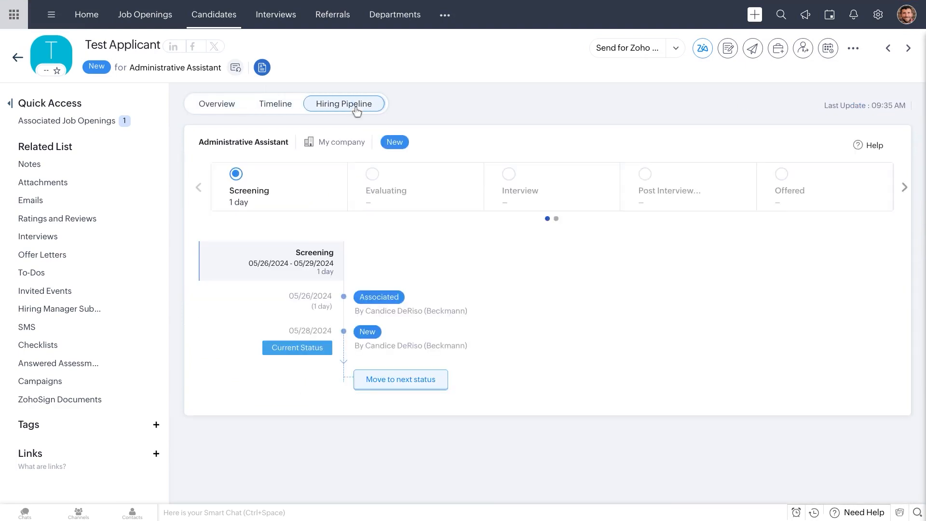
{"action": "mouse_move", "coordinate": [317, 278]}
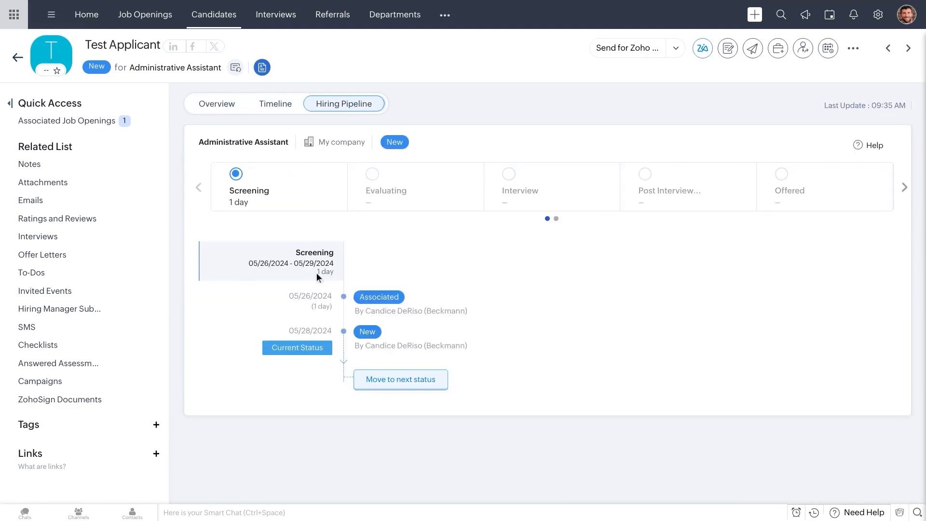
{"action": "mouse_move", "coordinate": [81, 137]}
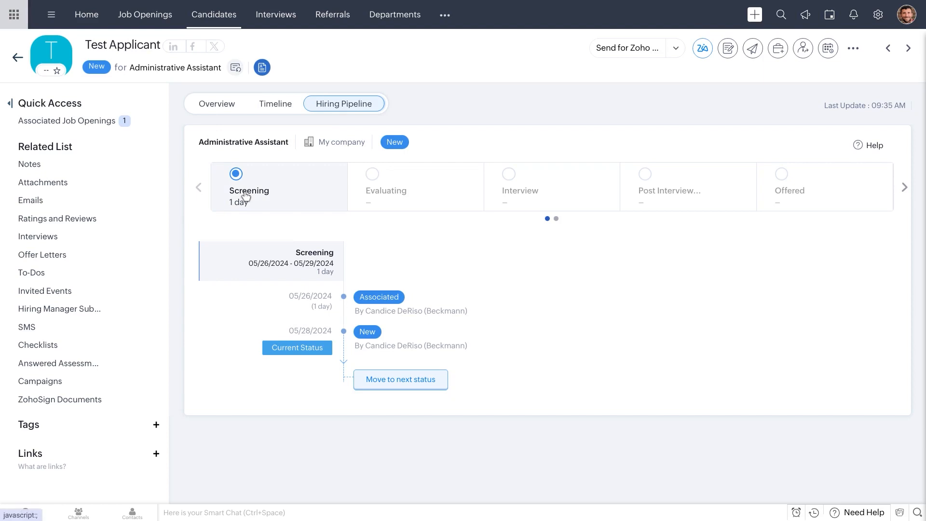
{"action": "mouse_move", "coordinate": [371, 204]}
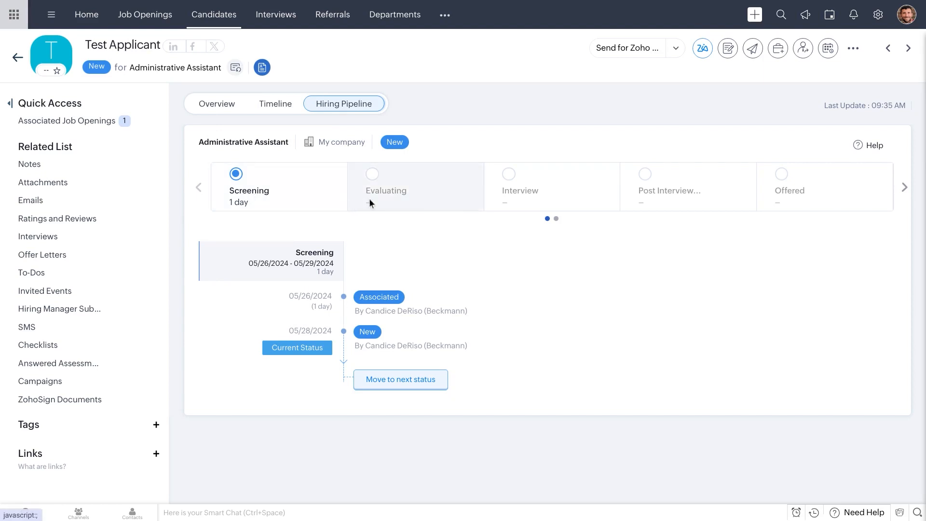
{"action": "mouse_move", "coordinate": [346, 232]}
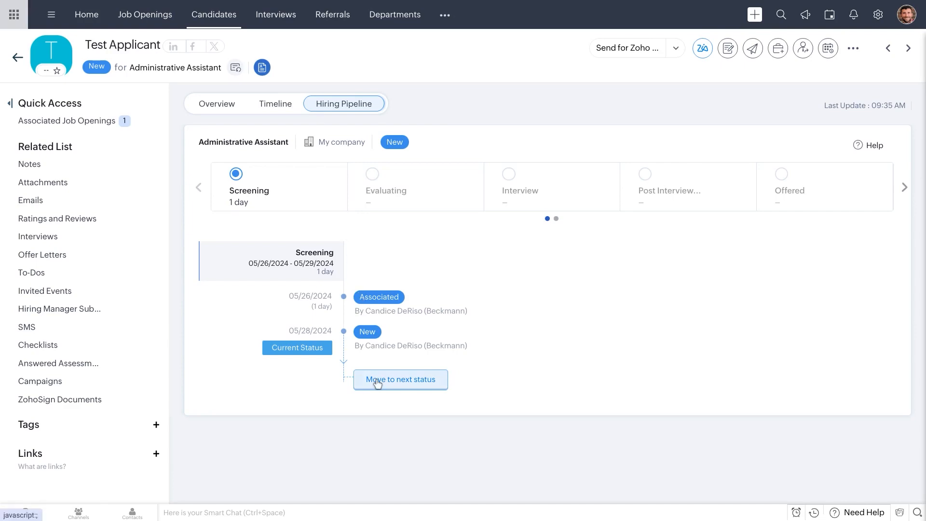
{"action": "left_click", "coordinate": [399, 379]}
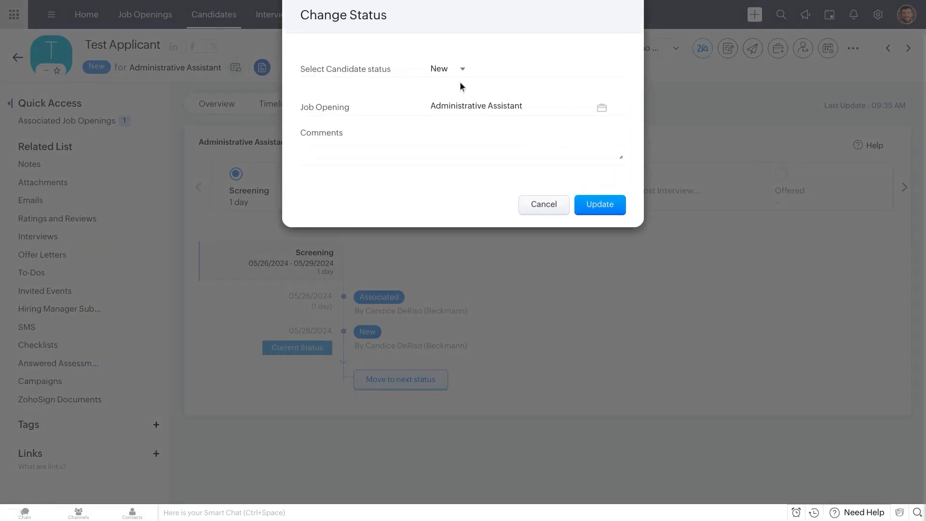
{"action": "left_click", "coordinate": [446, 69]}
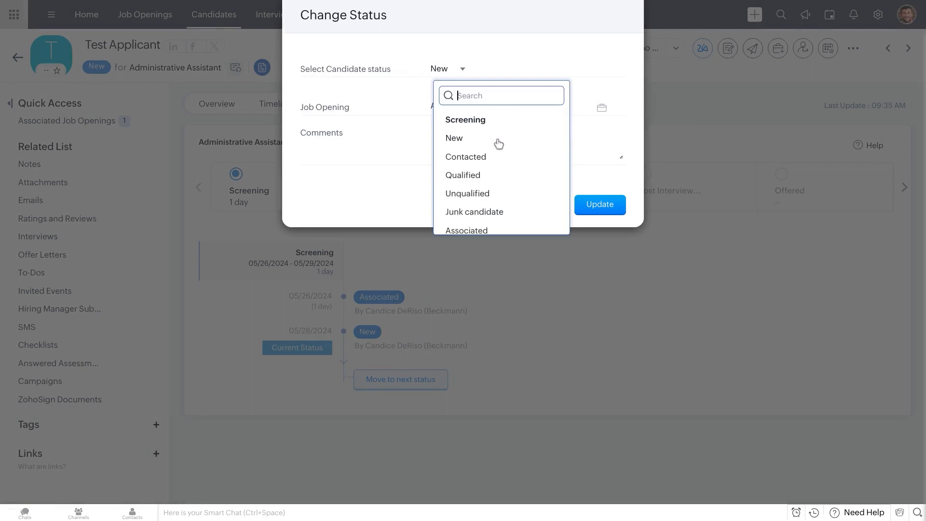
{"action": "mouse_move", "coordinate": [493, 212]}
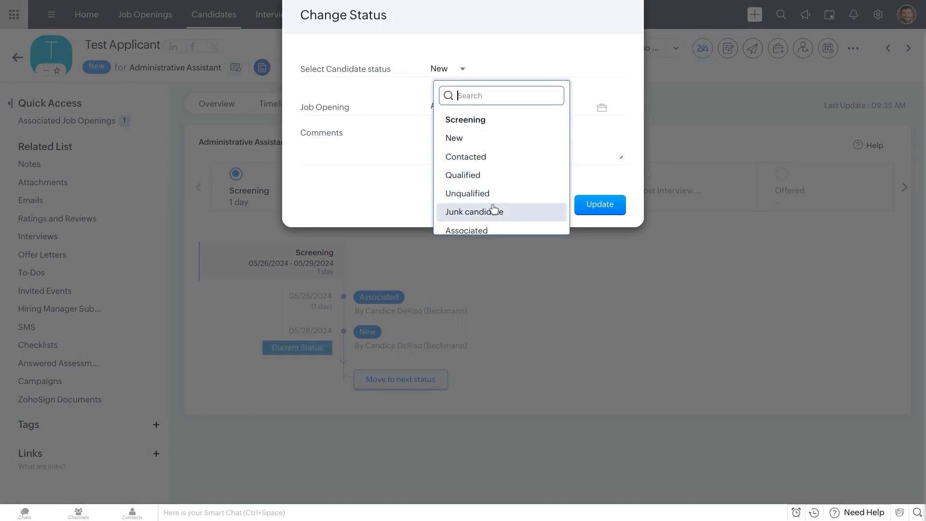
{"action": "scroll", "scroll_direction": "down", "scroll_amount": 3}
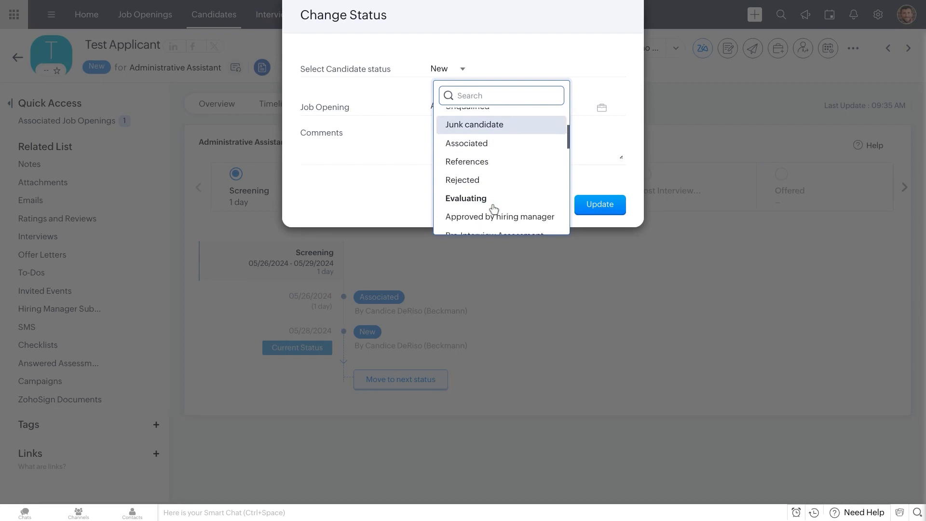
{"action": "scroll", "scroll_direction": "down", "scroll_amount": 3}
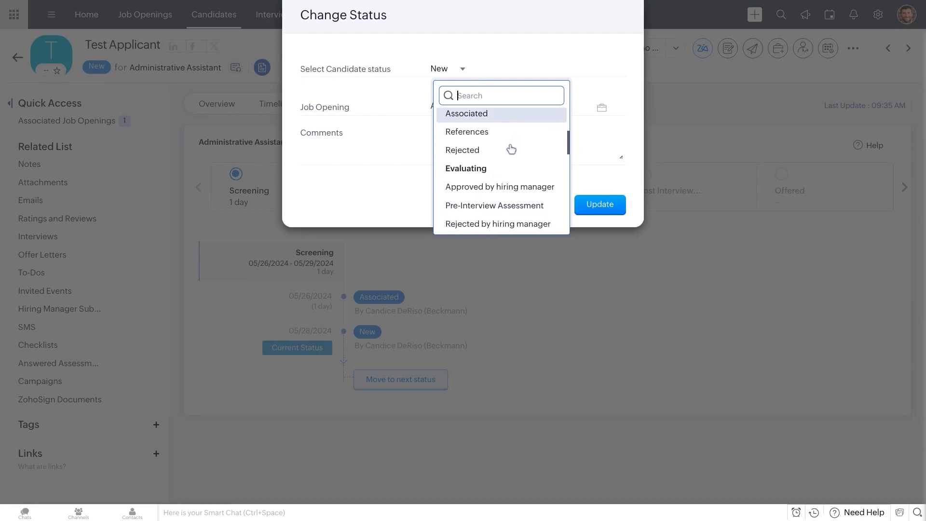
{"action": "scroll", "scroll_direction": "up", "scroll_amount": 3}
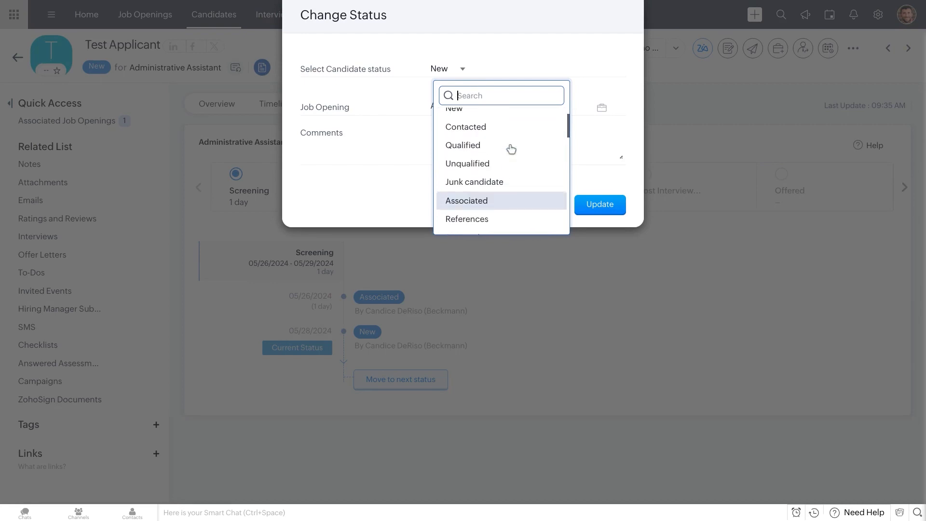
{"action": "mouse_move", "coordinate": [503, 151]}
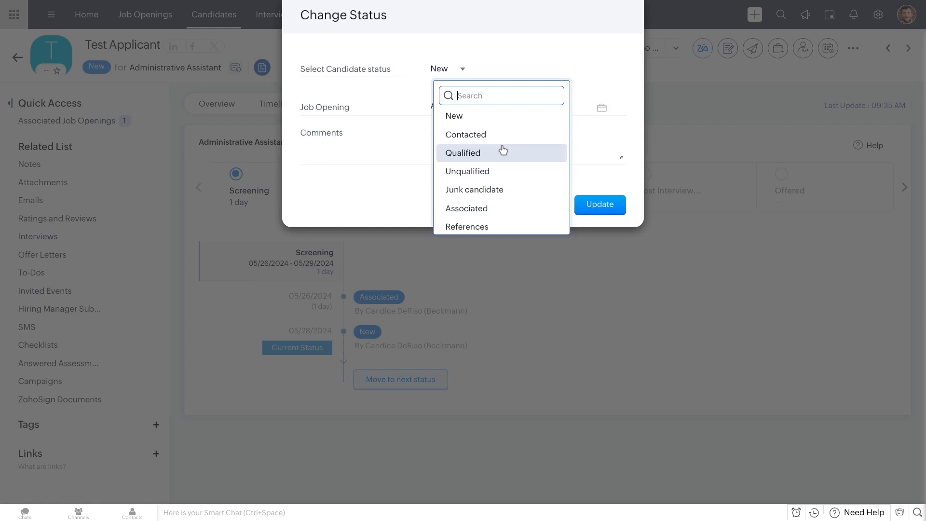
{"action": "mouse_move", "coordinate": [470, 209]}
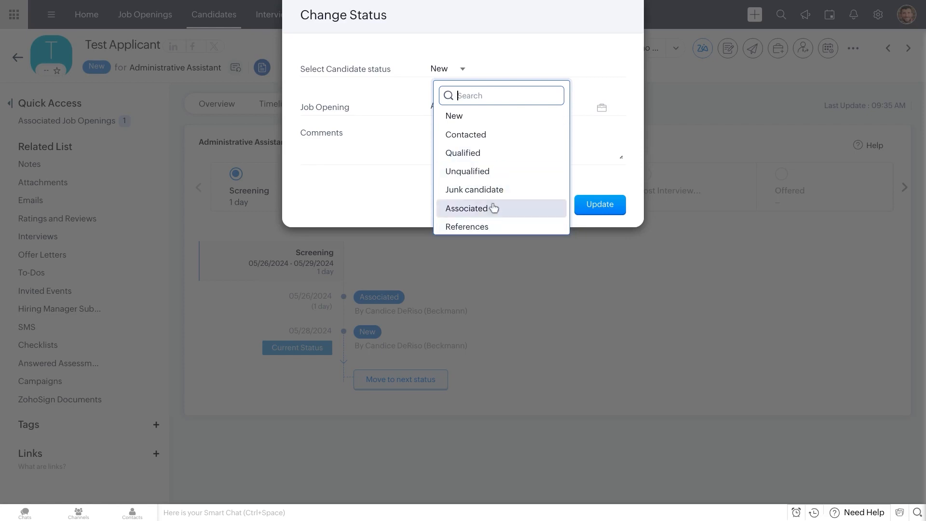
{"action": "scroll", "scroll_direction": "down", "scroll_amount": 3}
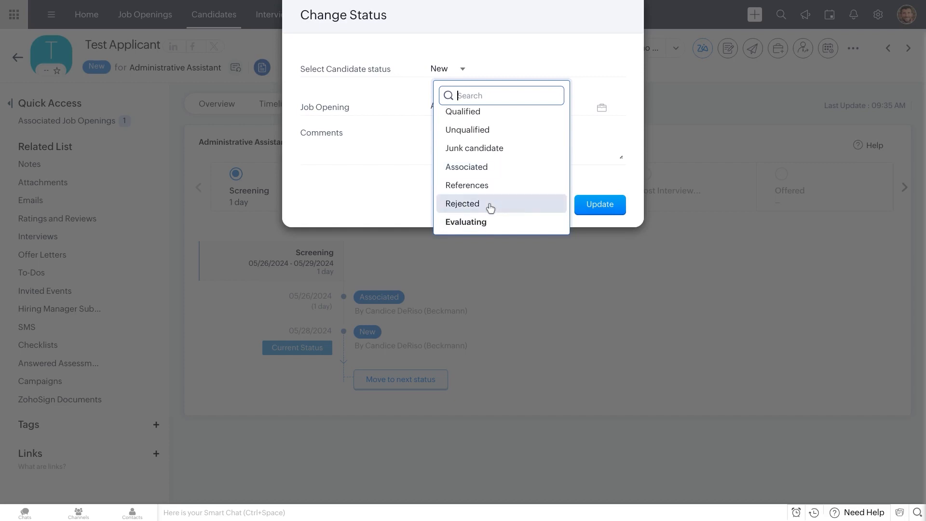
{"action": "mouse_move", "coordinate": [588, 80]}
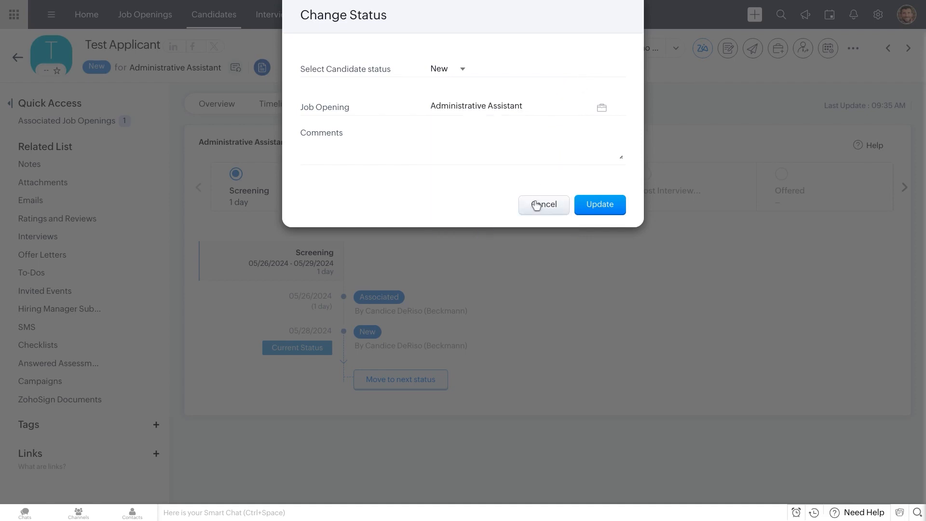
{"action": "left_click", "coordinate": [543, 205]}
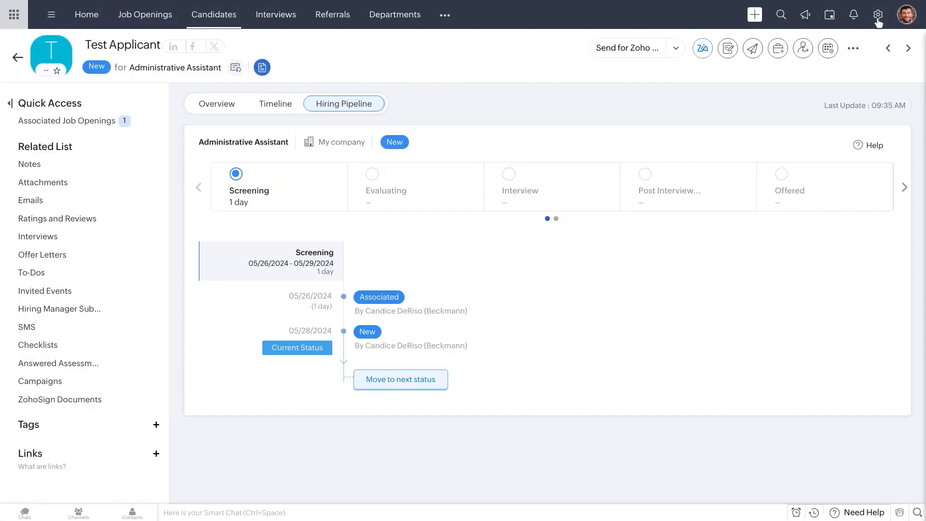
From Setup's Workflow Rules, start a new rule applied to the Candidates module.
{"action": "left_click", "coordinate": [878, 15]}
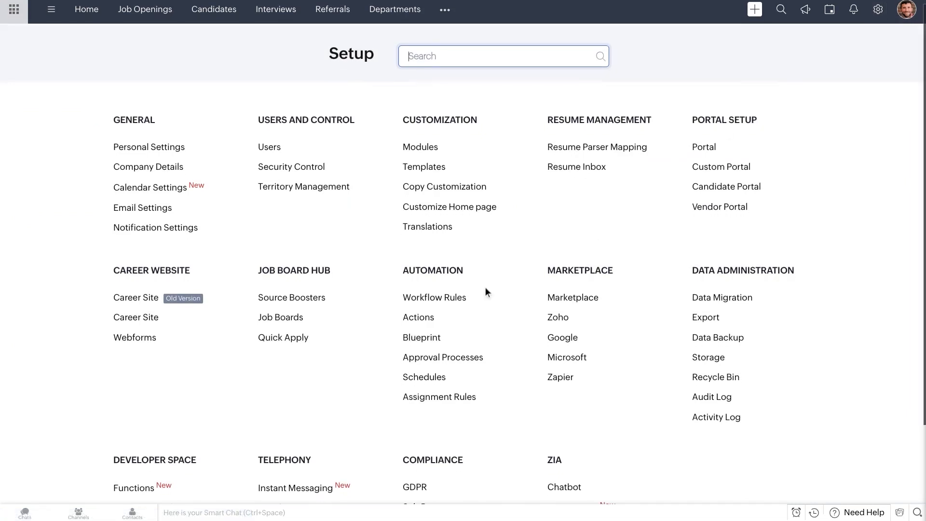
{"action": "left_click", "coordinate": [433, 298]}
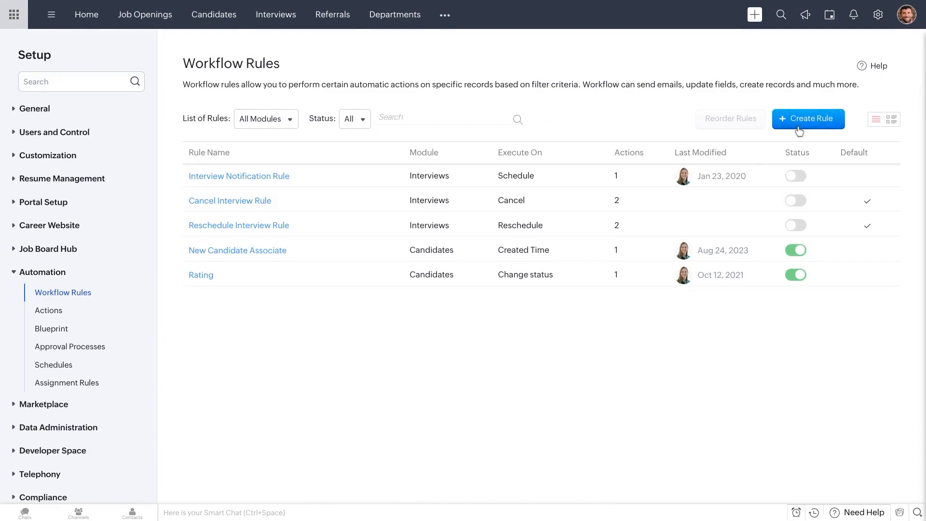
{"action": "left_click", "coordinate": [809, 118]}
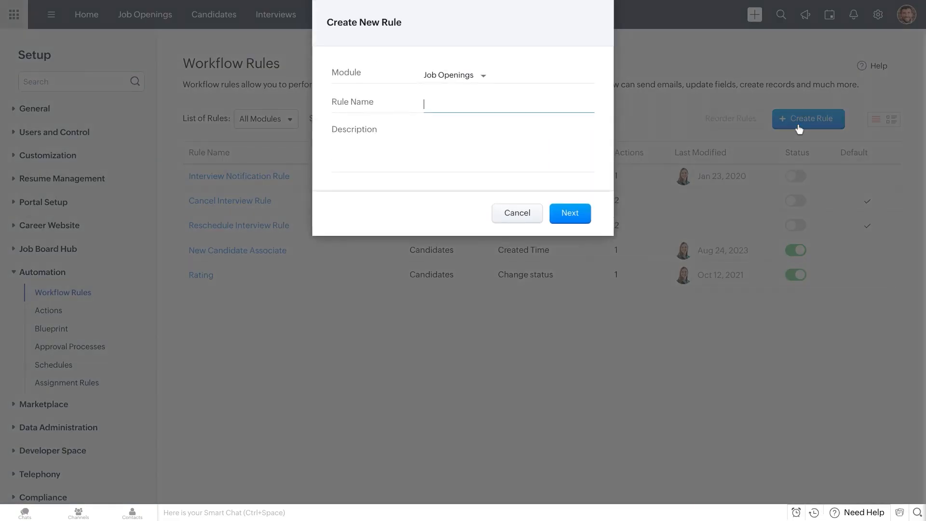
{"action": "left_click", "coordinate": [454, 75]}
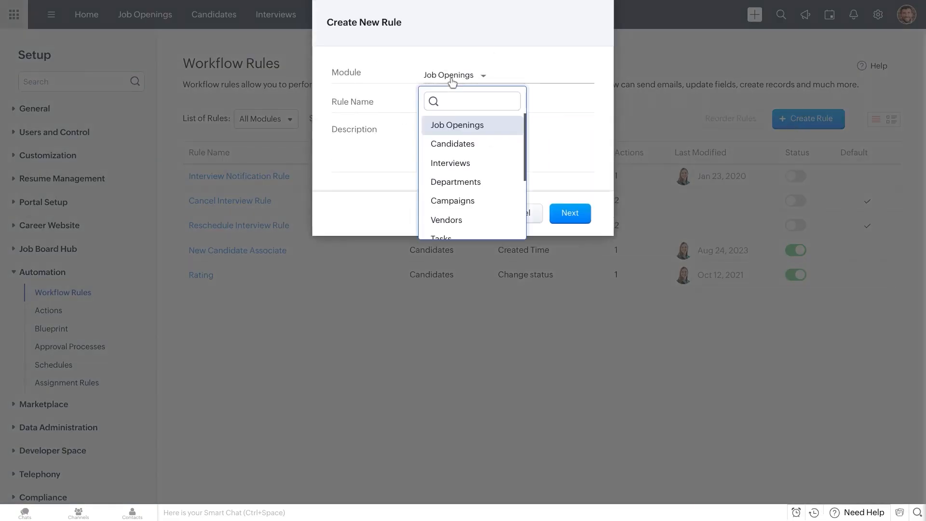
{"action": "left_click", "coordinate": [452, 144]}
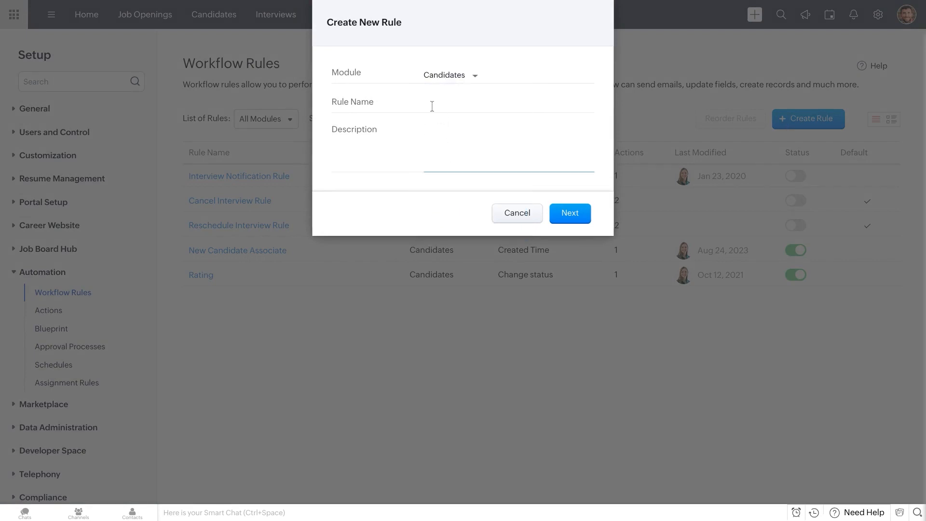
Name the rule 'Post-screening Notify' and confirm to continue.
{"action": "type", "text": "Post-sc"}
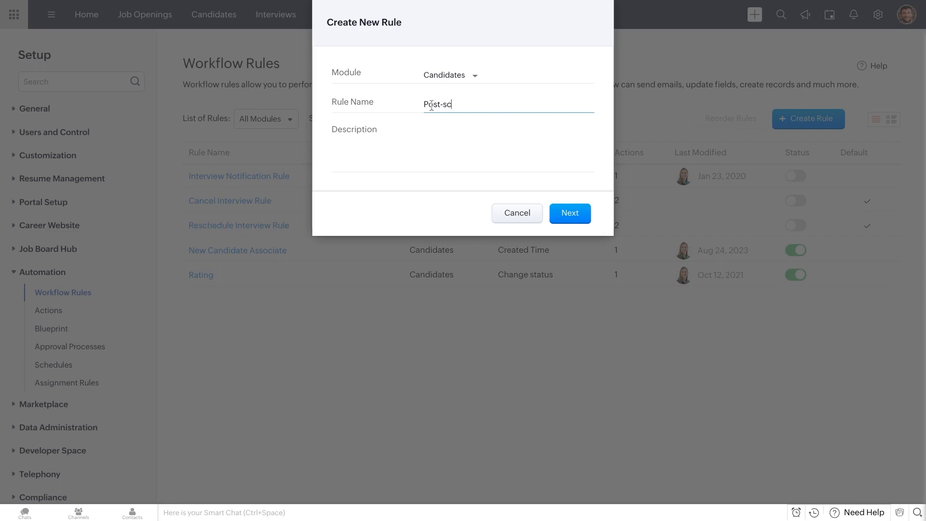
{"action": "type", "text": "reening"}
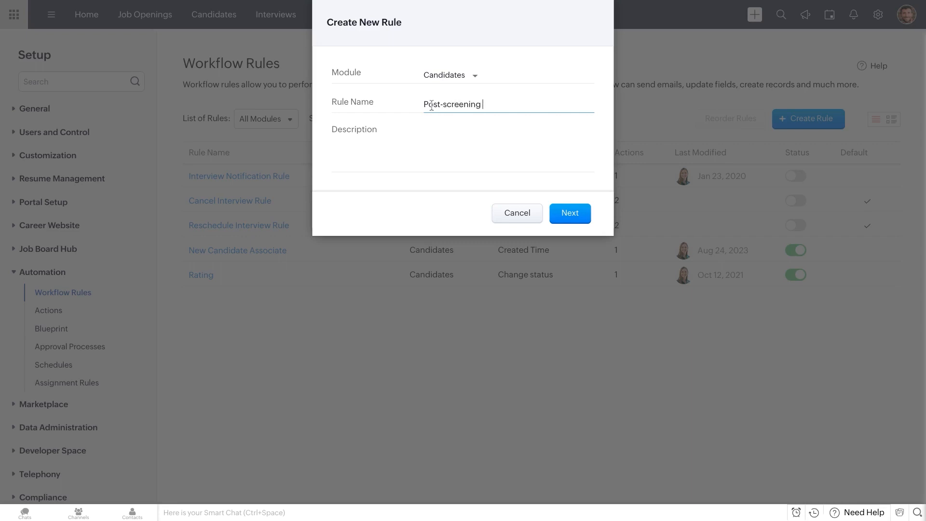
{"action": "type", "text": "No"}
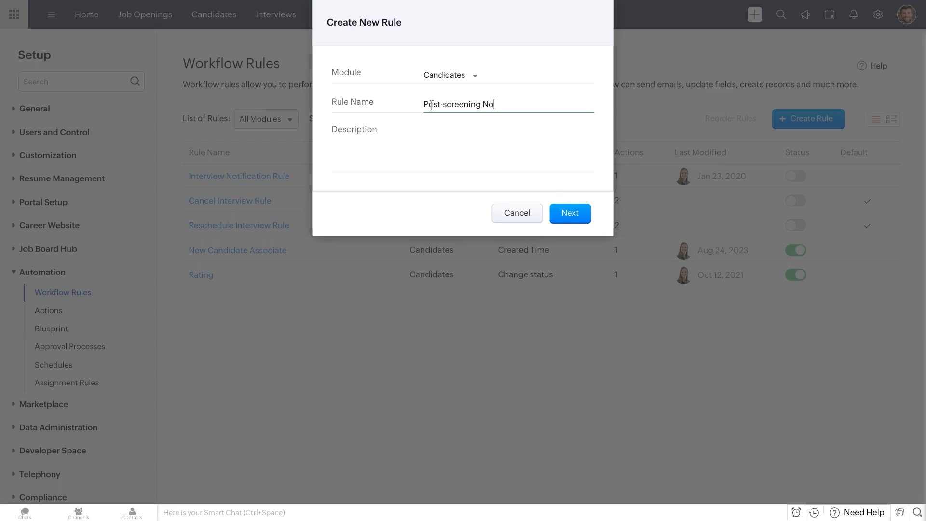
{"action": "type", "text": "tify"}
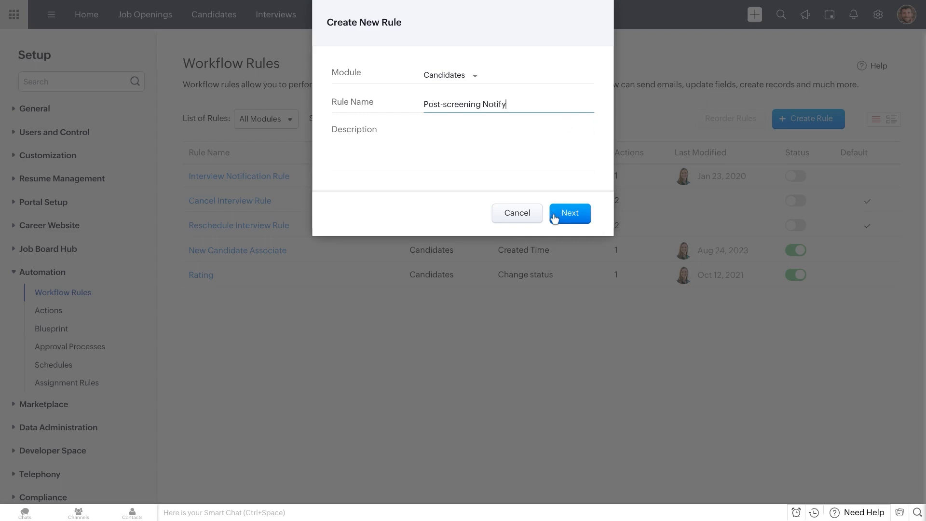
{"action": "left_click", "coordinate": [517, 212]}
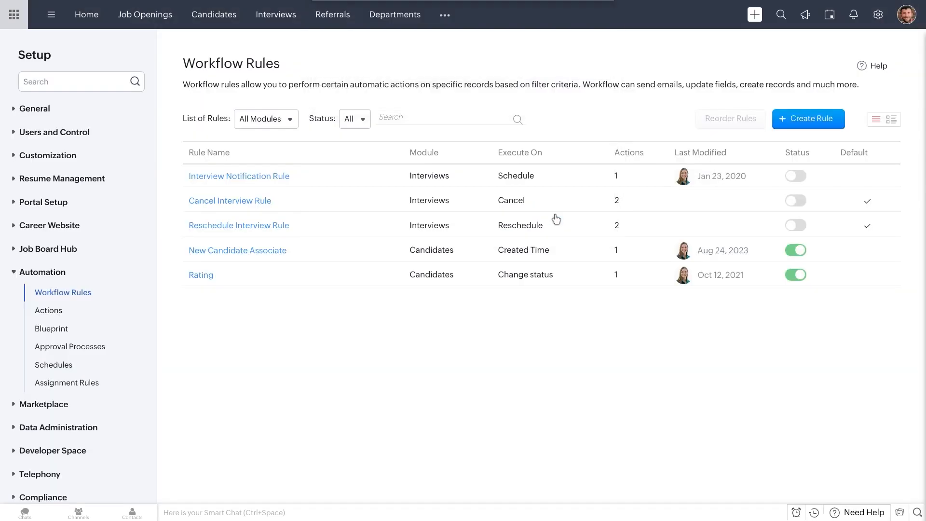
Set the rule to run on a record action, specifically Change Status.
{"action": "left_click", "coordinate": [807, 118]}
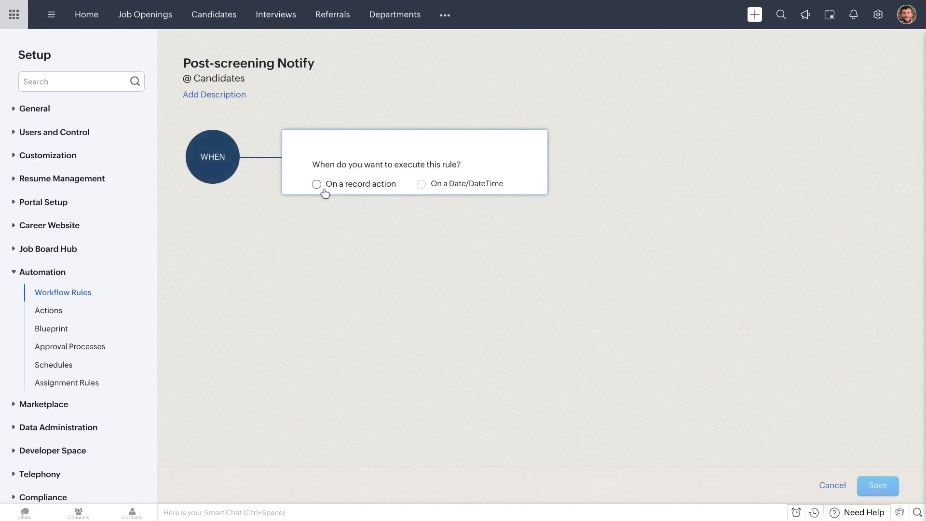
{"action": "left_click", "coordinate": [318, 183]}
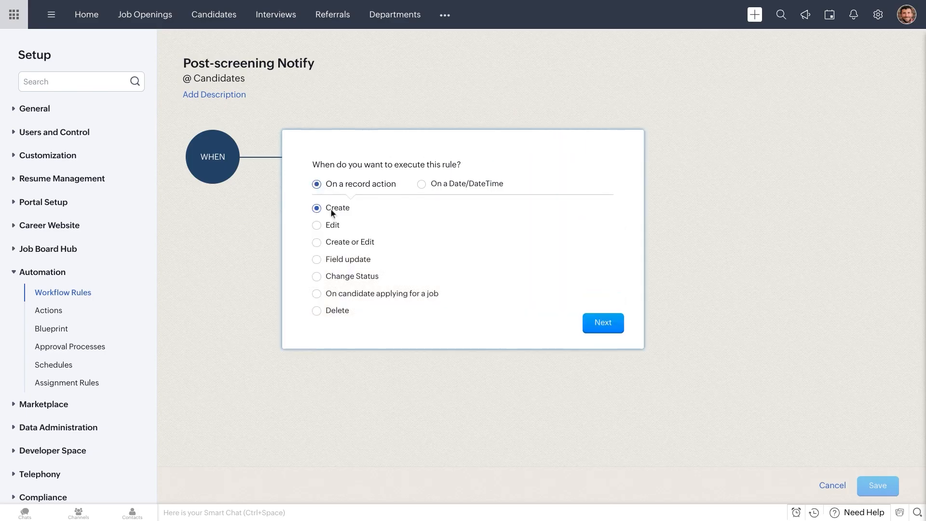
{"action": "mouse_move", "coordinate": [354, 282]}
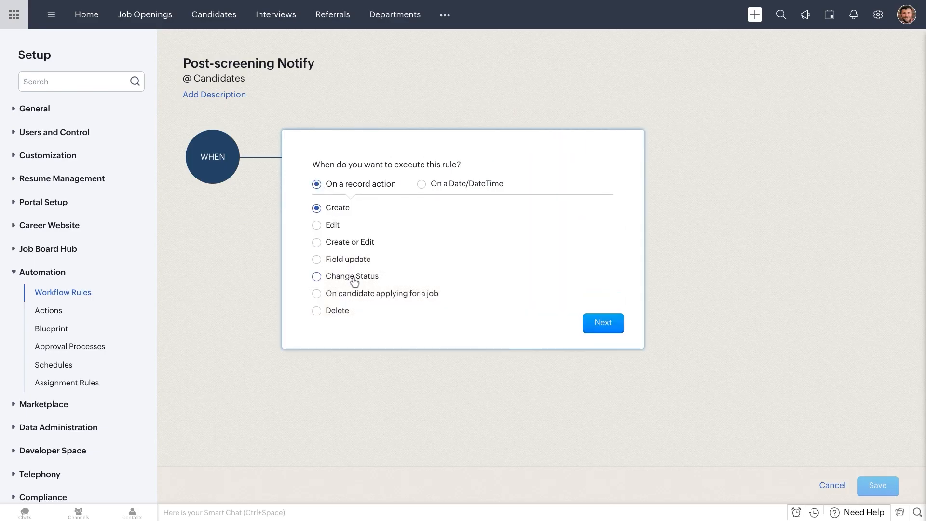
{"action": "left_click", "coordinate": [318, 276]}
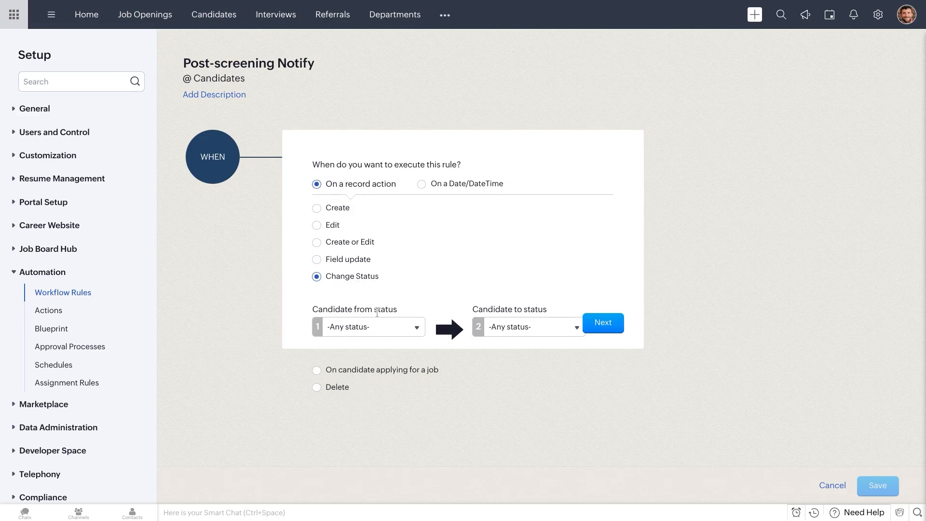
Leave the starting status as any status and try Rejected as the target status.
{"action": "left_click", "coordinate": [368, 327]}
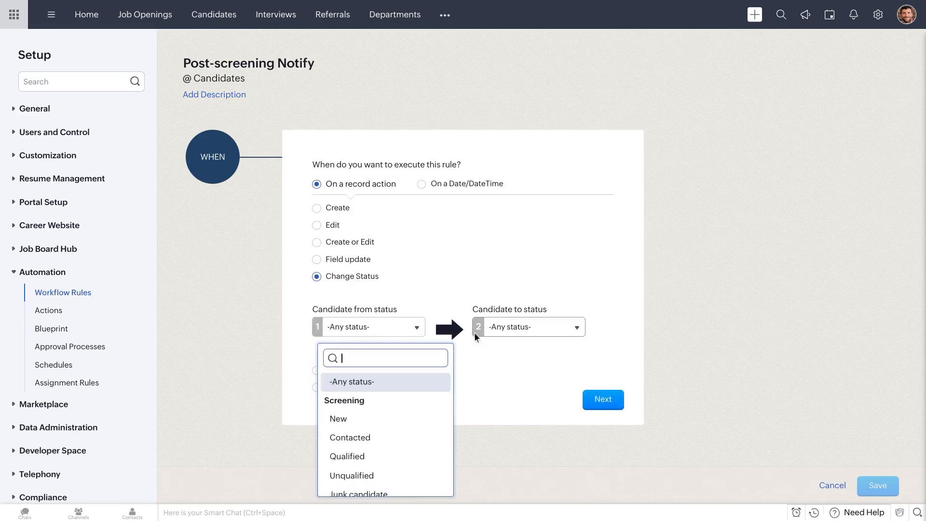
{"action": "mouse_move", "coordinate": [365, 383]}
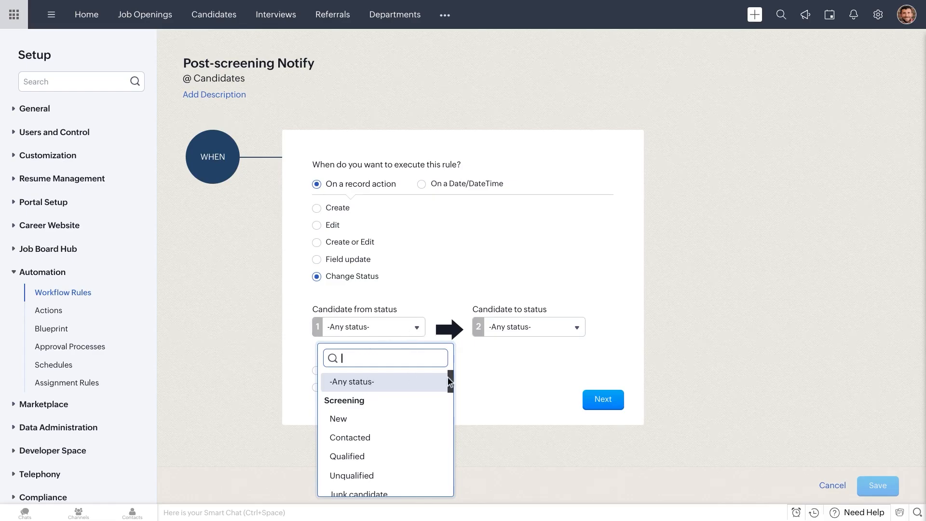
{"action": "mouse_move", "coordinate": [460, 374]}
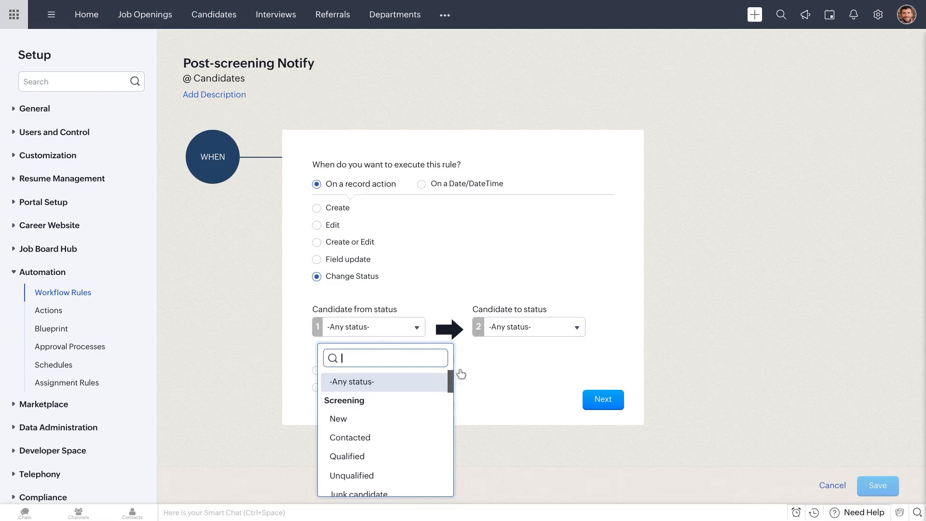
{"action": "mouse_move", "coordinate": [501, 327]}
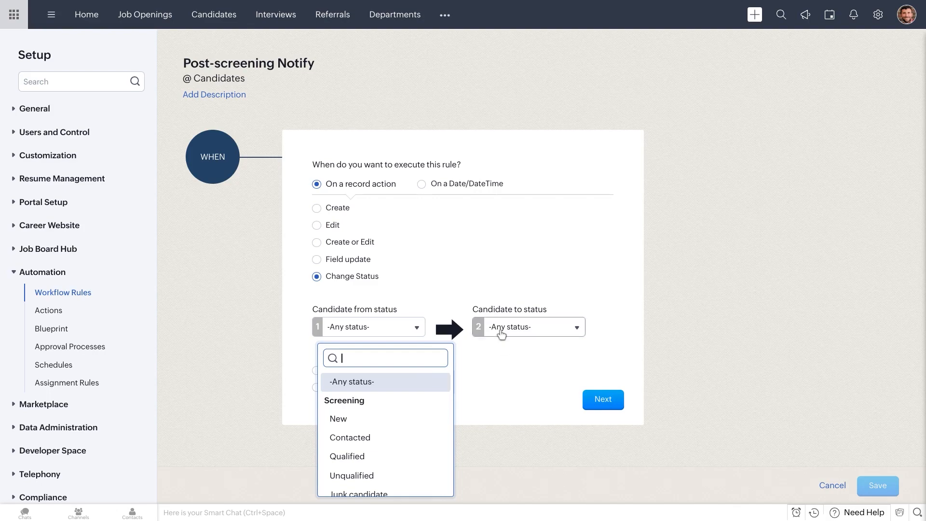
{"action": "left_click", "coordinate": [539, 343]}
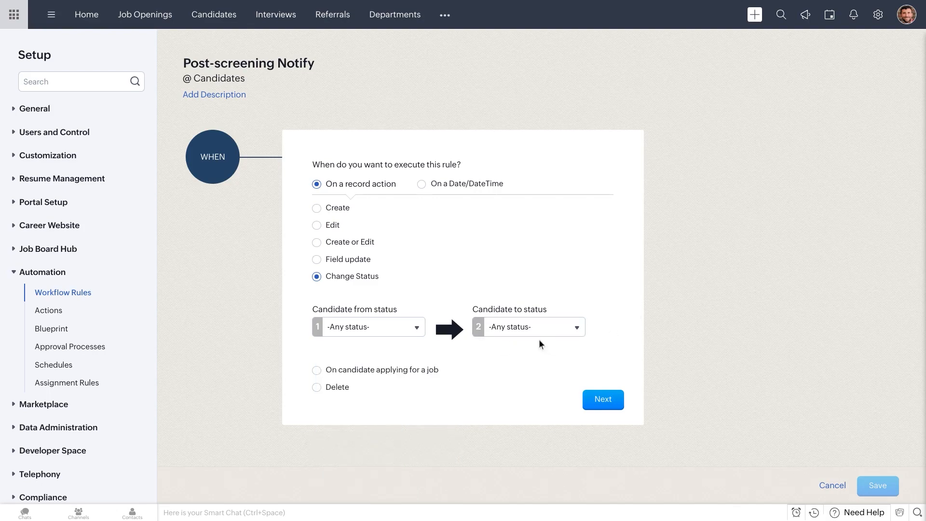
{"action": "left_click", "coordinate": [528, 327]}
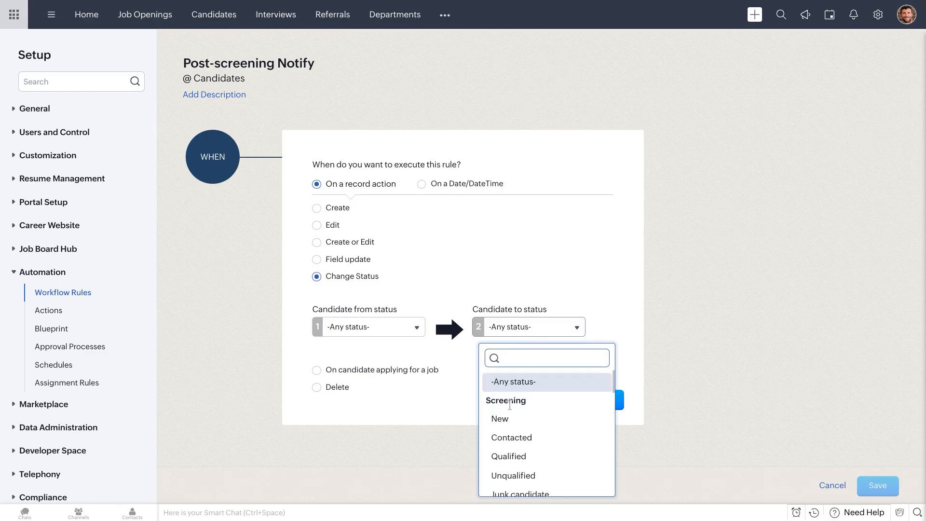
{"action": "scroll", "scroll_direction": "down", "scroll_amount": 3}
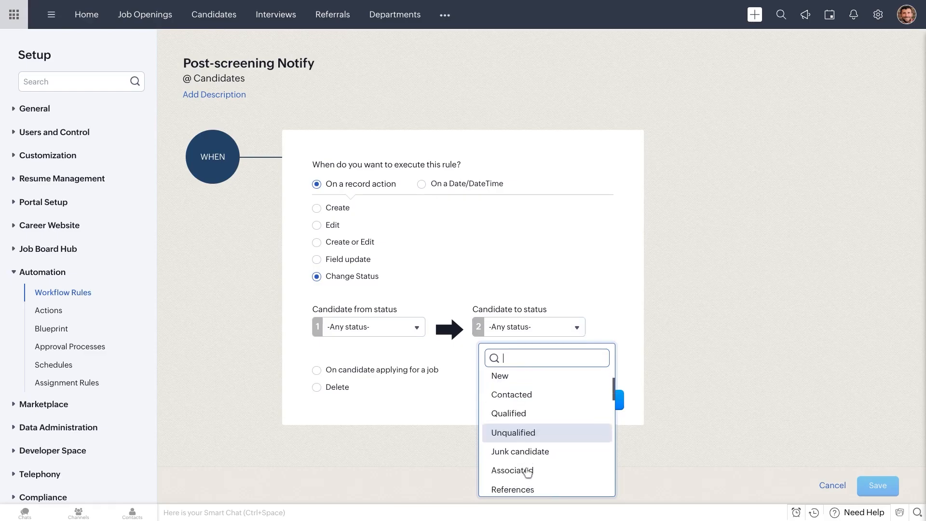
{"action": "scroll", "scroll_direction": "down", "scroll_amount": 3}
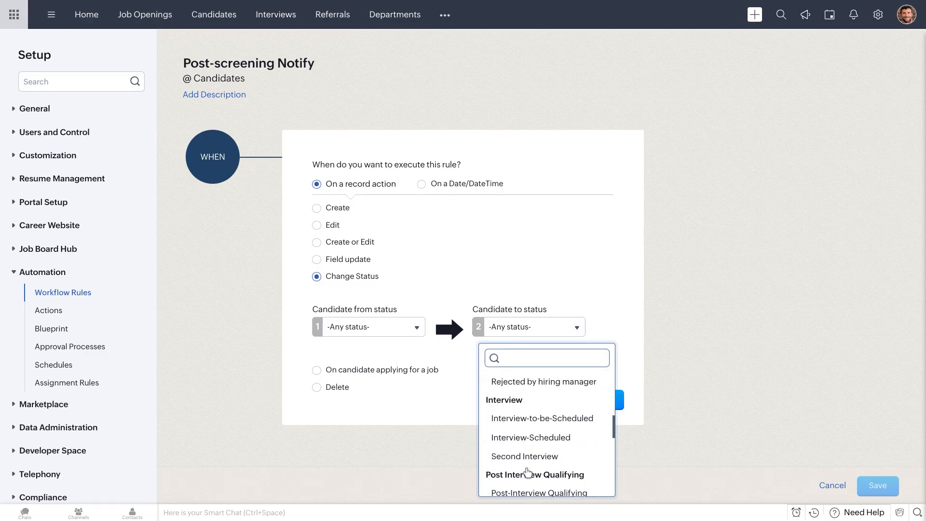
{"action": "scroll", "scroll_direction": "down", "scroll_amount": 3}
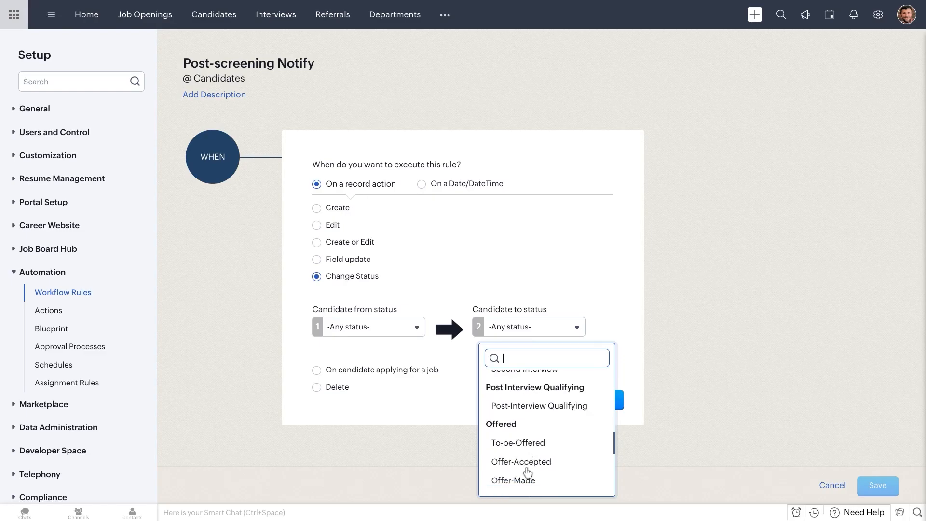
{"action": "scroll", "scroll_direction": "down", "scroll_amount": 3}
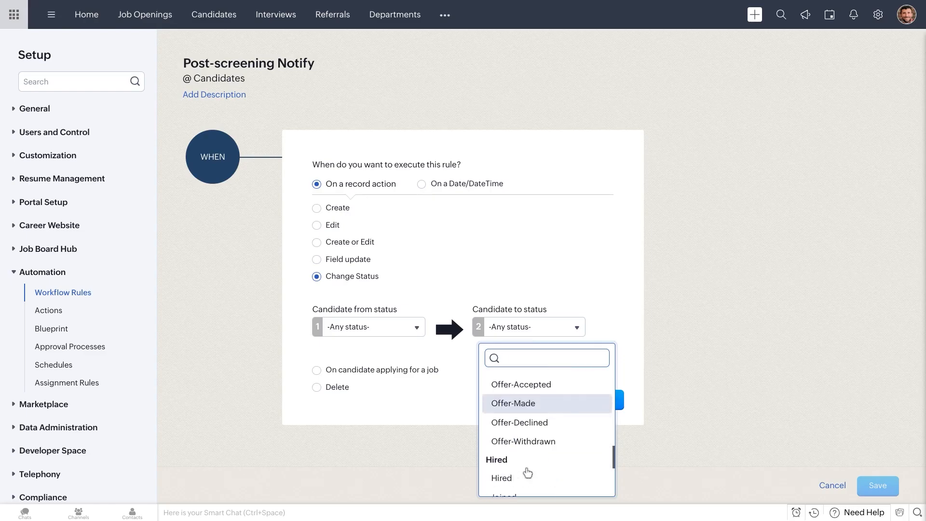
{"action": "scroll", "scroll_direction": "up", "scroll_amount": 3}
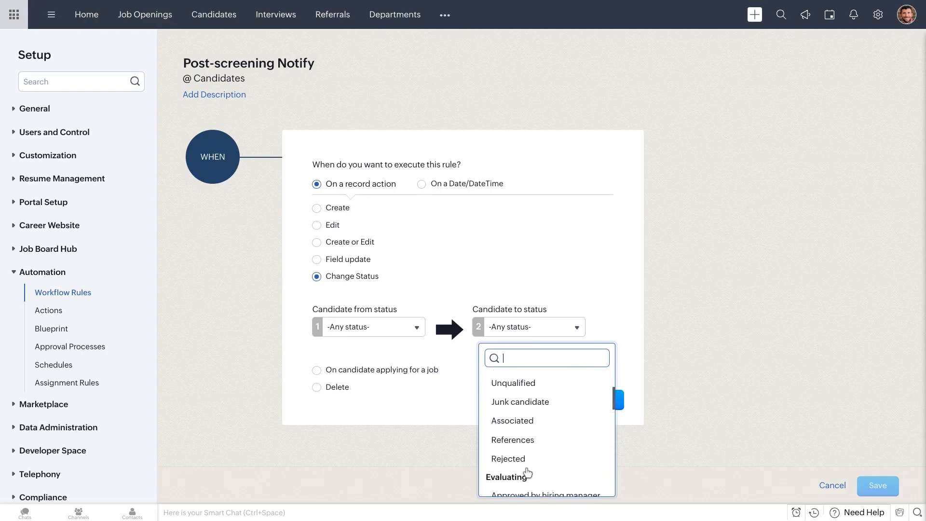
{"action": "scroll", "scroll_direction": "up", "scroll_amount": 3}
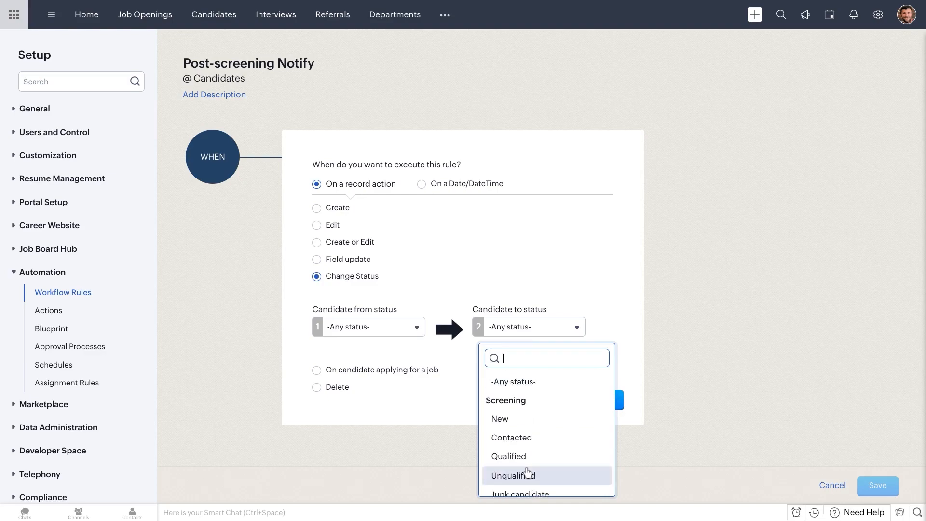
{"action": "scroll", "scroll_direction": "down", "scroll_amount": 3}
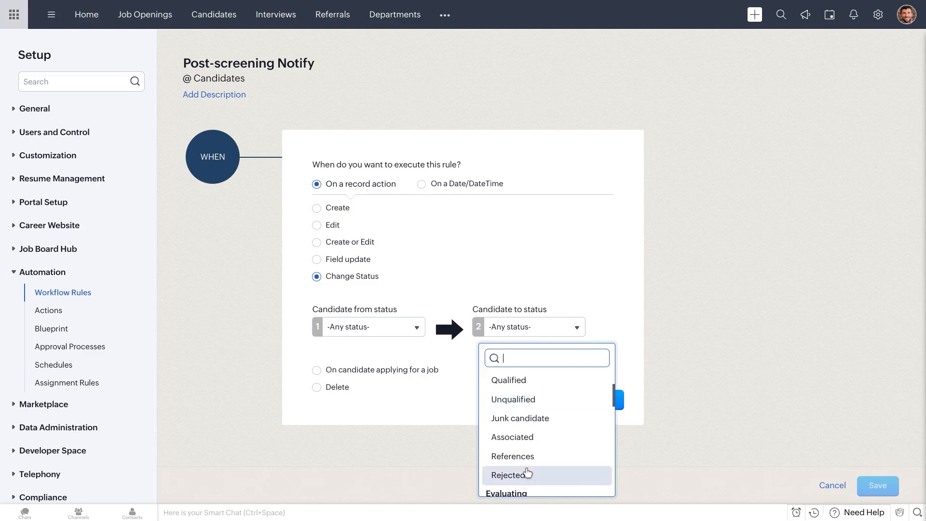
{"action": "left_click", "coordinate": [509, 474]}
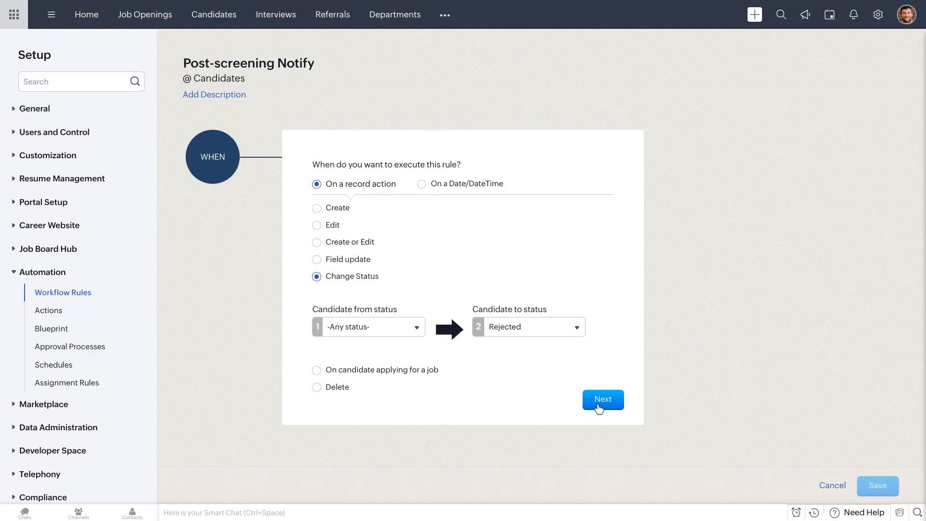
{"action": "mouse_move", "coordinate": [529, 327]}
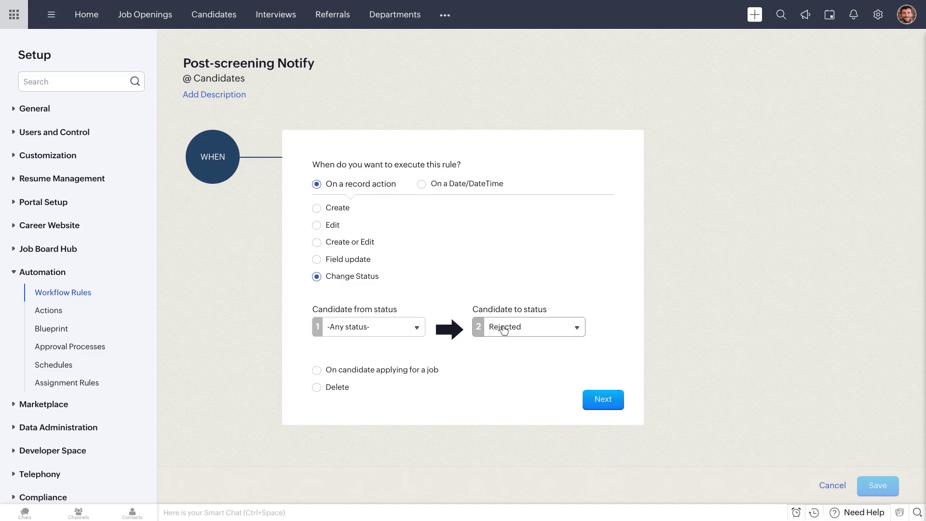
Reset the target status to -Any status- and confirm the trigger.
{"action": "left_click", "coordinate": [528, 327]}
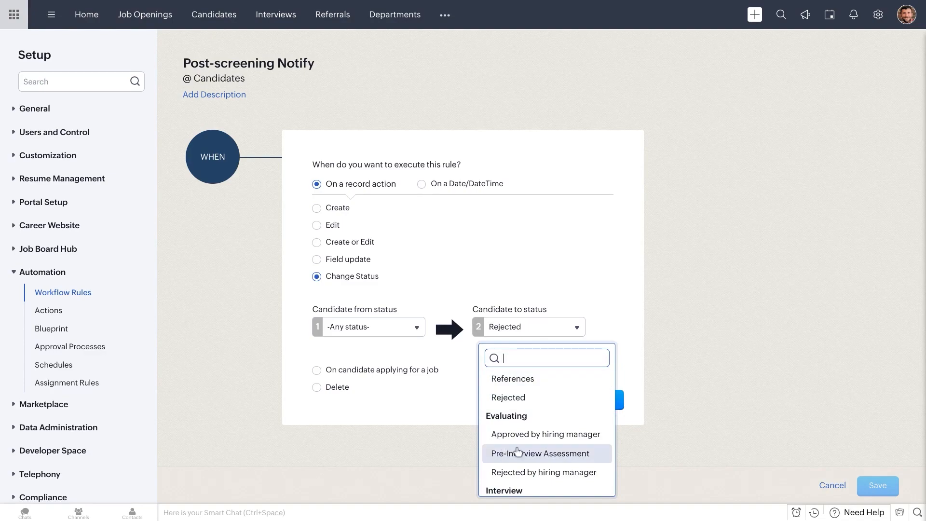
{"action": "scroll", "scroll_direction": "up", "scroll_amount": 3}
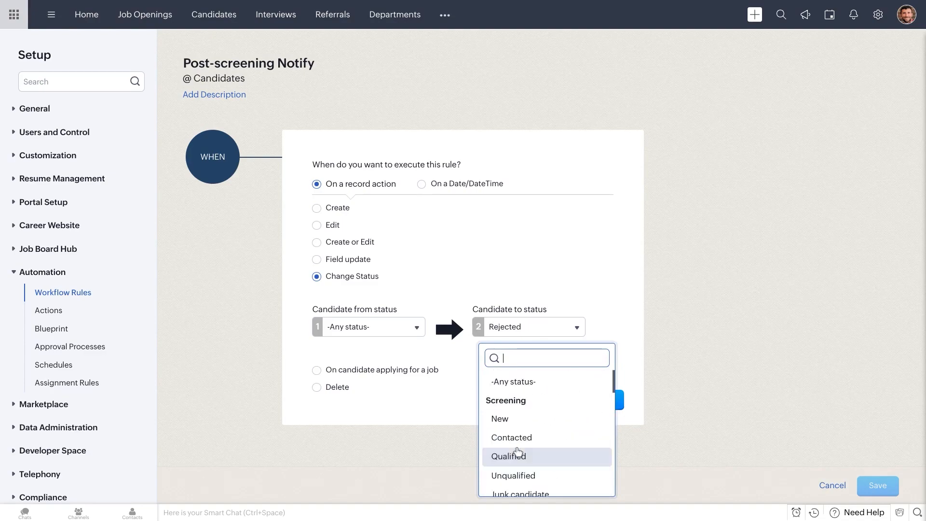
{"action": "left_click", "coordinate": [514, 382]}
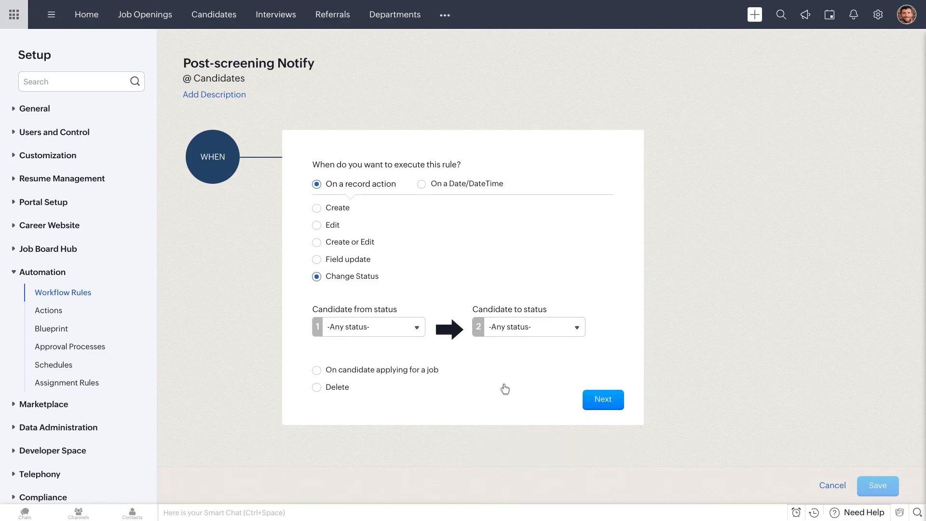
{"action": "left_click", "coordinate": [602, 400]}
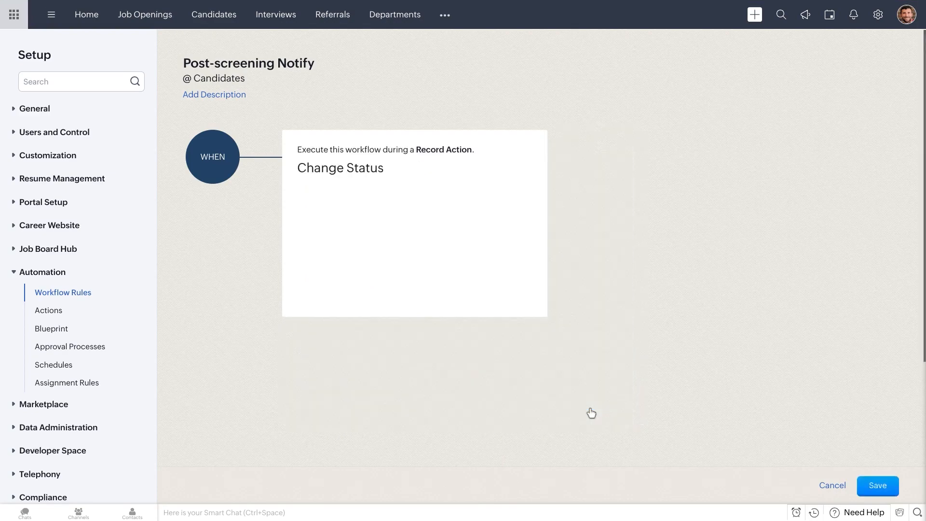
Set Condition 1 to Candidate Status is Rejected and confirm it.
{"action": "left_click", "coordinate": [414, 225]}
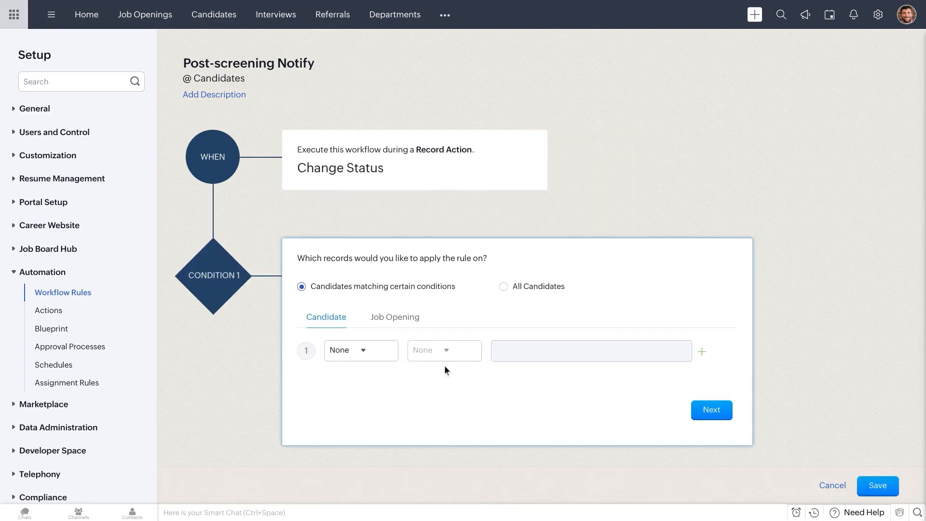
{"action": "left_click", "coordinate": [360, 349]}
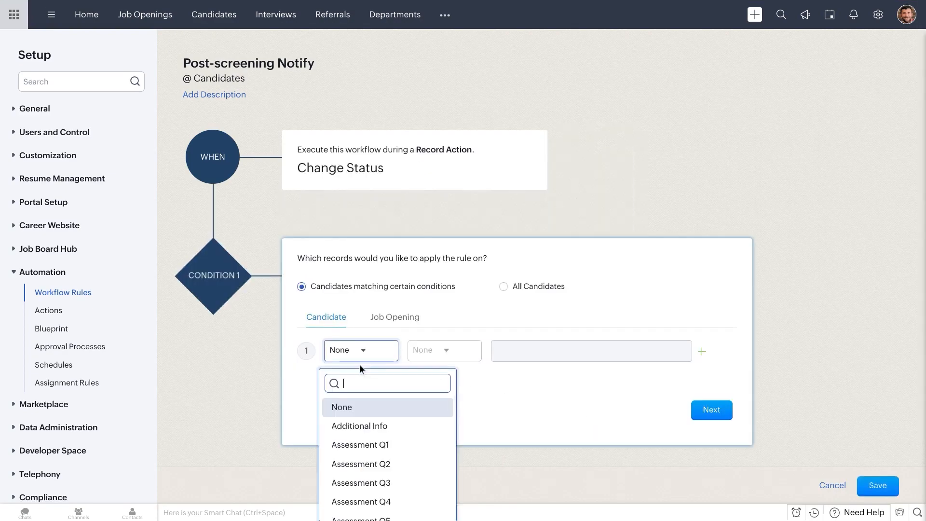
{"action": "type", "text": "status"}
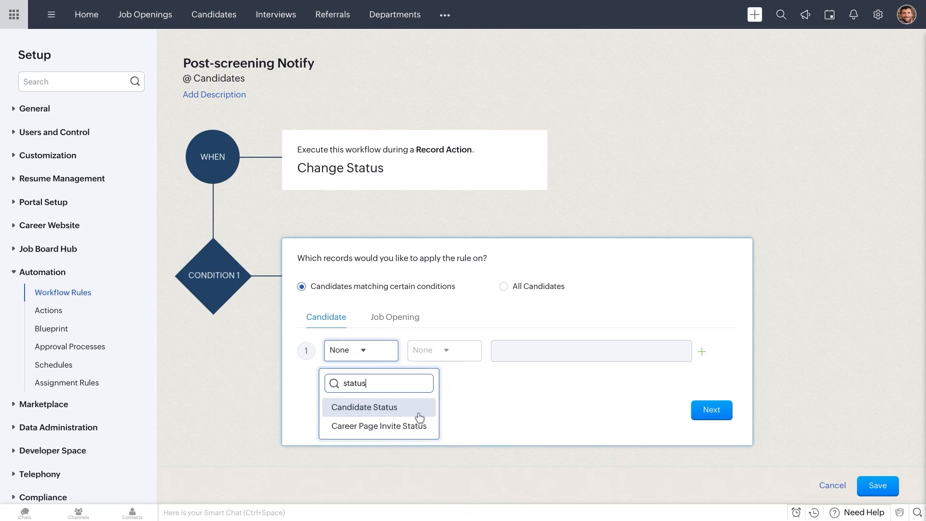
{"action": "left_click", "coordinate": [365, 407]}
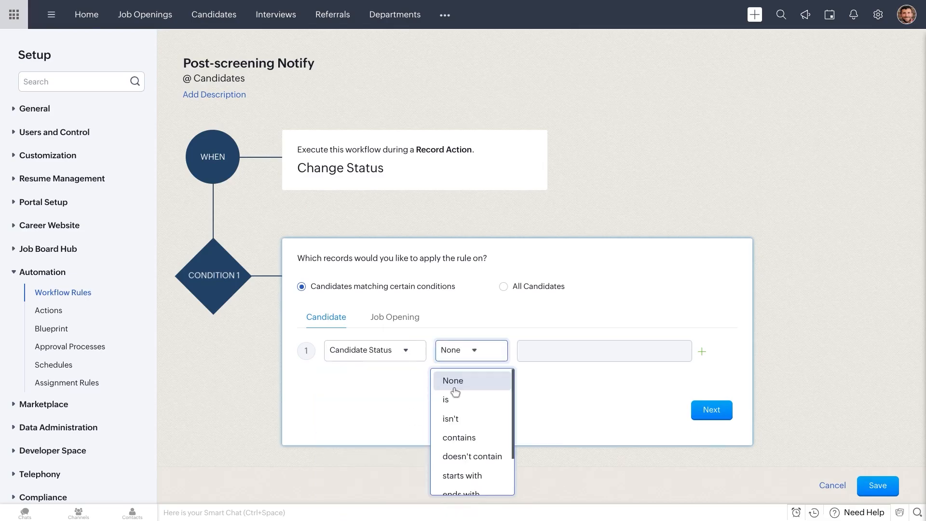
{"action": "left_click", "coordinate": [446, 399]}
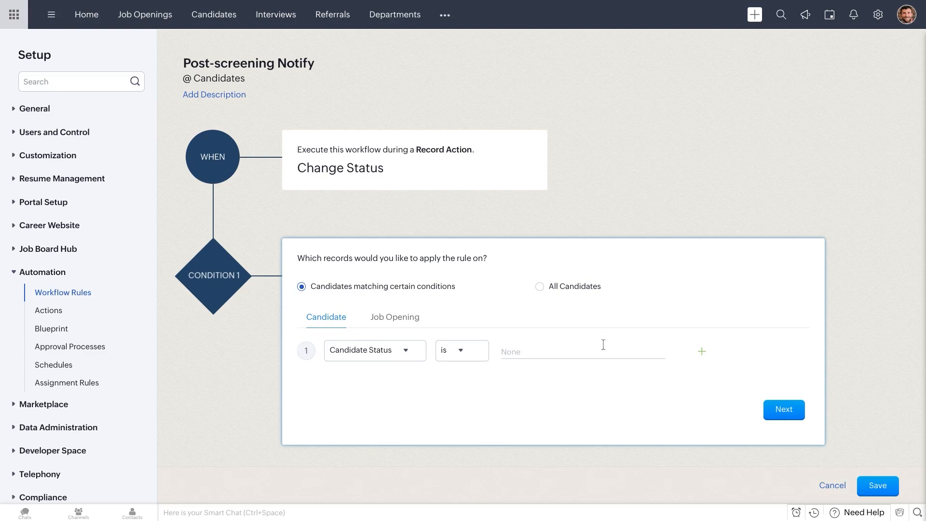
{"action": "type", "text": "reje"}
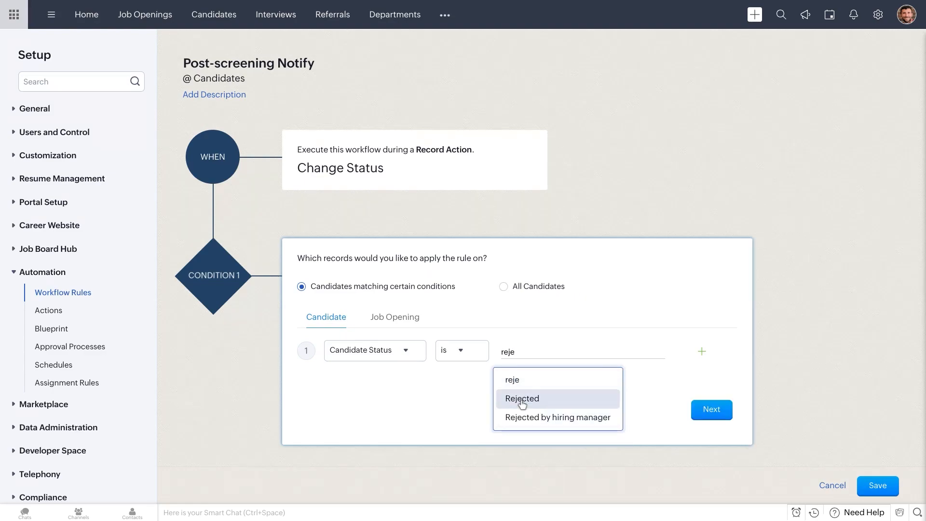
{"action": "left_click", "coordinate": [522, 399]}
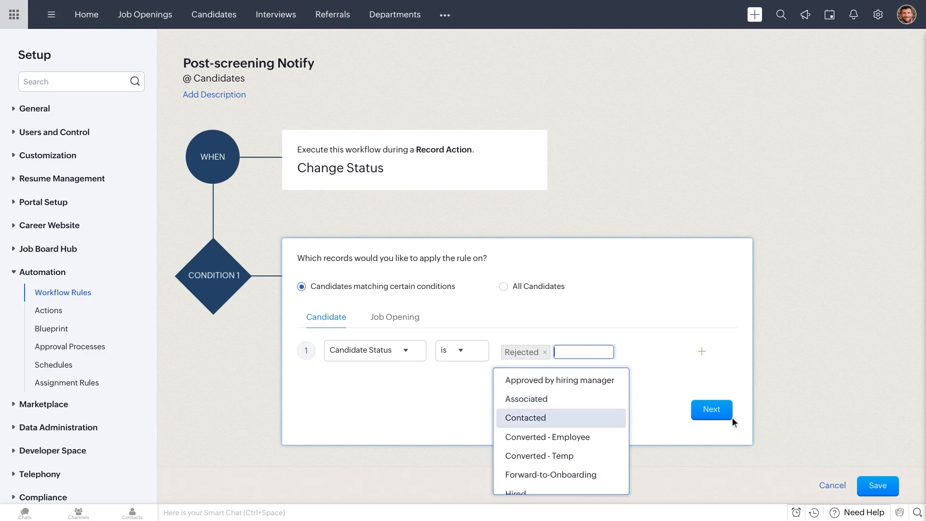
{"action": "left_click", "coordinate": [711, 409]}
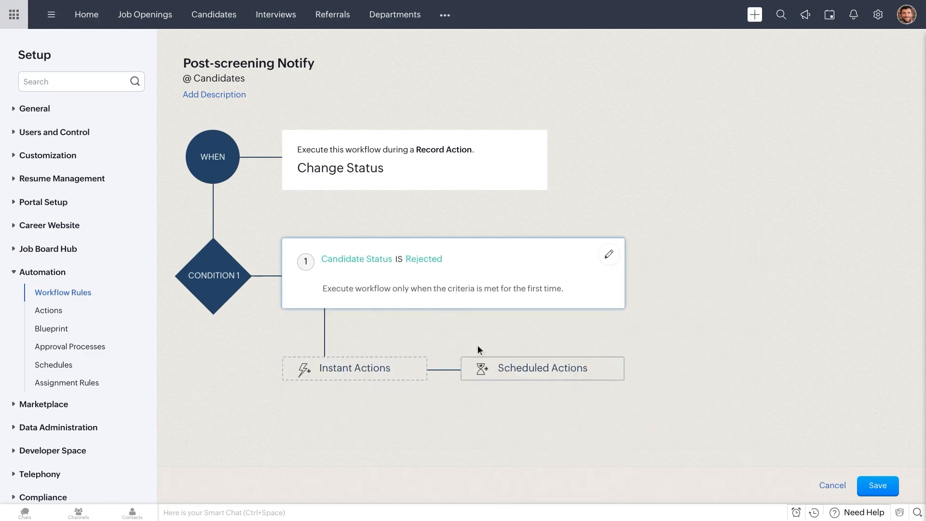
Add an instant email notification and associate the Rejection Email alert with the rule.
{"action": "left_click", "coordinate": [354, 368]}
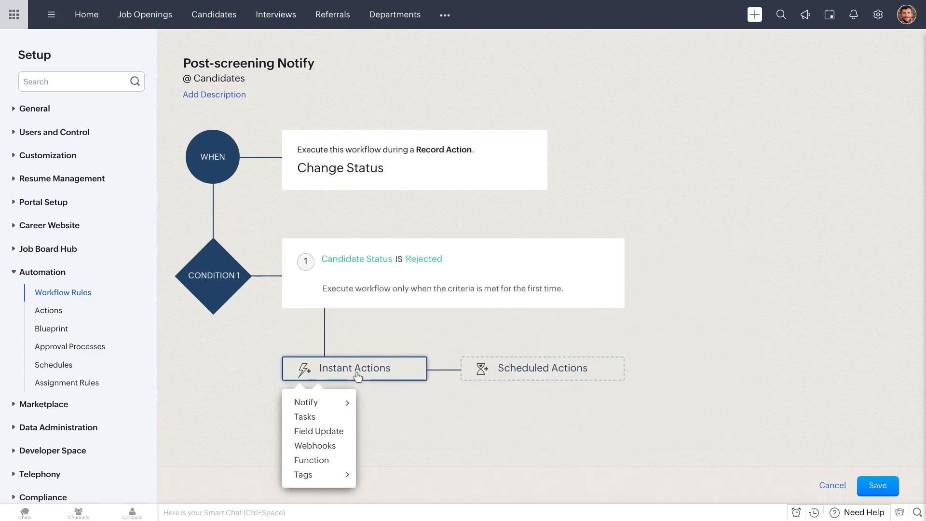
{"action": "mouse_move", "coordinate": [306, 401]}
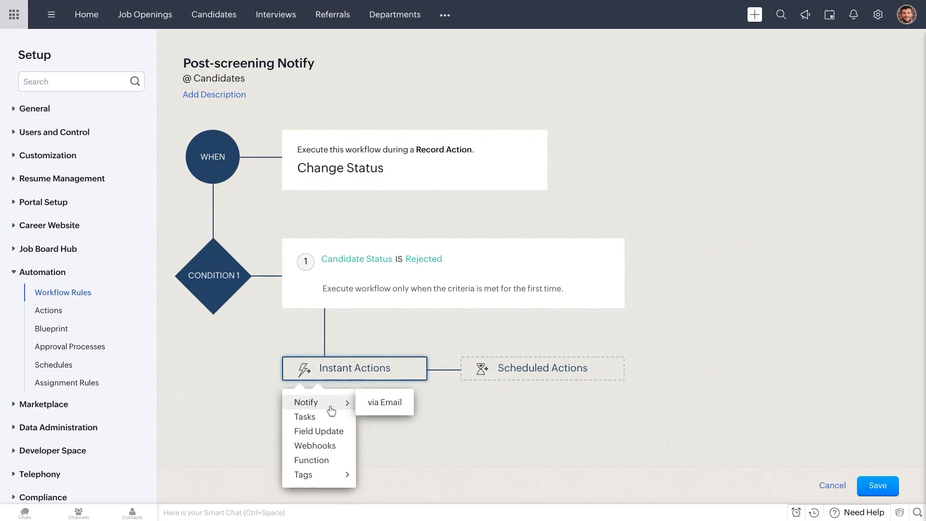
{"action": "left_click", "coordinate": [382, 411]}
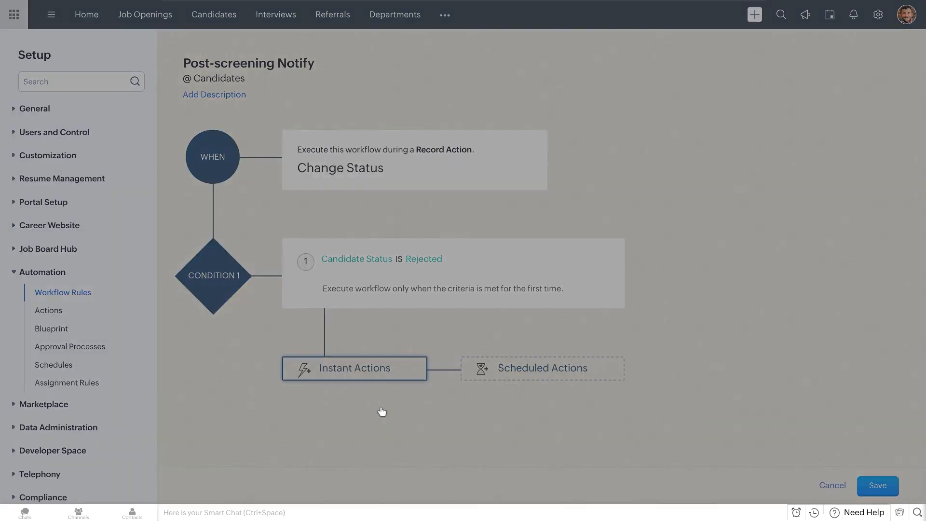
{"action": "left_click", "coordinate": [354, 368]}
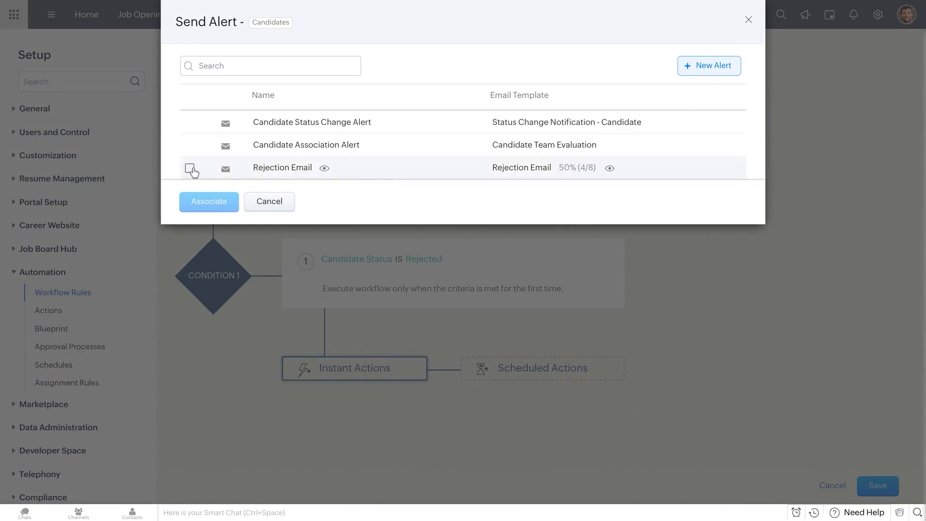
{"action": "left_click", "coordinate": [190, 168]}
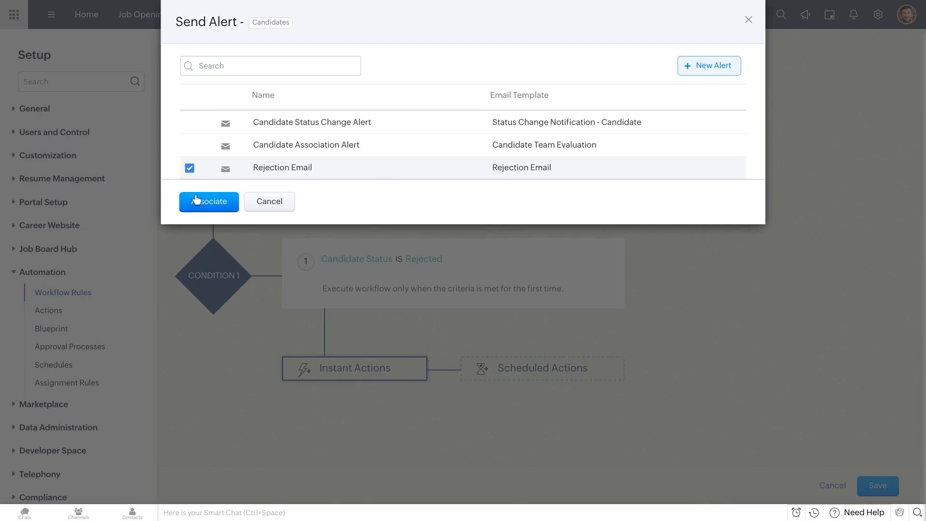
{"action": "left_click", "coordinate": [209, 202]}
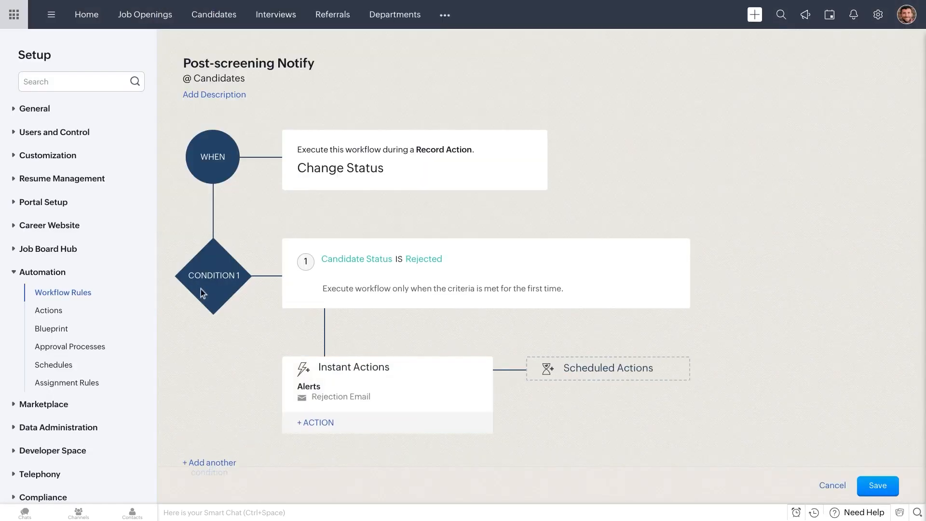
{"action": "mouse_move", "coordinate": [201, 361]}
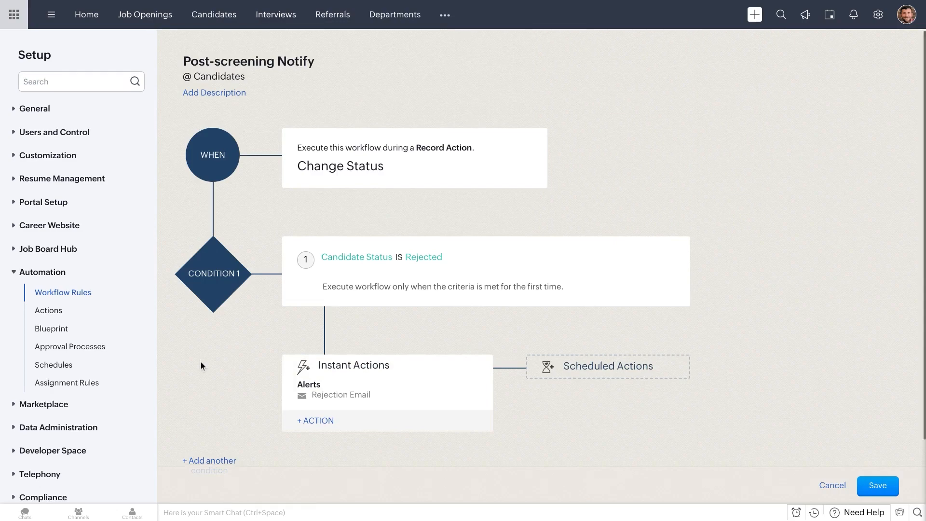
Add Condition 2 filtering on Candidate Status with the 'is' operator.
{"action": "scroll", "scroll_direction": "up", "scroll_amount": 3}
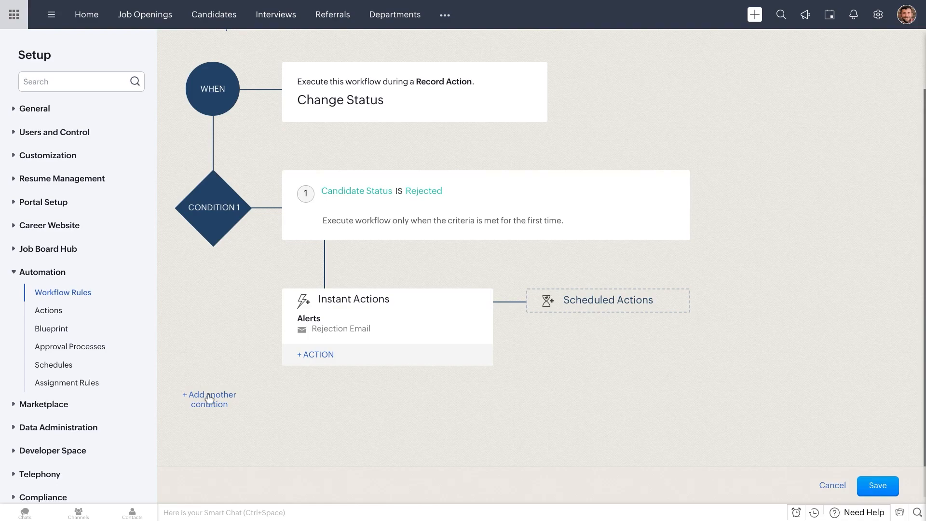
{"action": "left_click", "coordinate": [209, 400]}
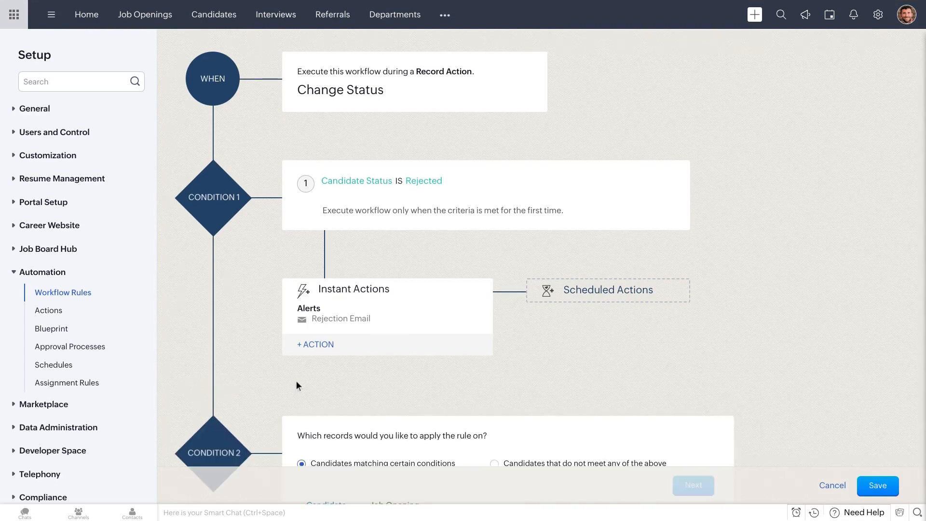
{"action": "scroll", "scroll_direction": "down", "scroll_amount": 3}
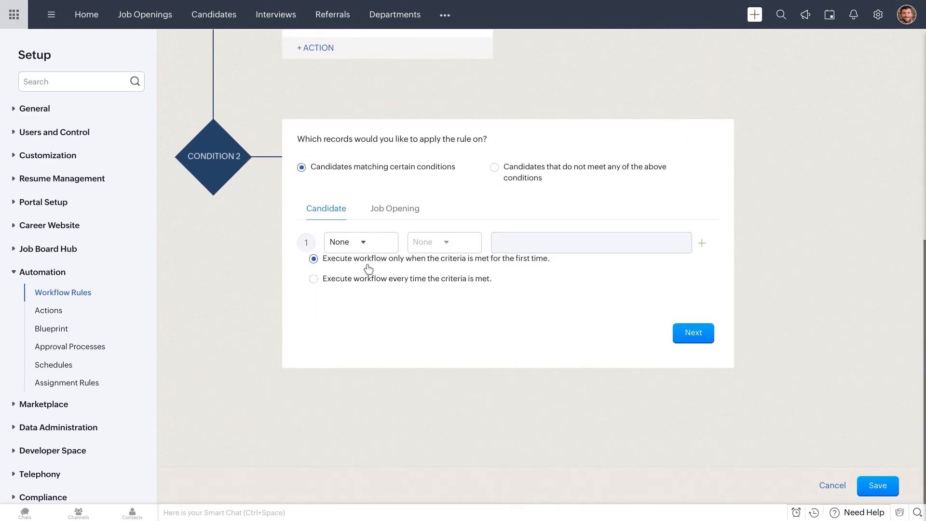
{"action": "left_click", "coordinate": [359, 242]}
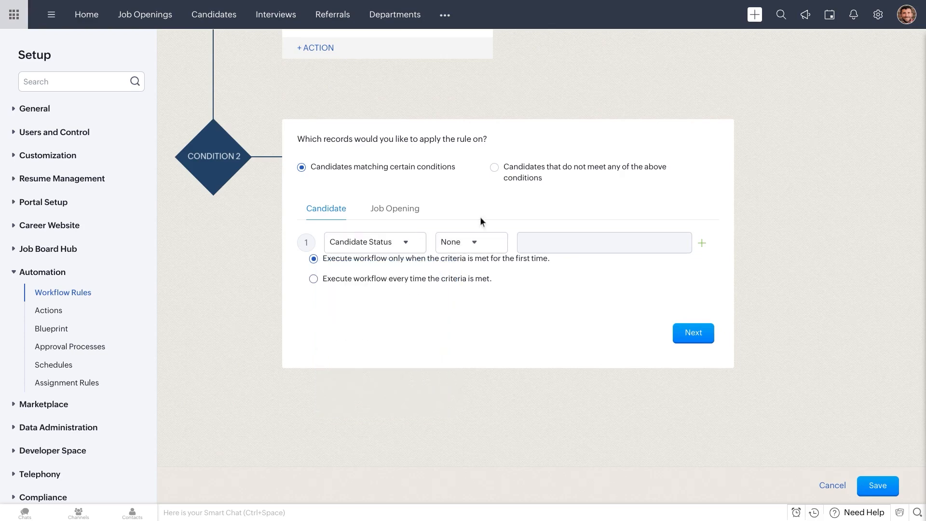
{"action": "left_click", "coordinate": [470, 243]}
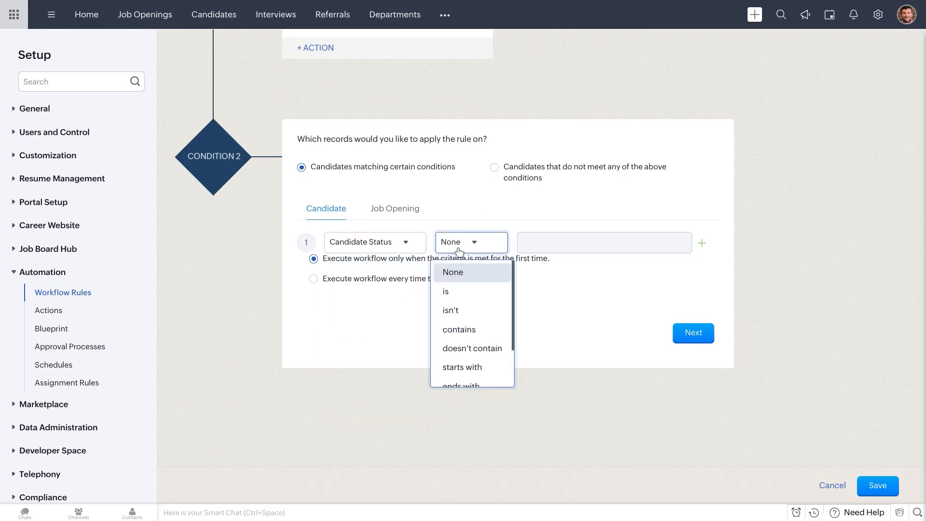
{"action": "mouse_move", "coordinate": [446, 292]}
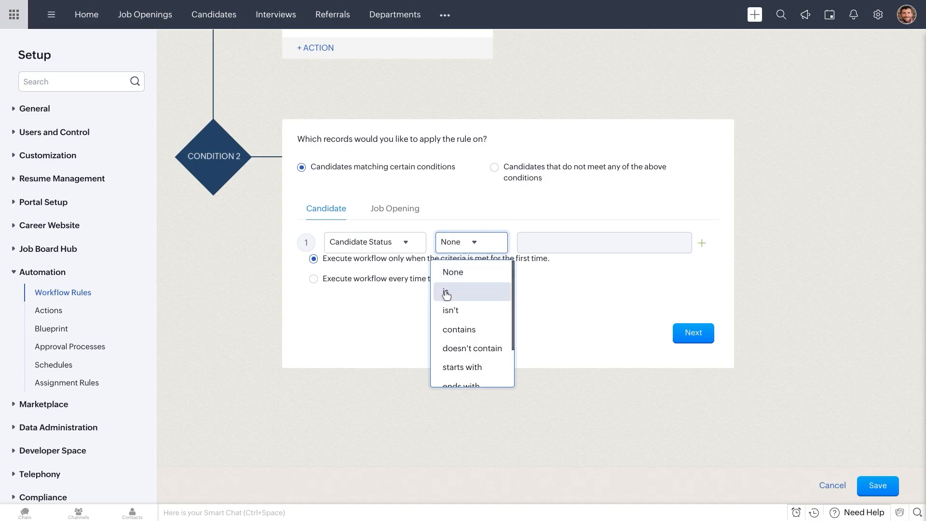
{"action": "left_click", "coordinate": [447, 293]}
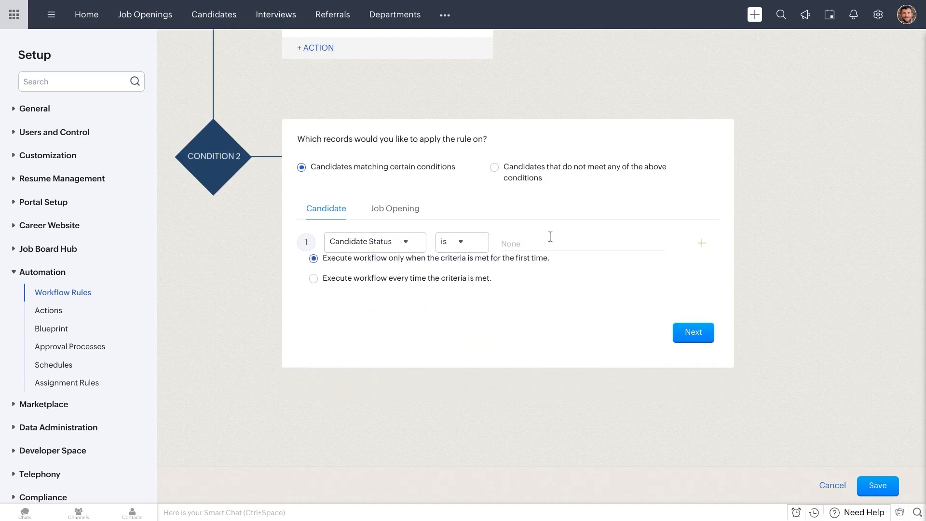
Choose Qualified as the matching status and confirm Condition 2.
{"action": "left_click", "coordinate": [581, 243]}
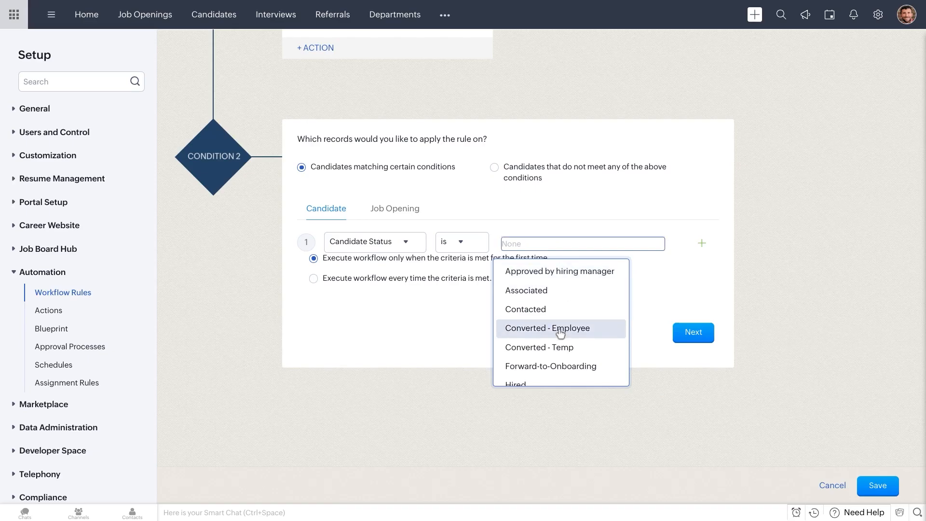
{"action": "scroll", "scroll_direction": "down", "scroll_amount": 3}
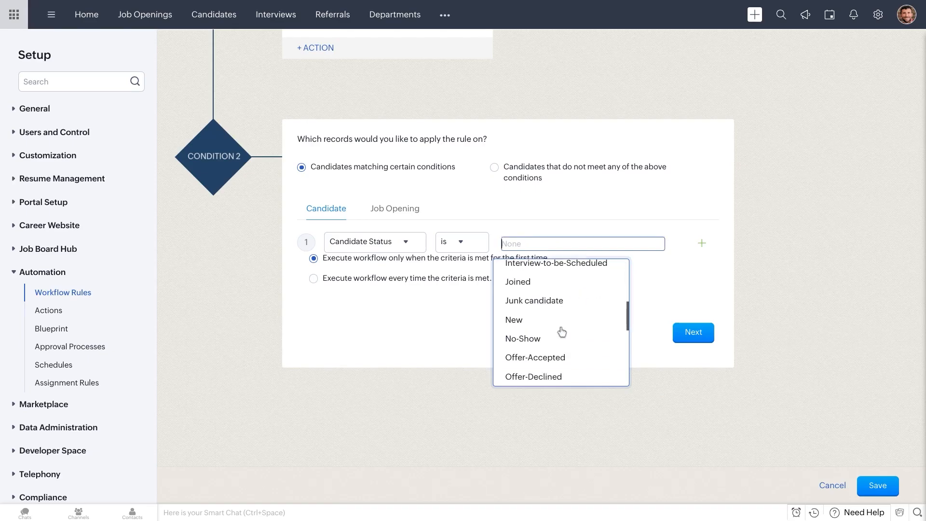
{"action": "scroll", "scroll_direction": "down", "scroll_amount": 3}
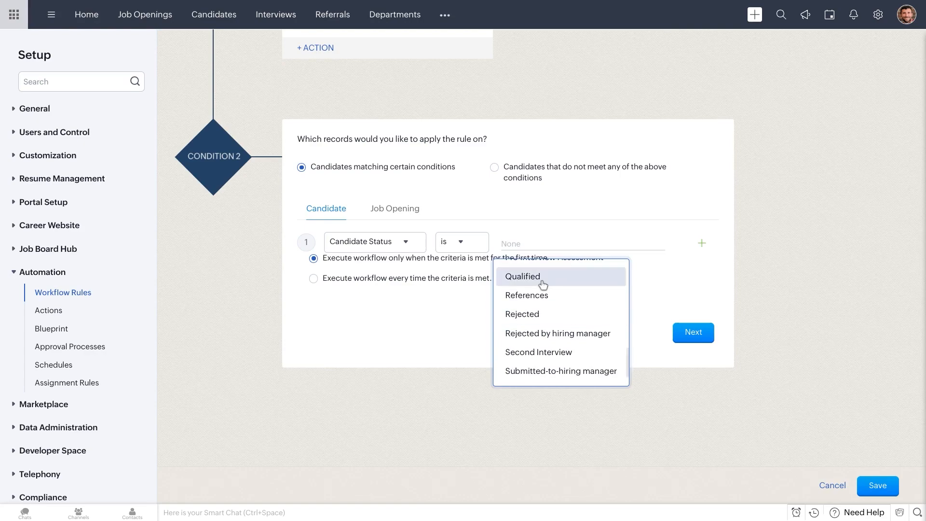
{"action": "left_click", "coordinate": [522, 277]}
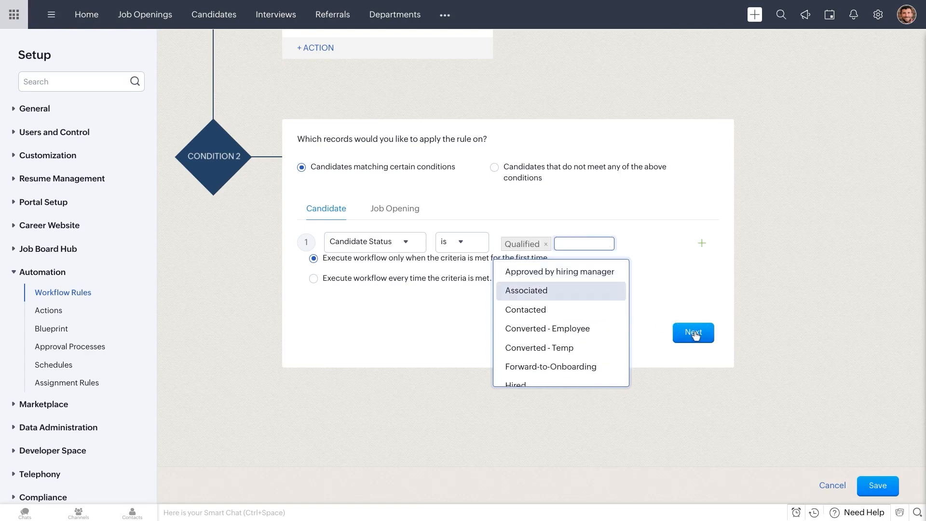
{"action": "left_click", "coordinate": [693, 333]}
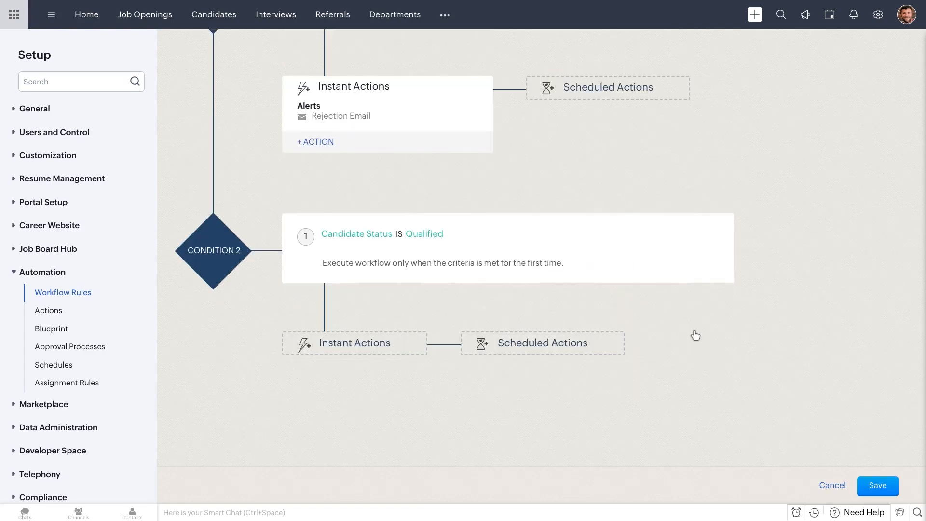
{"action": "mouse_move", "coordinate": [354, 351]}
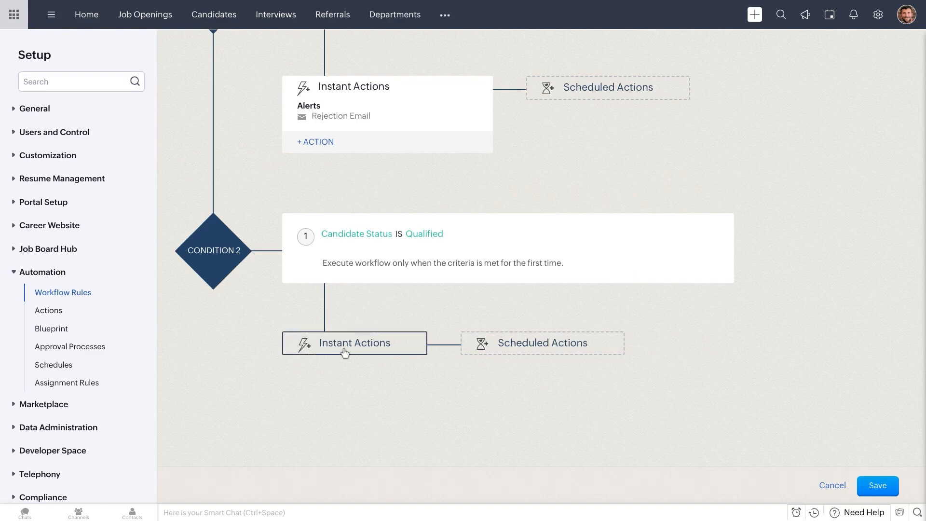
Add an instant email notification for Condition 2 and start a new alert.
{"action": "left_click", "coordinate": [354, 342]}
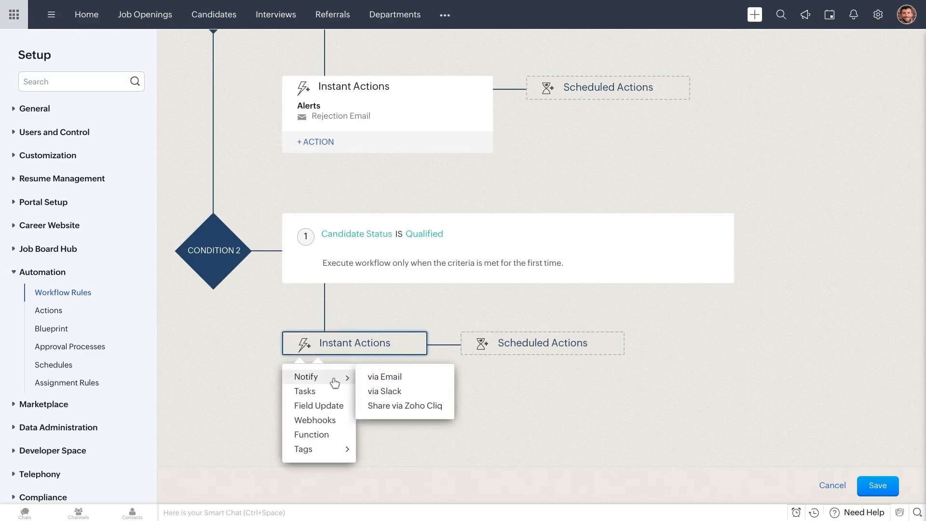
{"action": "mouse_move", "coordinate": [384, 376]}
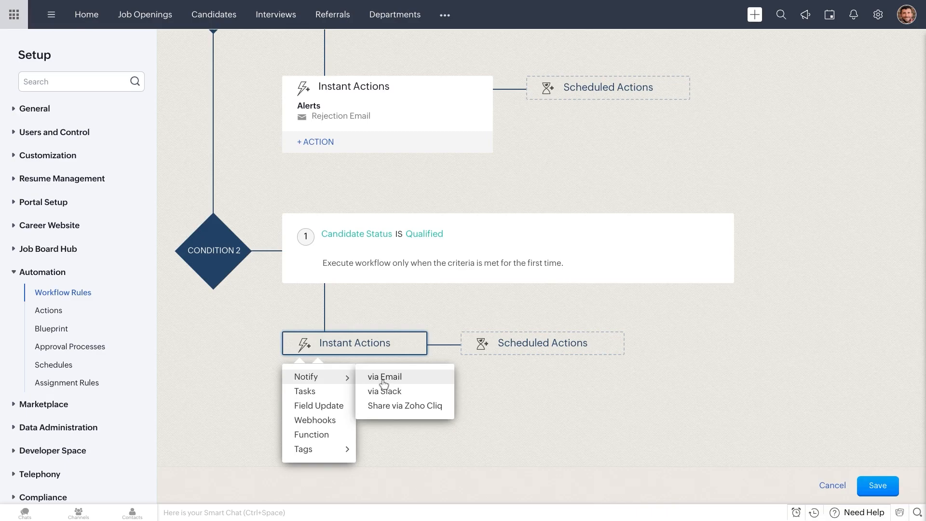
{"action": "left_click", "coordinate": [384, 384]}
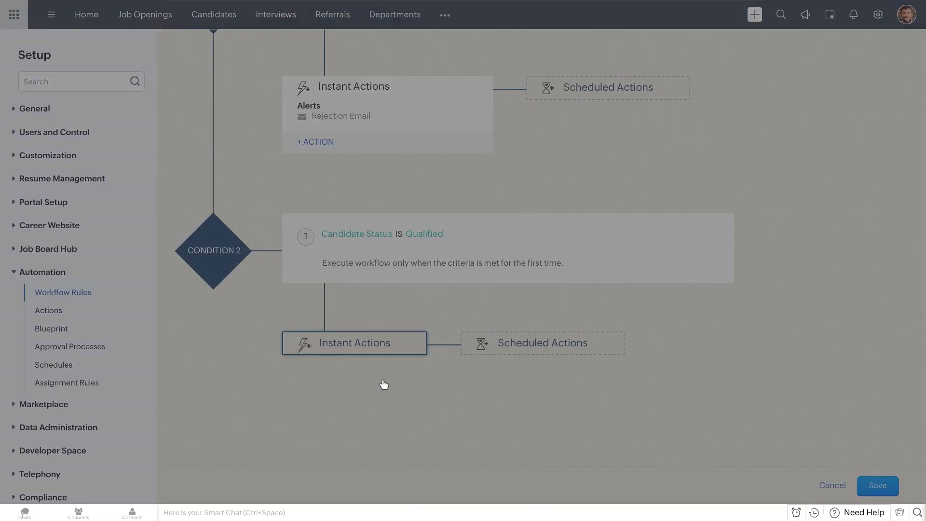
{"action": "left_click", "coordinate": [315, 142]}
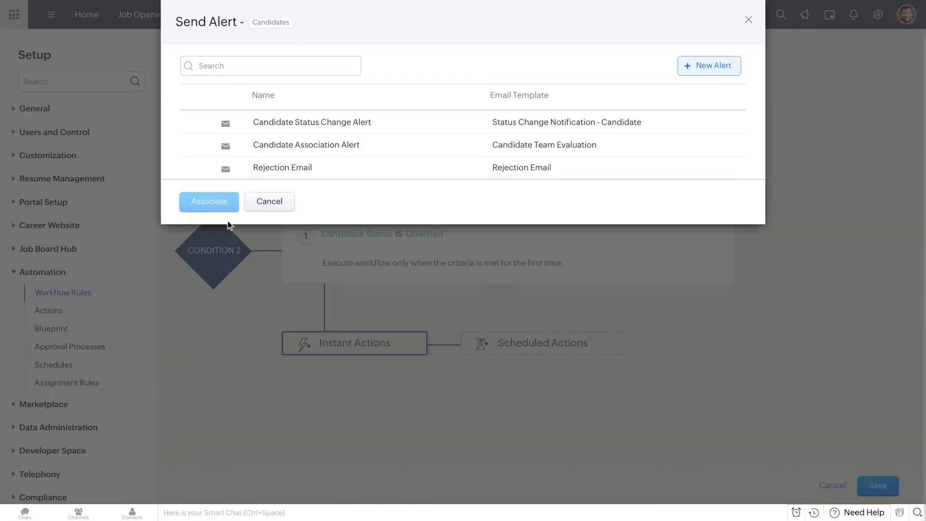
{"action": "mouse_move", "coordinate": [709, 66]}
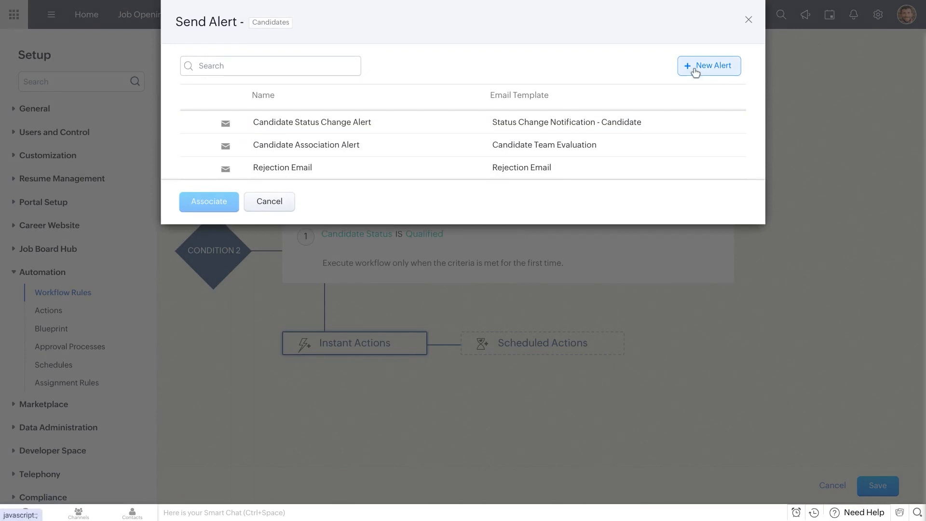
{"action": "left_click", "coordinate": [709, 66]}
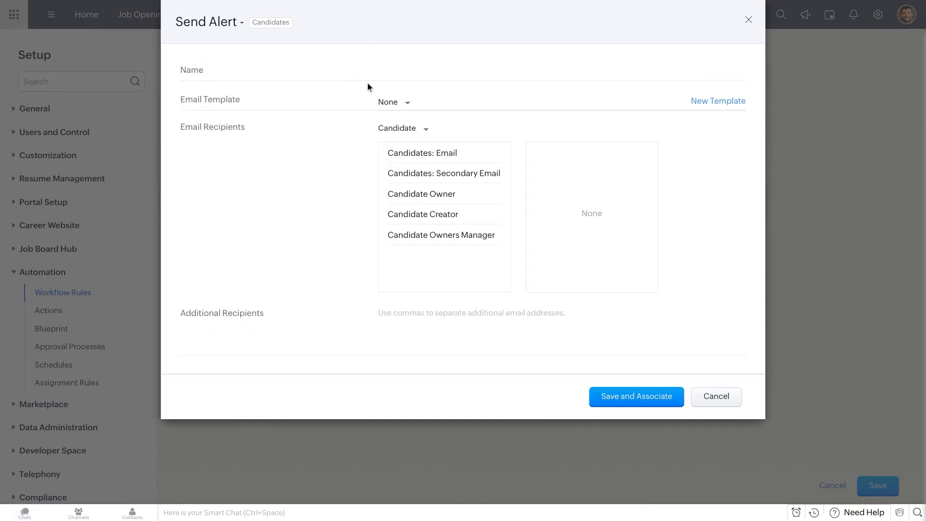
Name the alert 'Qualified' and choose the Qualified candidates email template.
{"action": "left_click", "coordinate": [531, 72]}
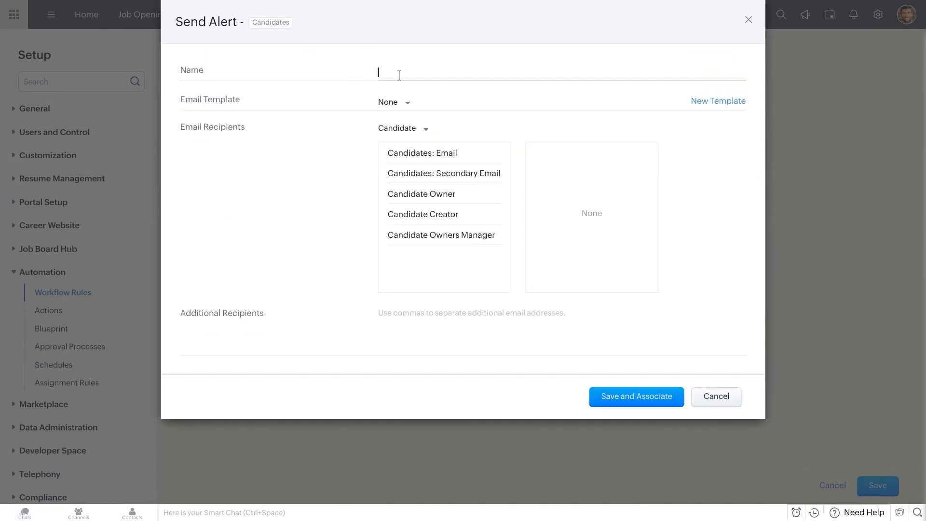
{"action": "type", "text": "Quali"}
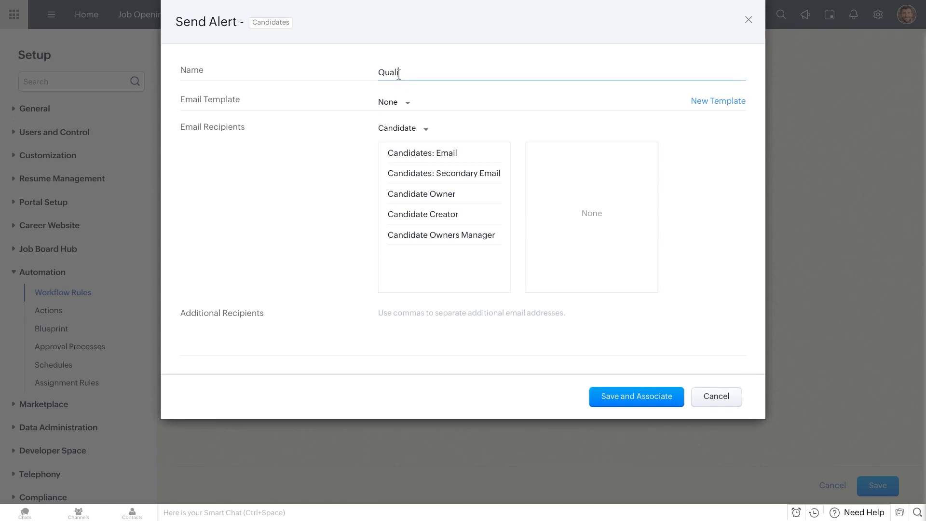
{"action": "type", "text": "fied"}
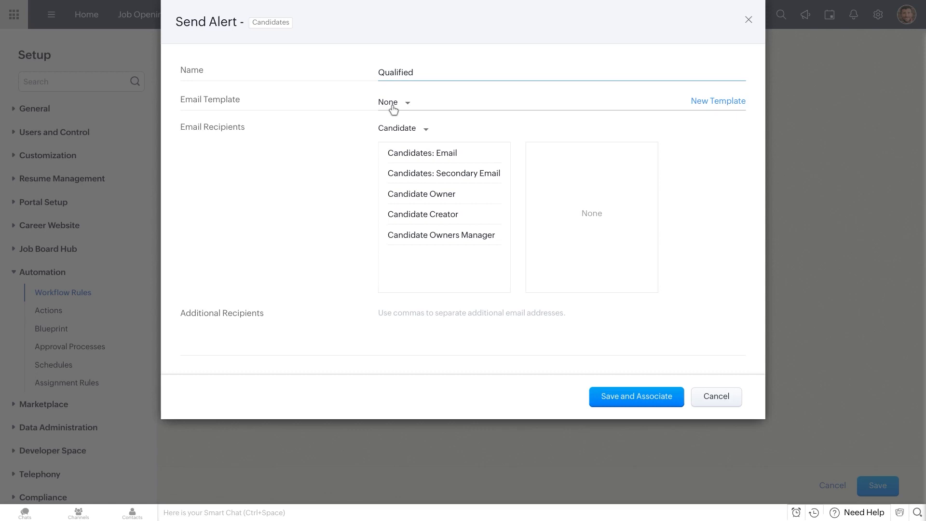
{"action": "left_click", "coordinate": [393, 102]}
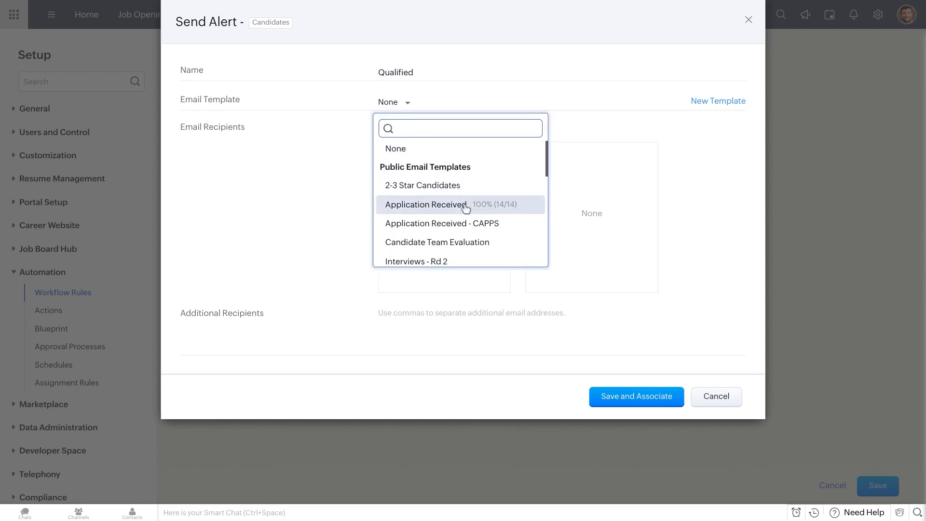
{"action": "scroll", "scroll_direction": "down", "scroll_amount": 3}
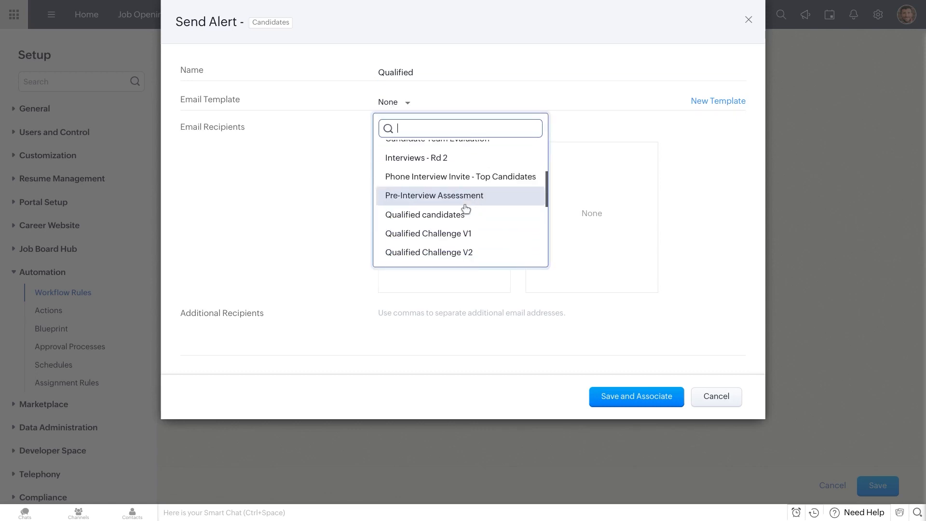
{"action": "left_click", "coordinate": [424, 214]}
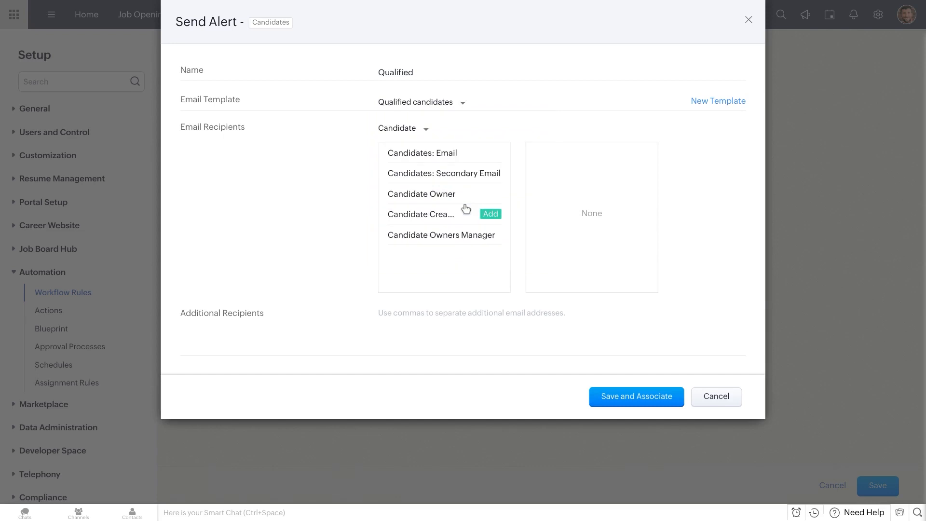
{"action": "mouse_move", "coordinate": [435, 153]}
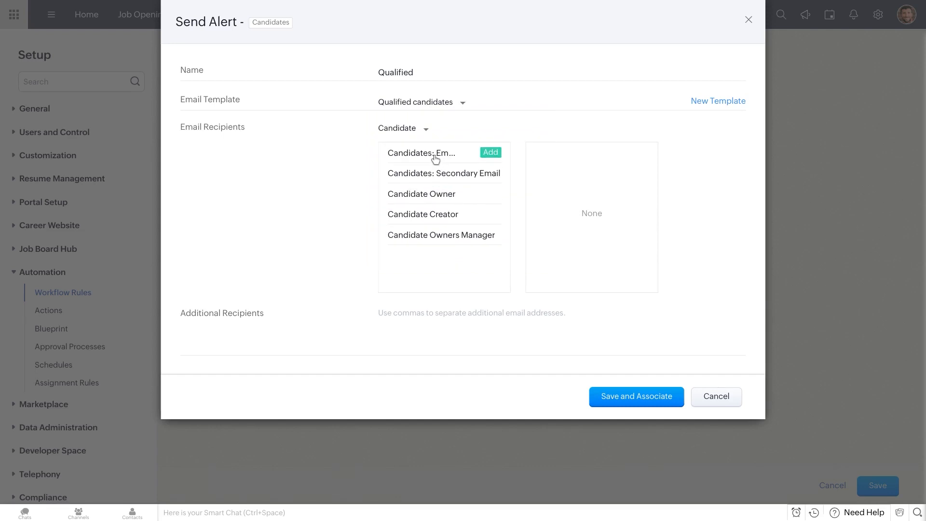
{"action": "mouse_move", "coordinate": [423, 160]}
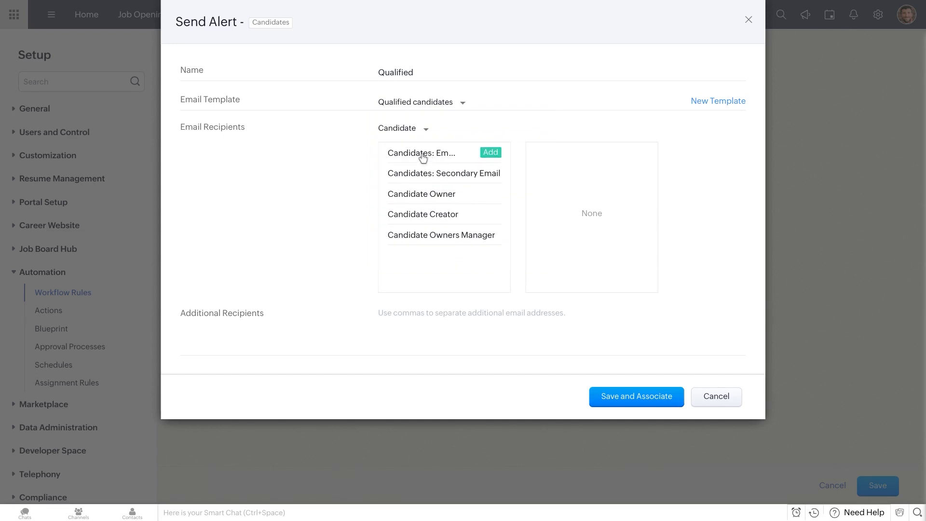
Add Candidates: Email as the recipient and save the alert onto condition 2.
{"action": "left_click", "coordinate": [404, 128]}
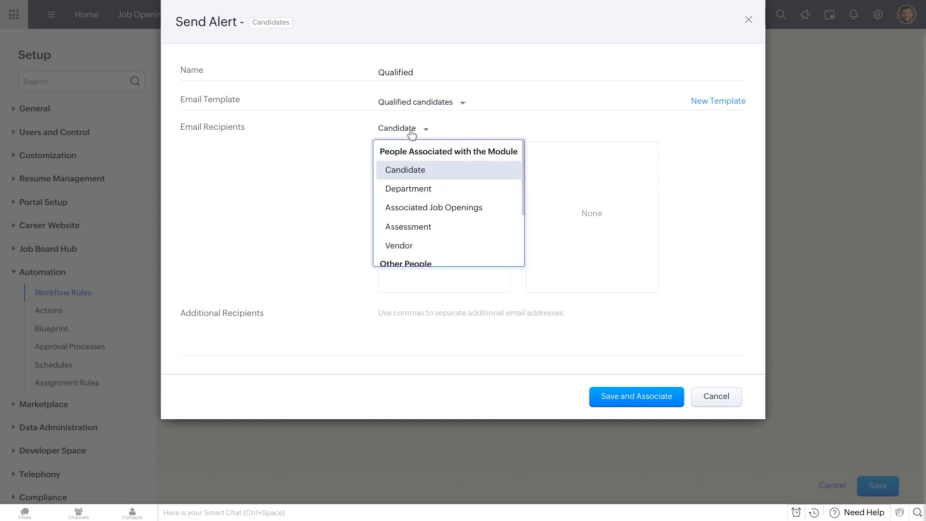
{"action": "mouse_move", "coordinate": [418, 177]}
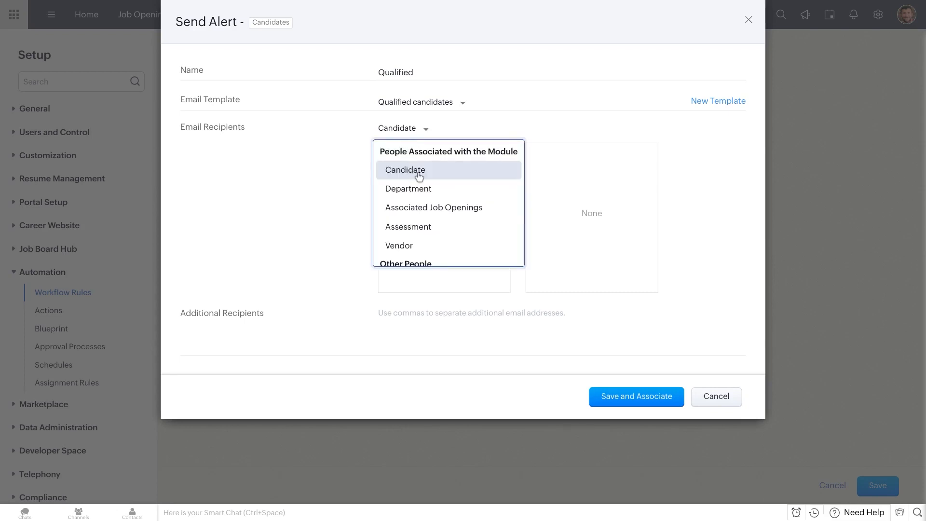
{"action": "left_click", "coordinate": [405, 170]}
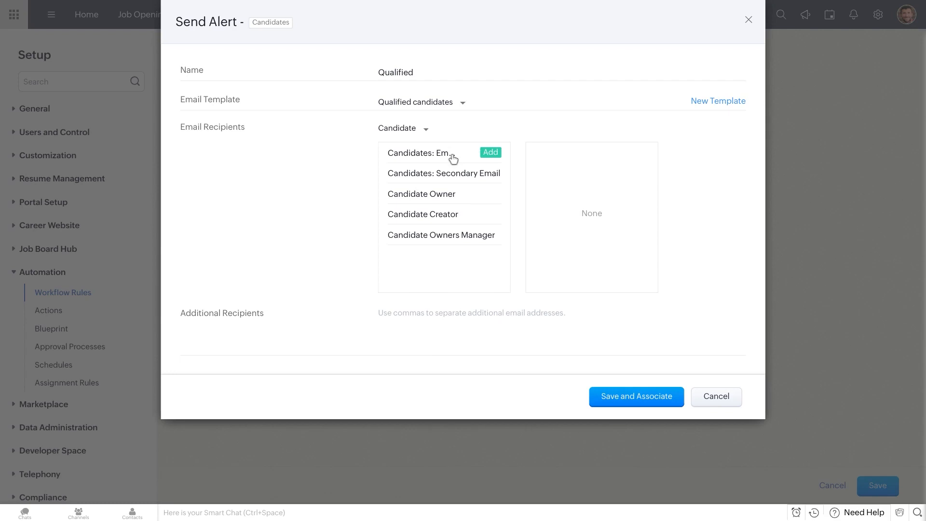
{"action": "left_click", "coordinate": [490, 153]}
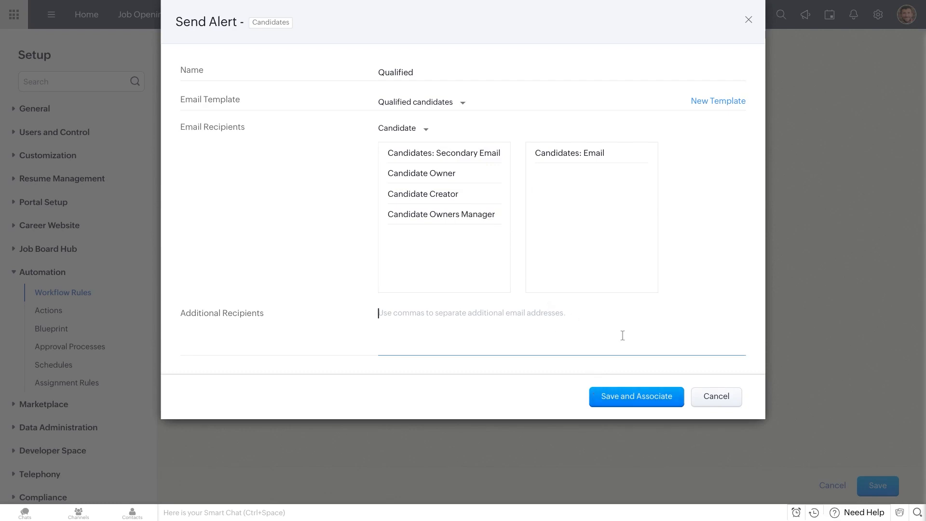
{"action": "mouse_move", "coordinate": [636, 397]}
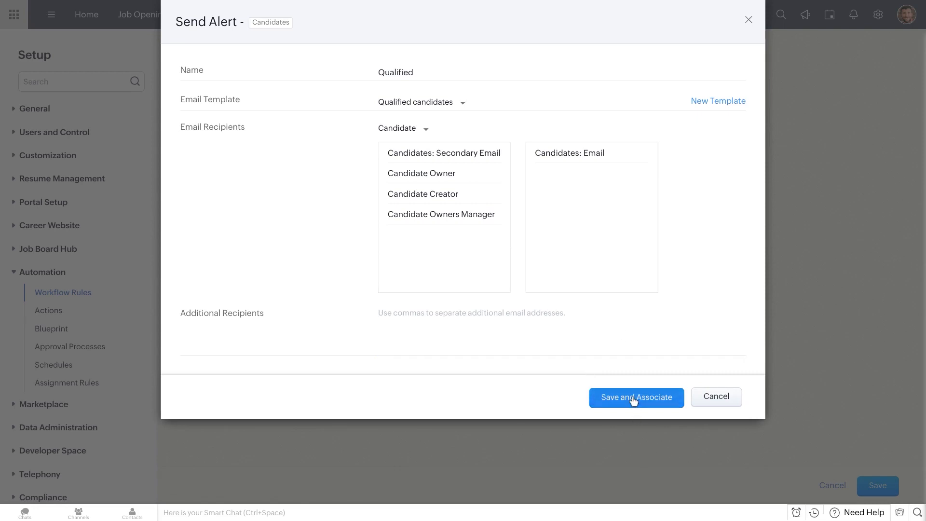
{"action": "left_click", "coordinate": [636, 397]}
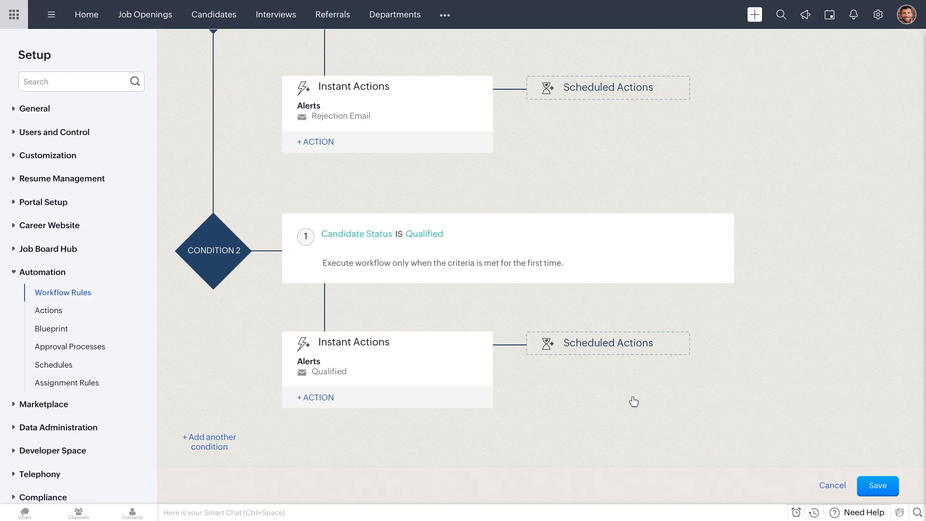
Review the trigger settings and save the Post-screening Notify workflow rule.
{"action": "scroll", "scroll_direction": "up", "scroll_amount": 3}
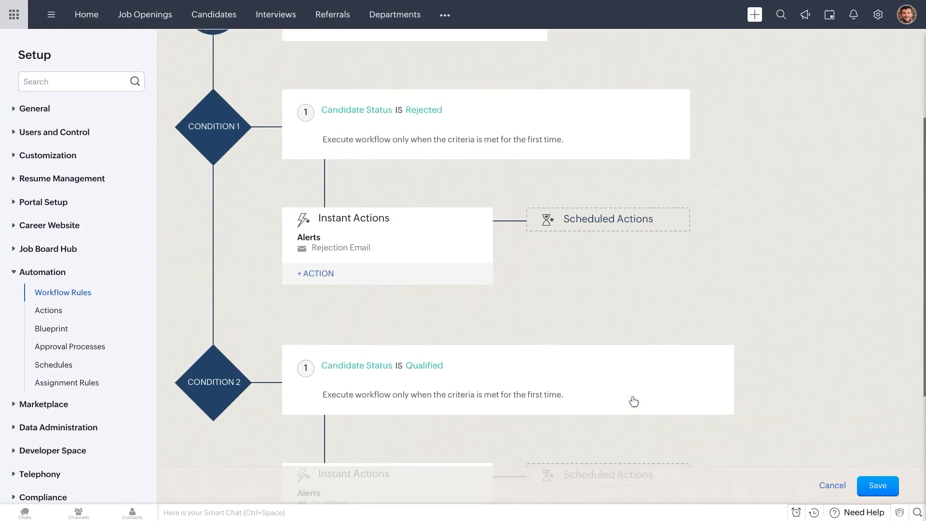
{"action": "scroll", "scroll_direction": "up", "scroll_amount": 3}
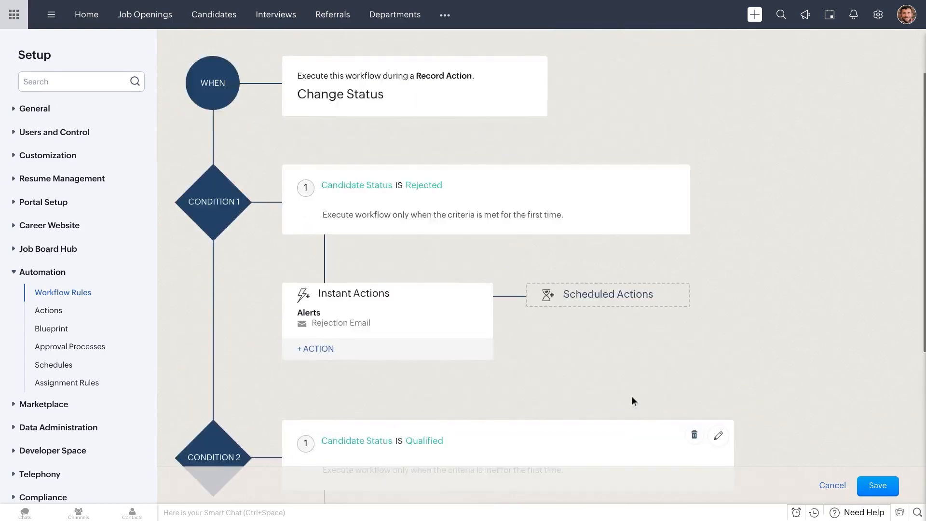
{"action": "scroll", "scroll_direction": "up", "scroll_amount": 3}
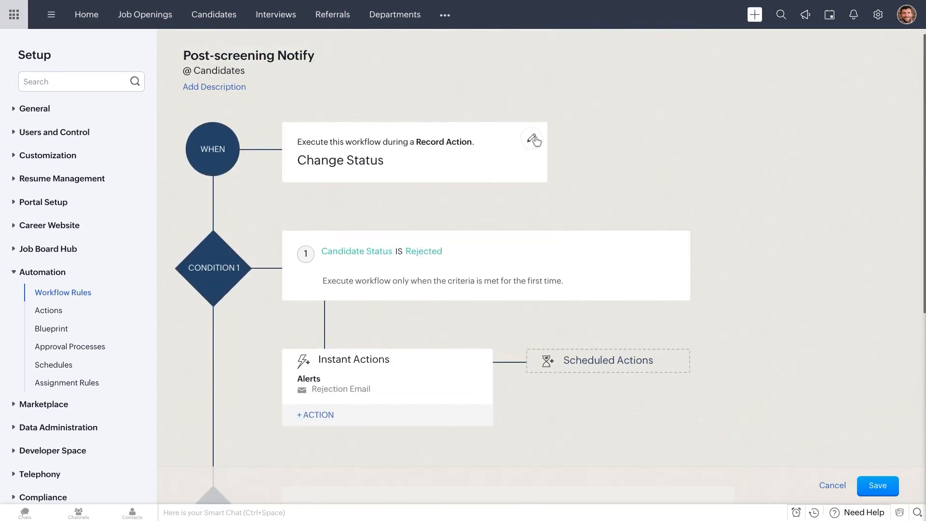
{"action": "left_click", "coordinate": [533, 139]}
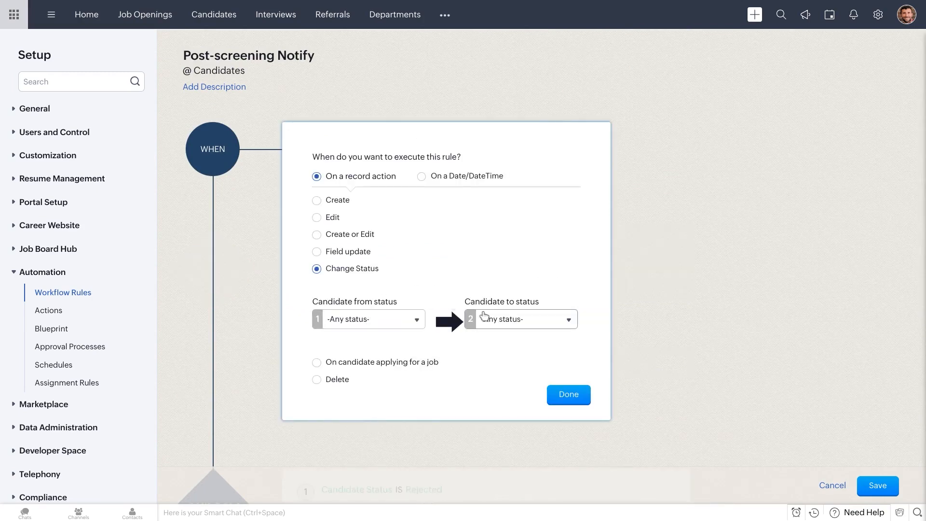
{"action": "mouse_move", "coordinate": [670, 319]}
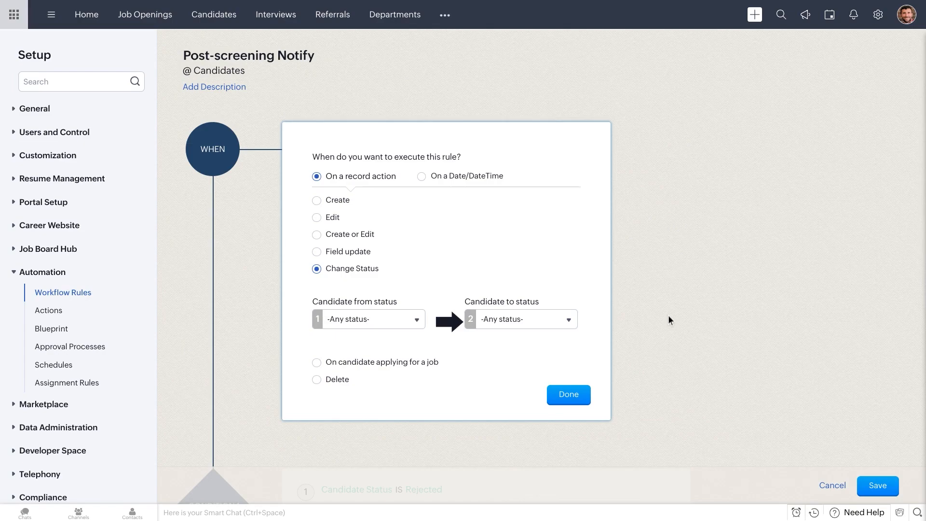
{"action": "scroll", "scroll_direction": "down", "scroll_amount": 3}
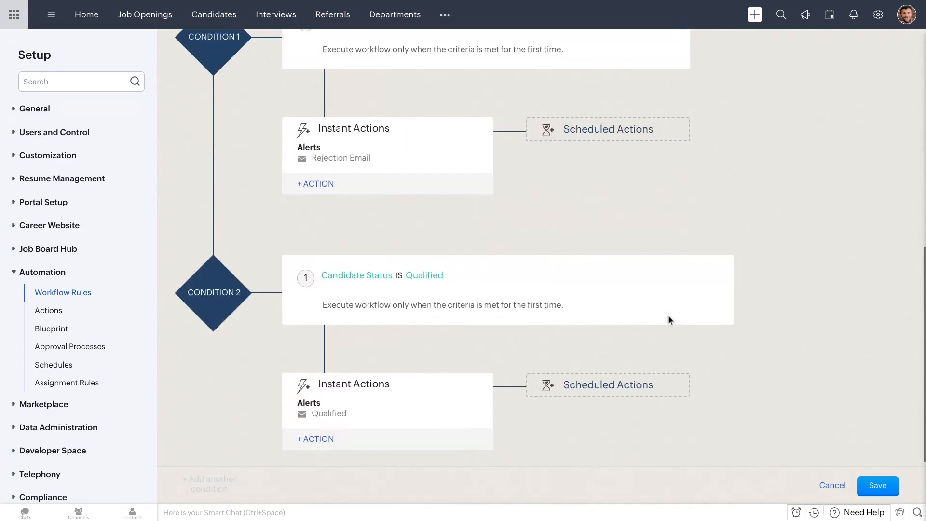
{"action": "scroll", "scroll_direction": "down", "scroll_amount": 3}
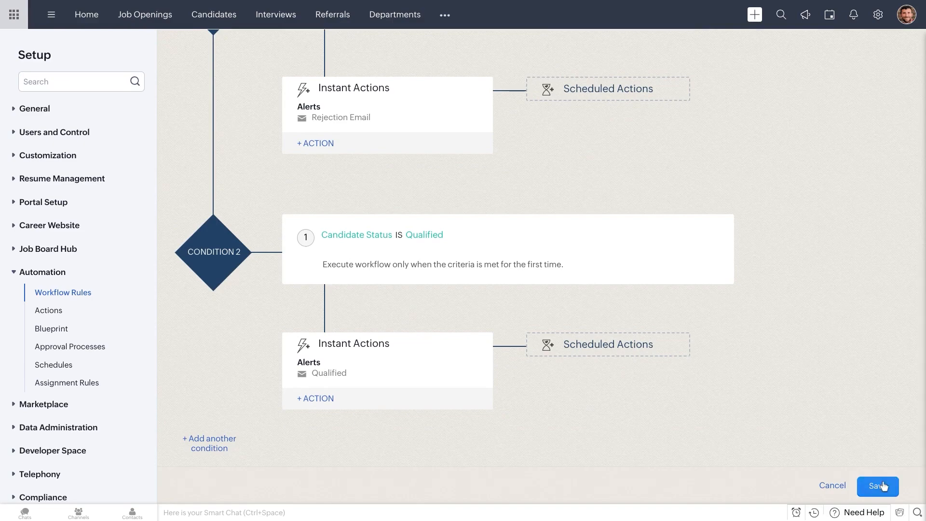
{"action": "left_click", "coordinate": [878, 486]}
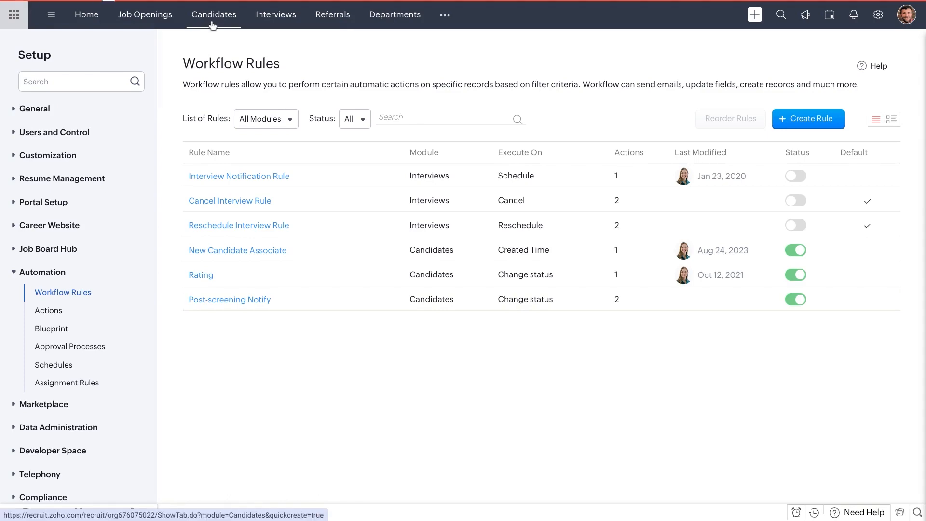
Open Test Applicant's record from Candidates and view the hiring pipeline.
{"action": "left_click", "coordinate": [214, 14]}
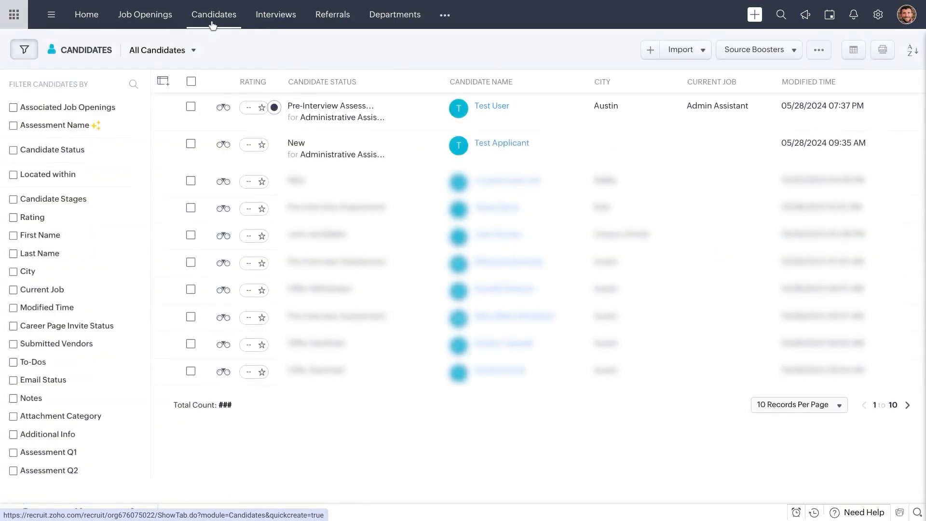
{"action": "mouse_move", "coordinate": [487, 151]}
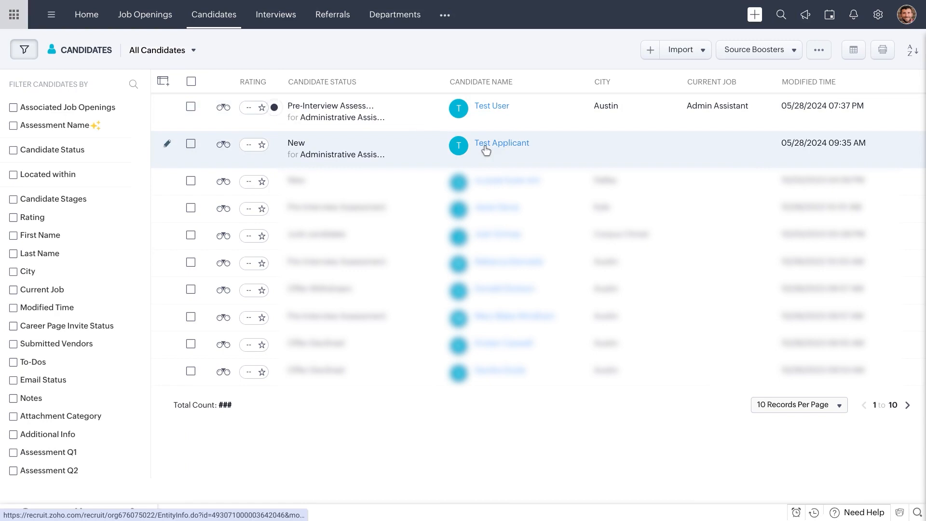
{"action": "left_click", "coordinate": [502, 142]}
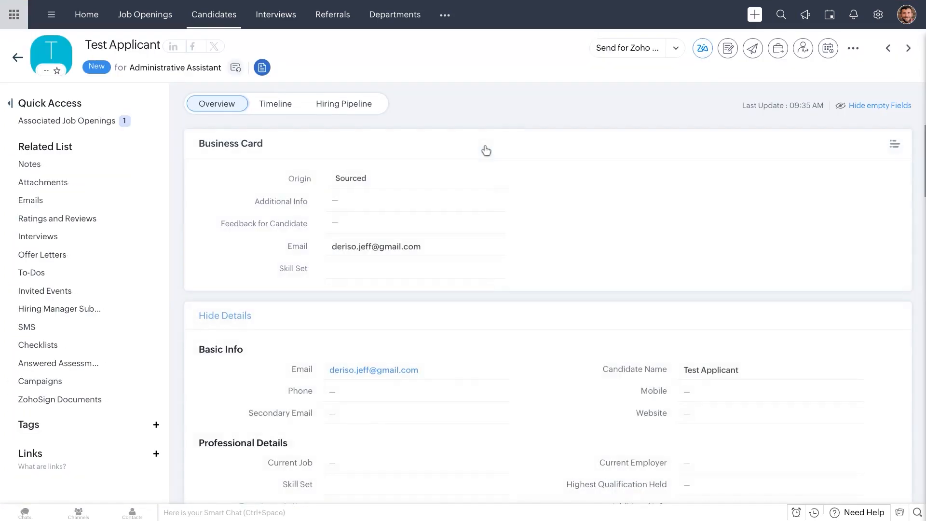
{"action": "mouse_move", "coordinate": [364, 106]}
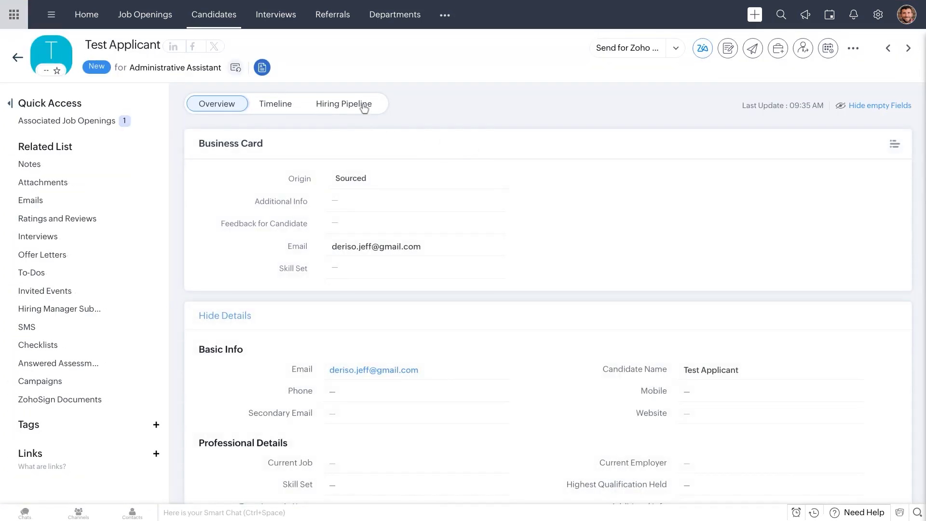
{"action": "left_click", "coordinate": [344, 104]}
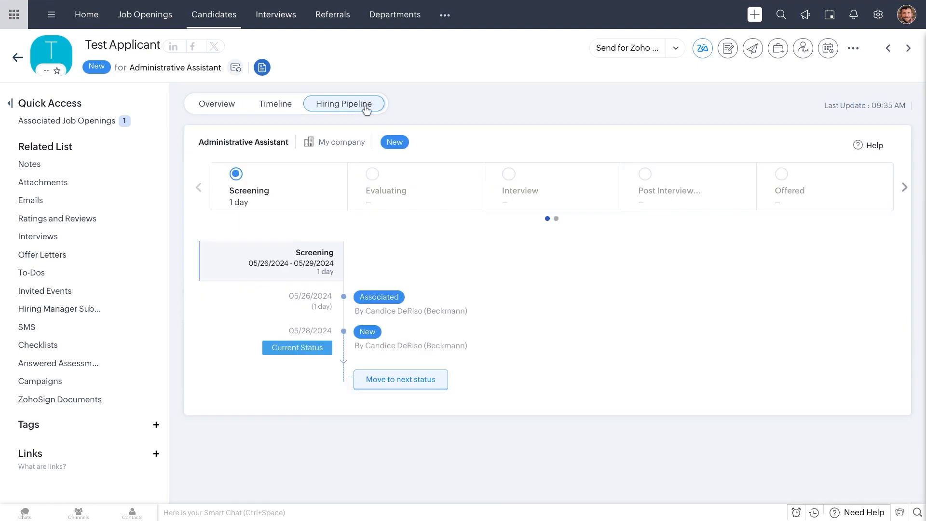
{"action": "mouse_move", "coordinate": [449, 361]}
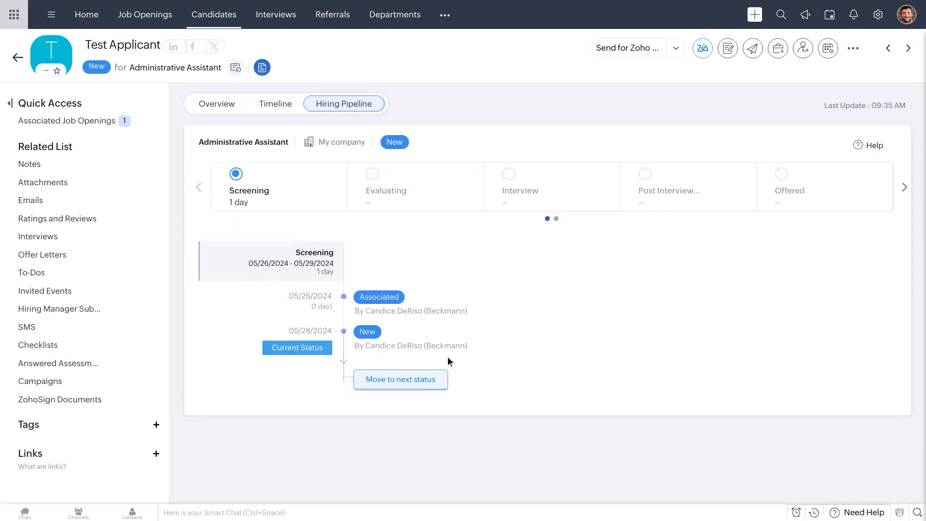
Start a status change and select Qualified as the new status.
{"action": "left_click", "coordinate": [400, 379]}
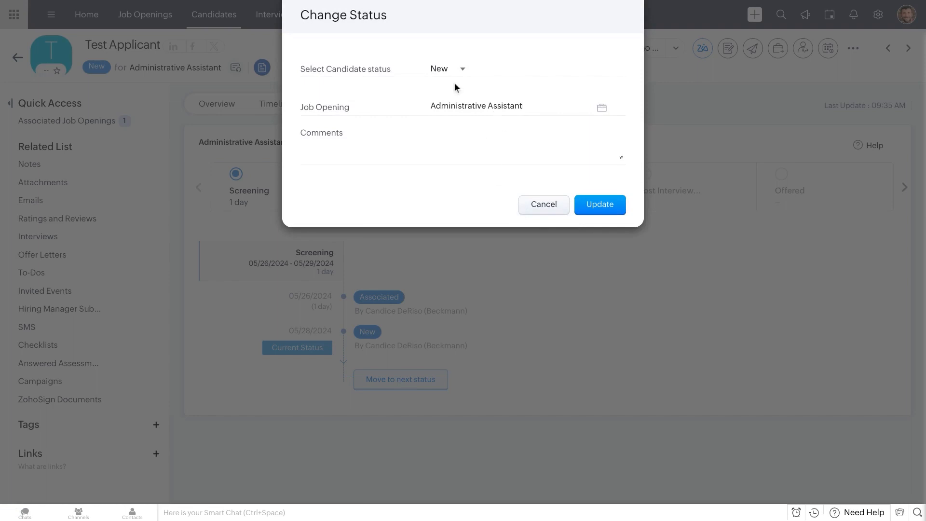
{"action": "left_click", "coordinate": [447, 69]}
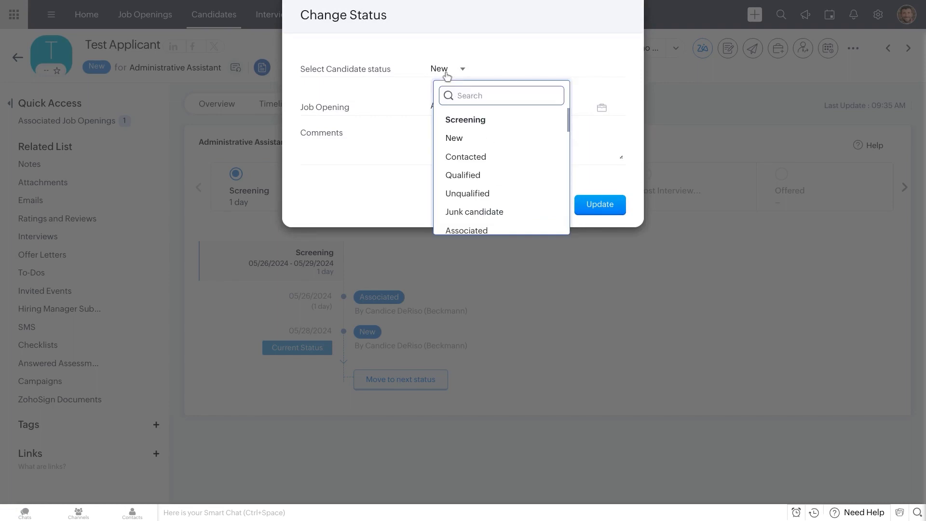
{"action": "mouse_move", "coordinate": [473, 174]}
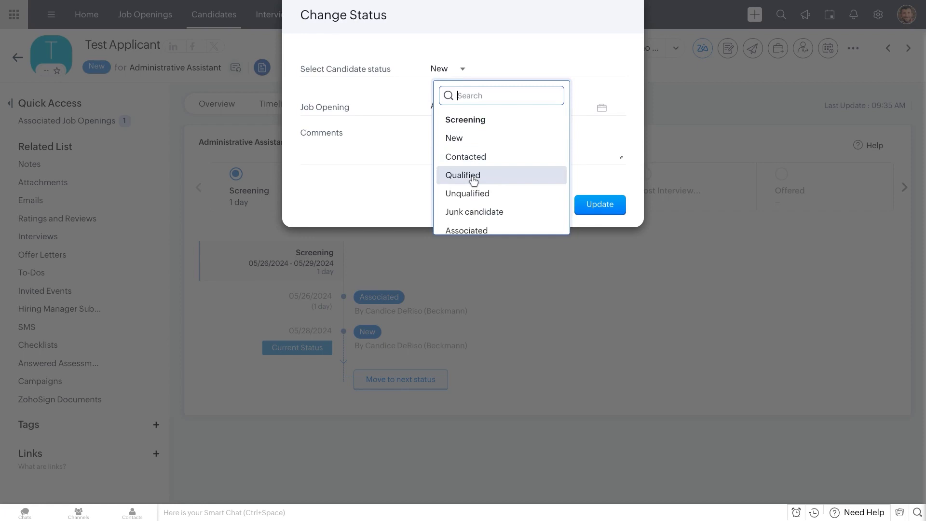
{"action": "left_click", "coordinate": [462, 175]}
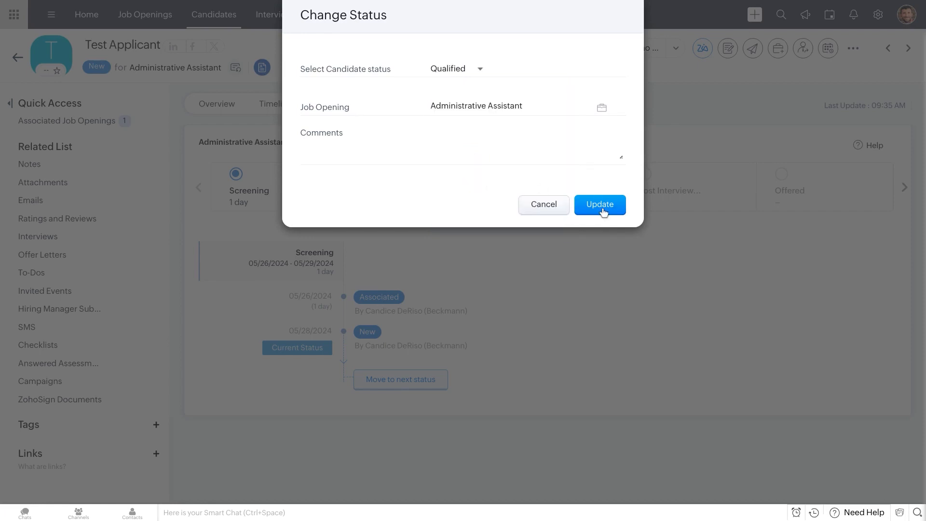
Update Test Applicant to Qualified and begin another status change.
{"action": "left_click", "coordinate": [599, 204]}
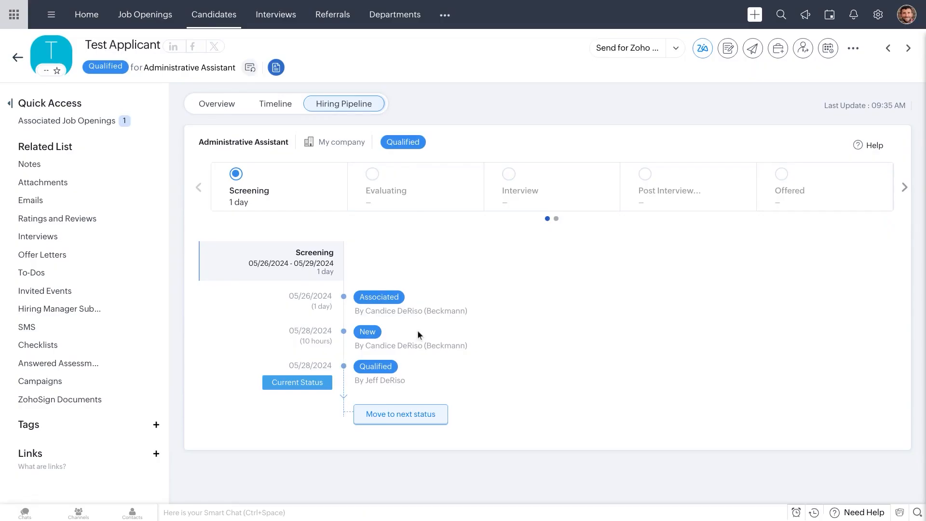
{"action": "mouse_move", "coordinate": [400, 414]}
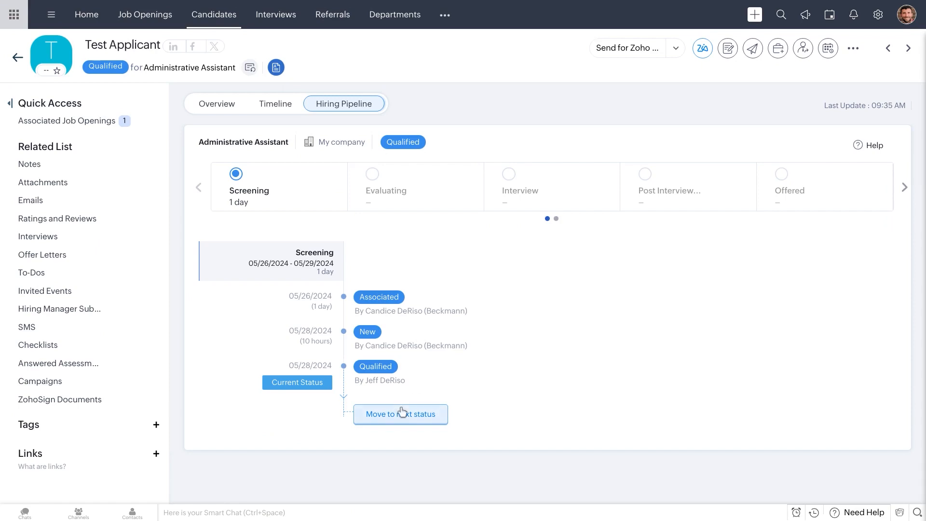
{"action": "left_click", "coordinate": [400, 414]}
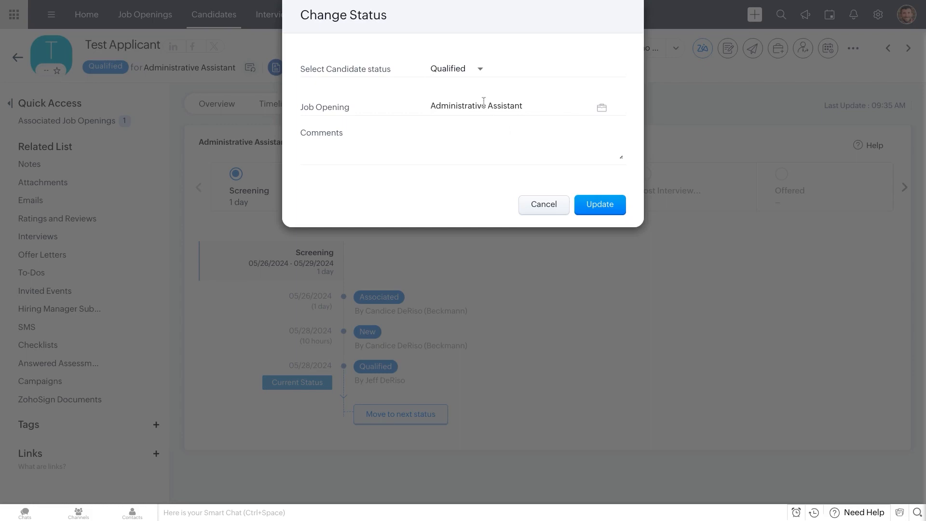
{"action": "left_click", "coordinate": [457, 69]}
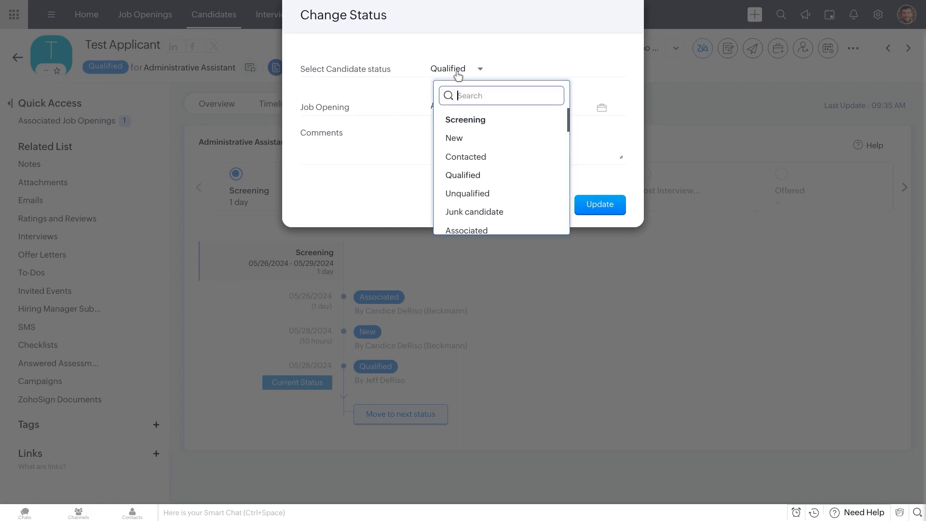
Select Rejected as the new status and update the candidate.
{"action": "scroll", "scroll_direction": "down", "scroll_amount": 3}
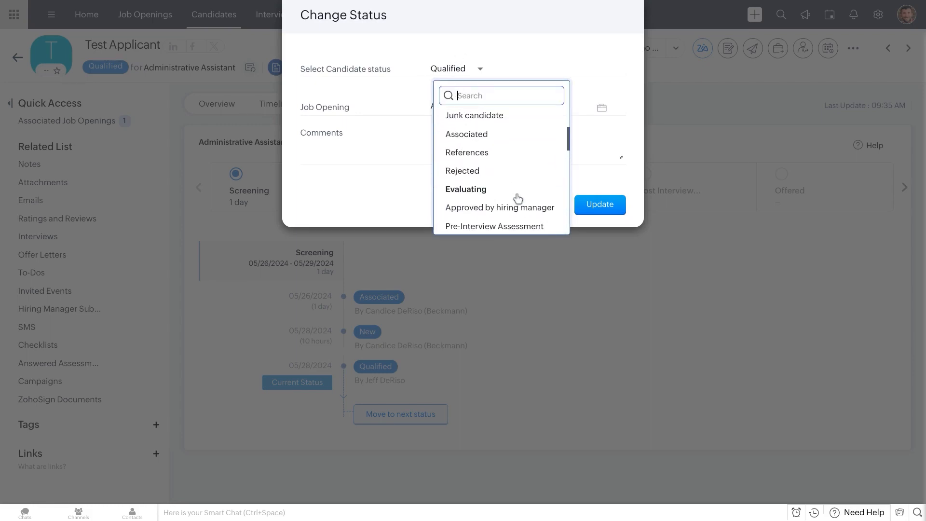
{"action": "left_click", "coordinate": [463, 171]}
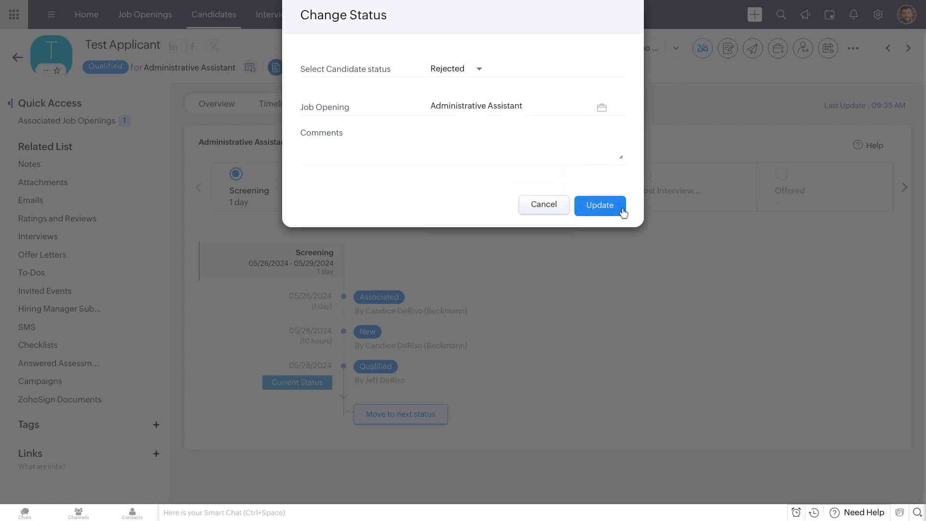
{"action": "left_click", "coordinate": [599, 204]}
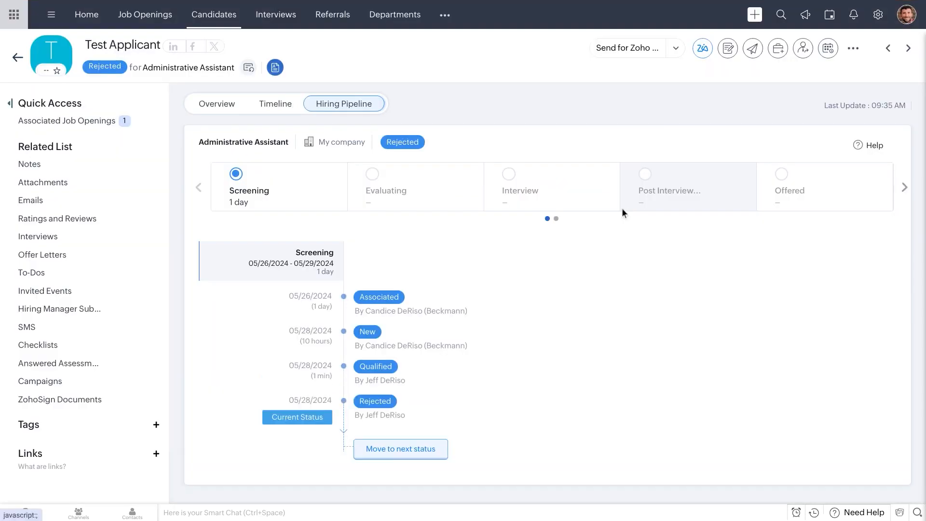
{"action": "mouse_move", "coordinate": [441, 139]}
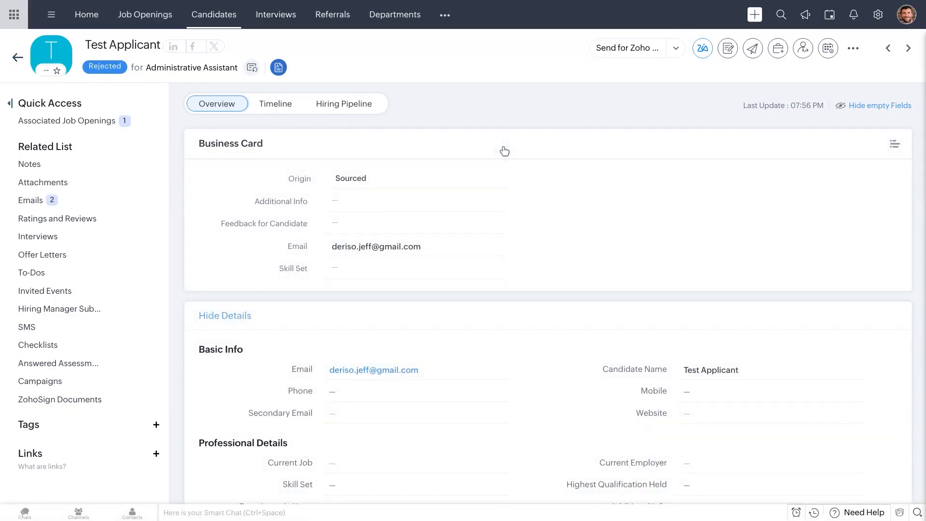
{"action": "mouse_move", "coordinate": [42, 211]}
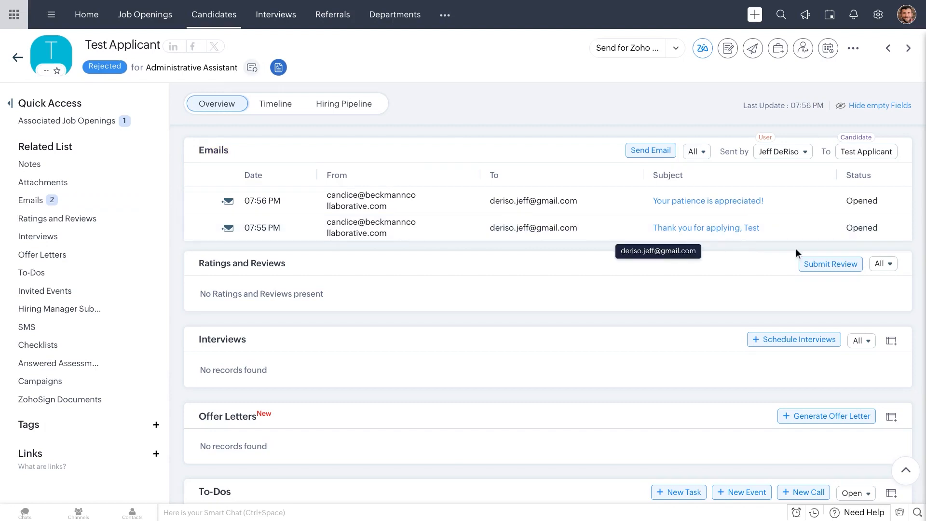
{"action": "mouse_move", "coordinate": [571, 251]}
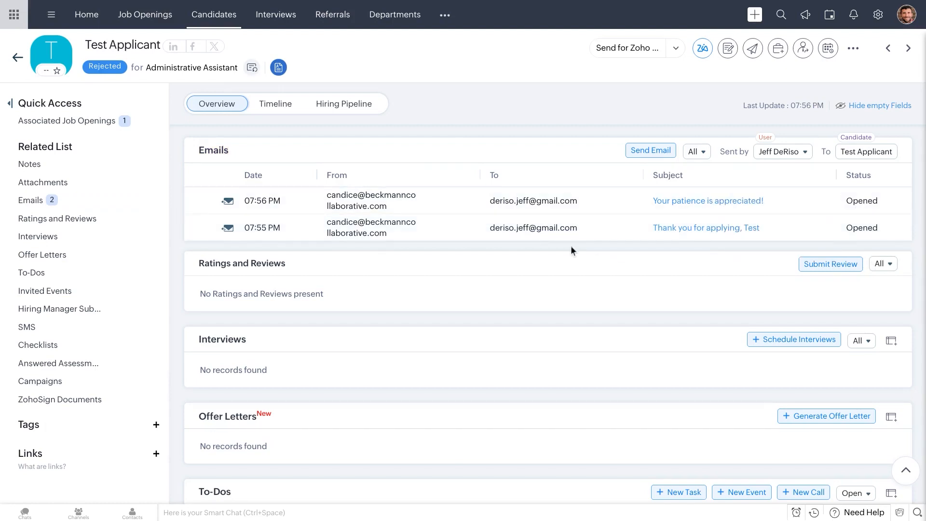
{"action": "mouse_move", "coordinate": [668, 244]}
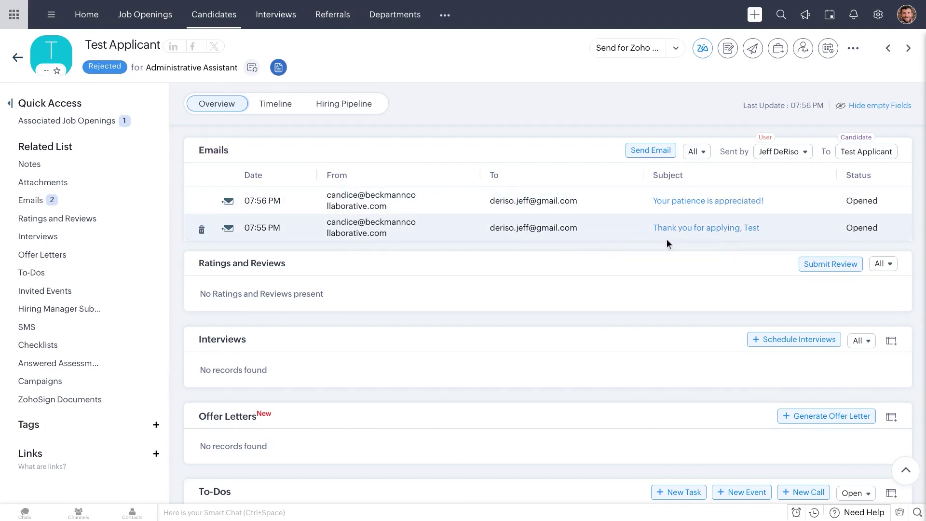
{"action": "mouse_move", "coordinate": [635, 226]}
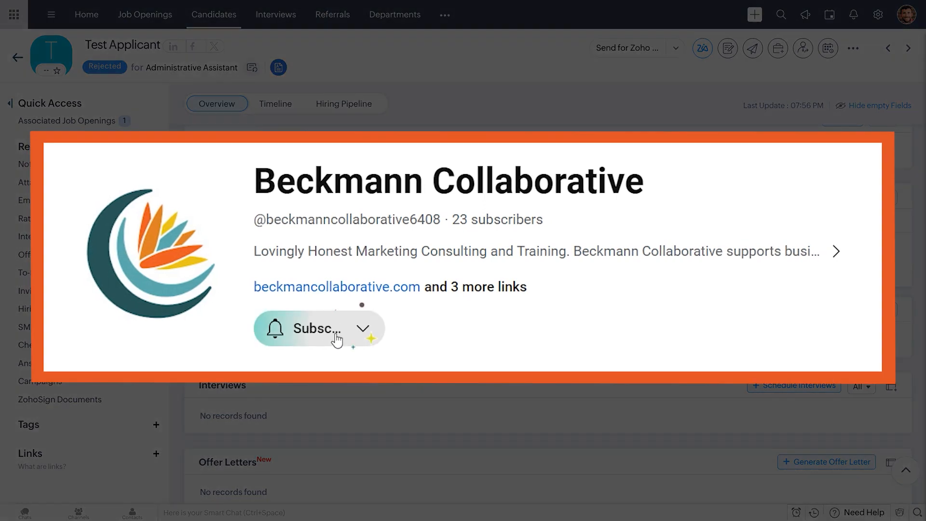
Show Test Applicant's Emails related list with both sent notifications logged.
{"action": "left_click", "coordinate": [319, 328]}
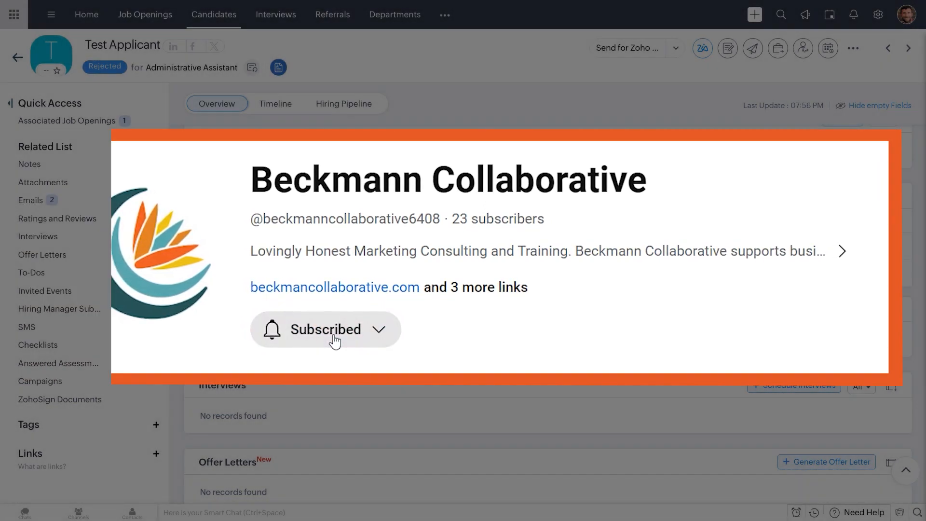